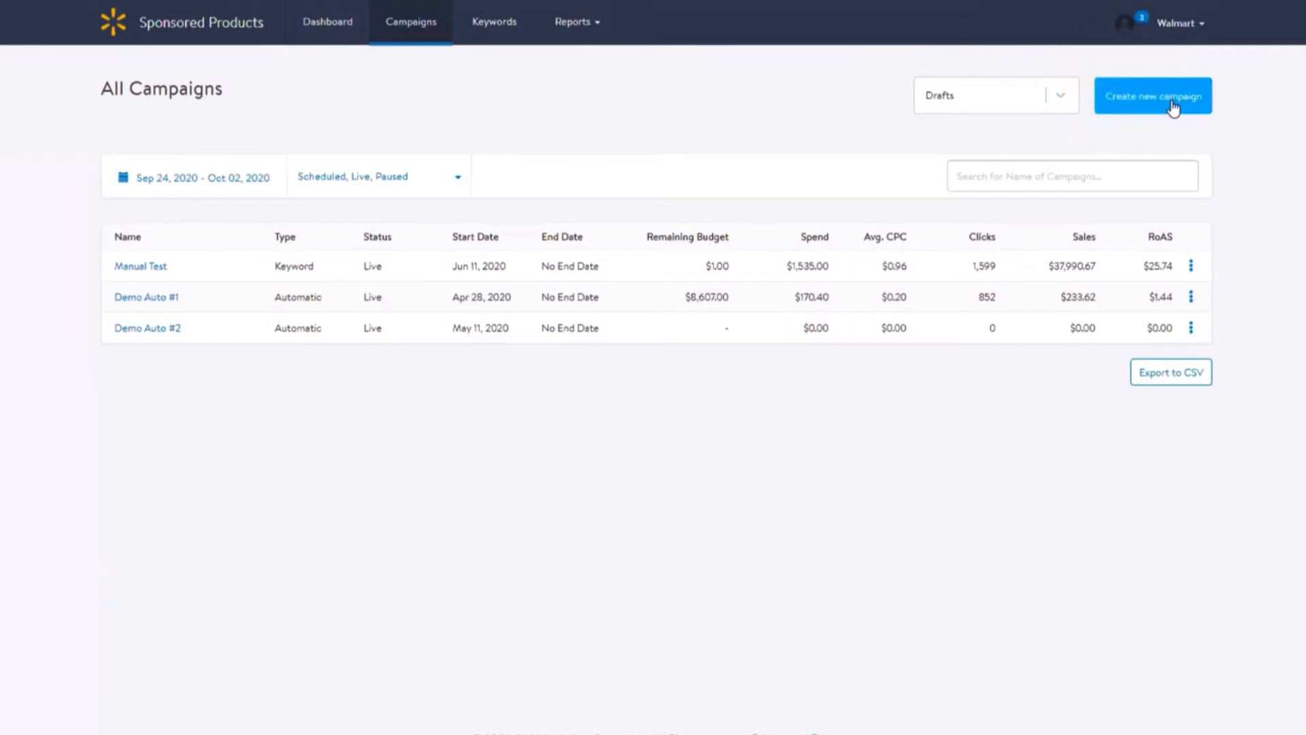
- Create a new campaign and choose Manual bidding as its targeting preference
{"action": "left_click", "coordinate": [1153, 95]}
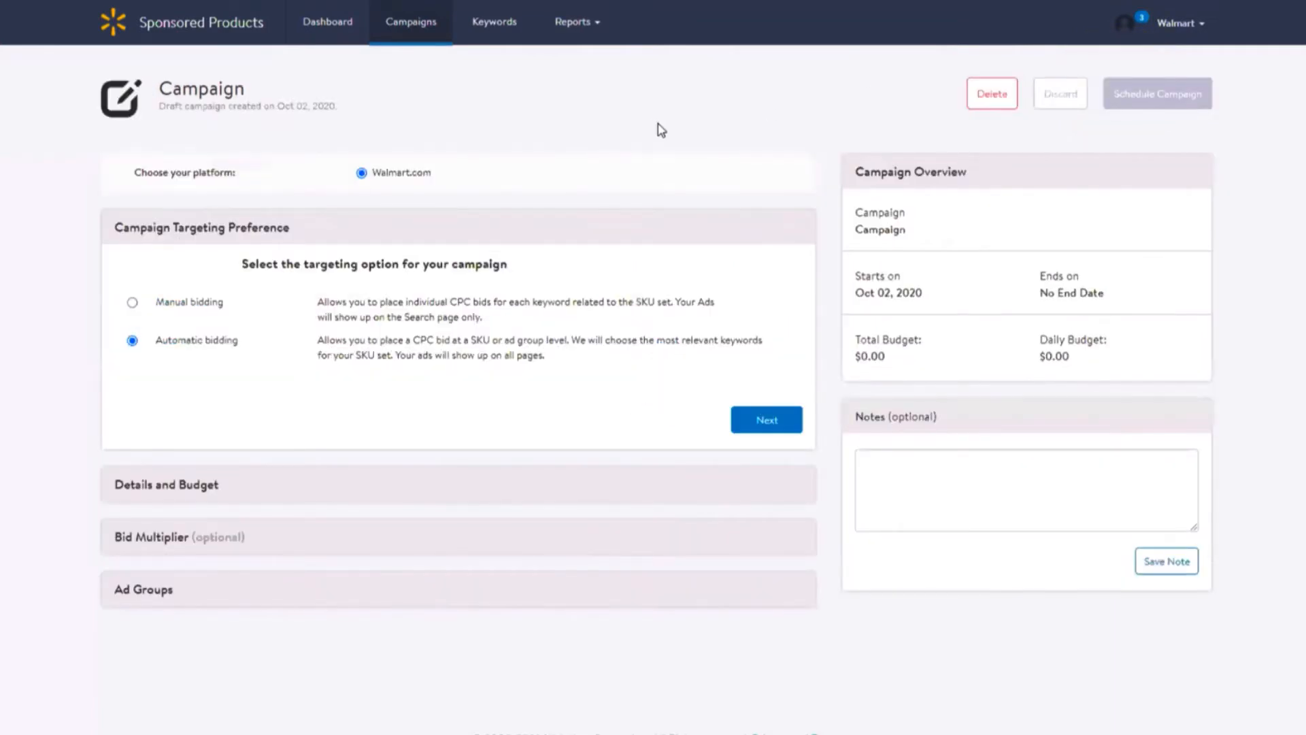
{"action": "left_click", "coordinate": [131, 301]}
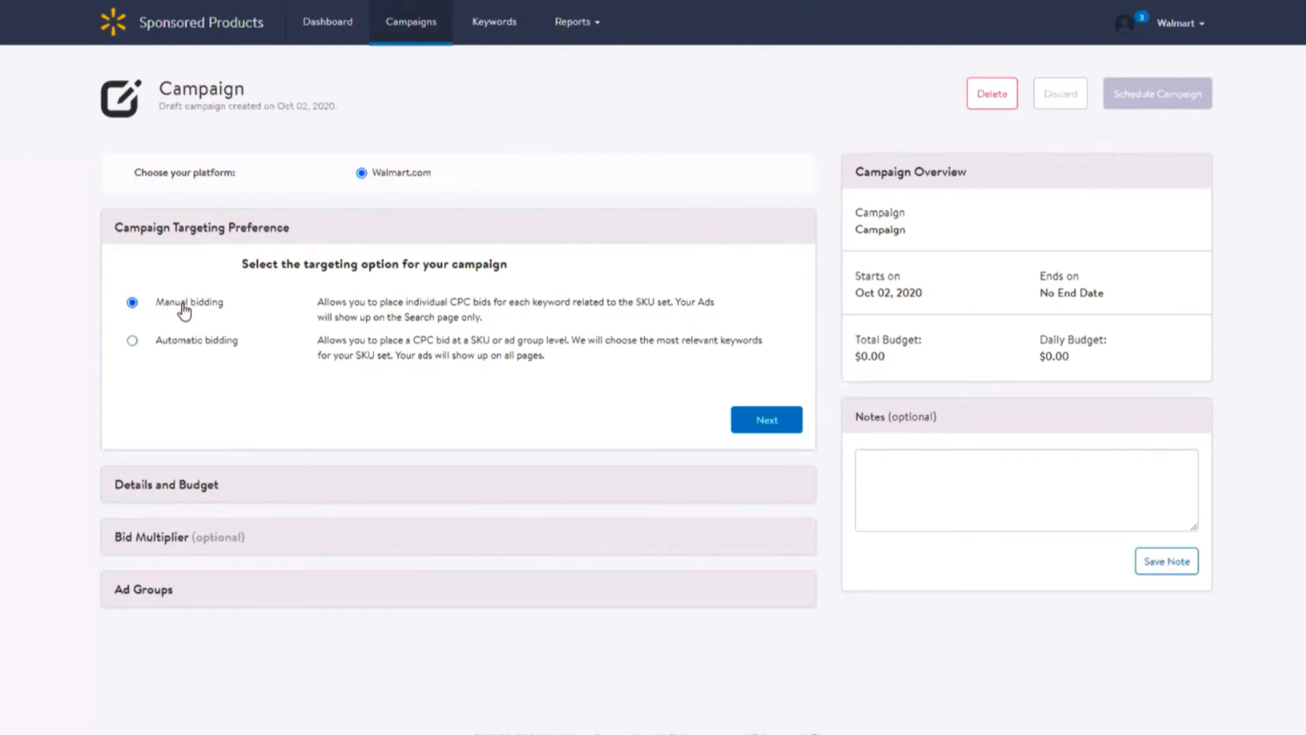
{"action": "mouse_move", "coordinate": [747, 382]}
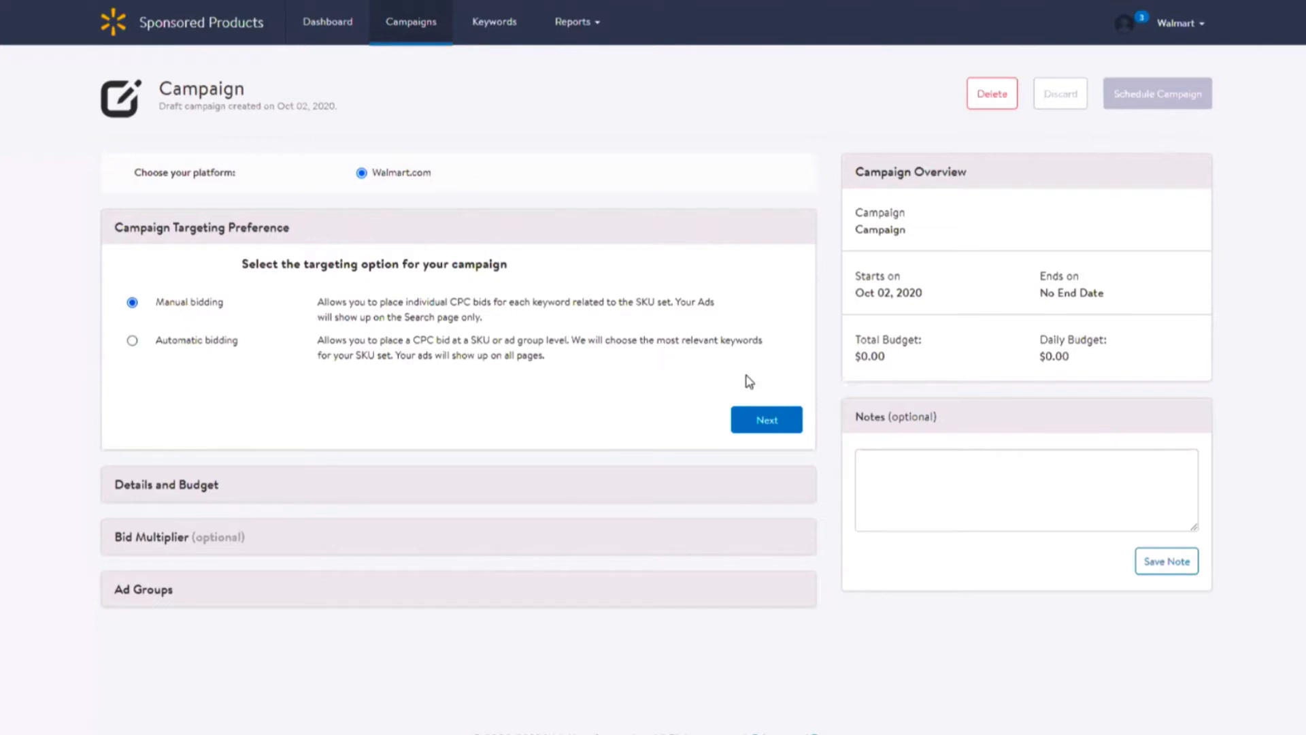
- Name the campaign 'Manual Campaign 2' and turn off 'Run indefinitely' so it gets an end date
{"action": "left_click", "coordinate": [764, 419]}
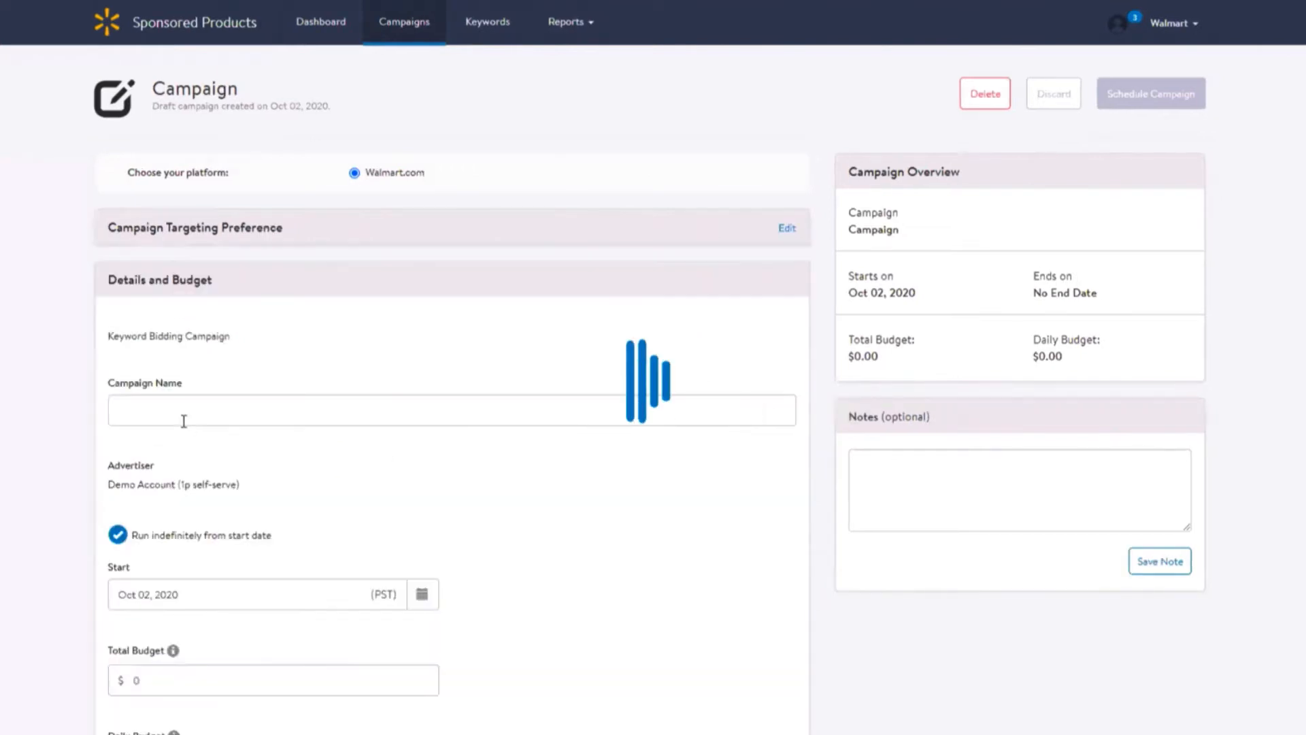
{"action": "left_click", "coordinate": [452, 409]}
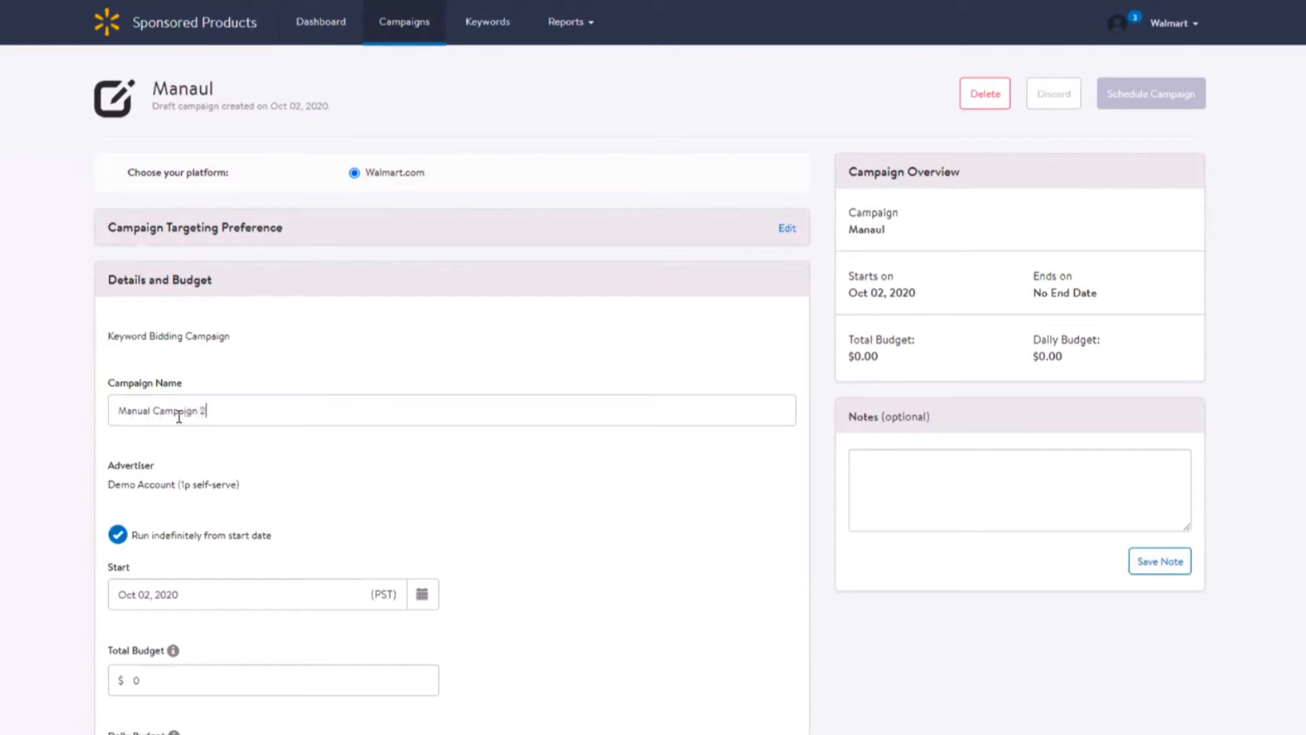
{"action": "type", "text": "Manual Campaign 2"}
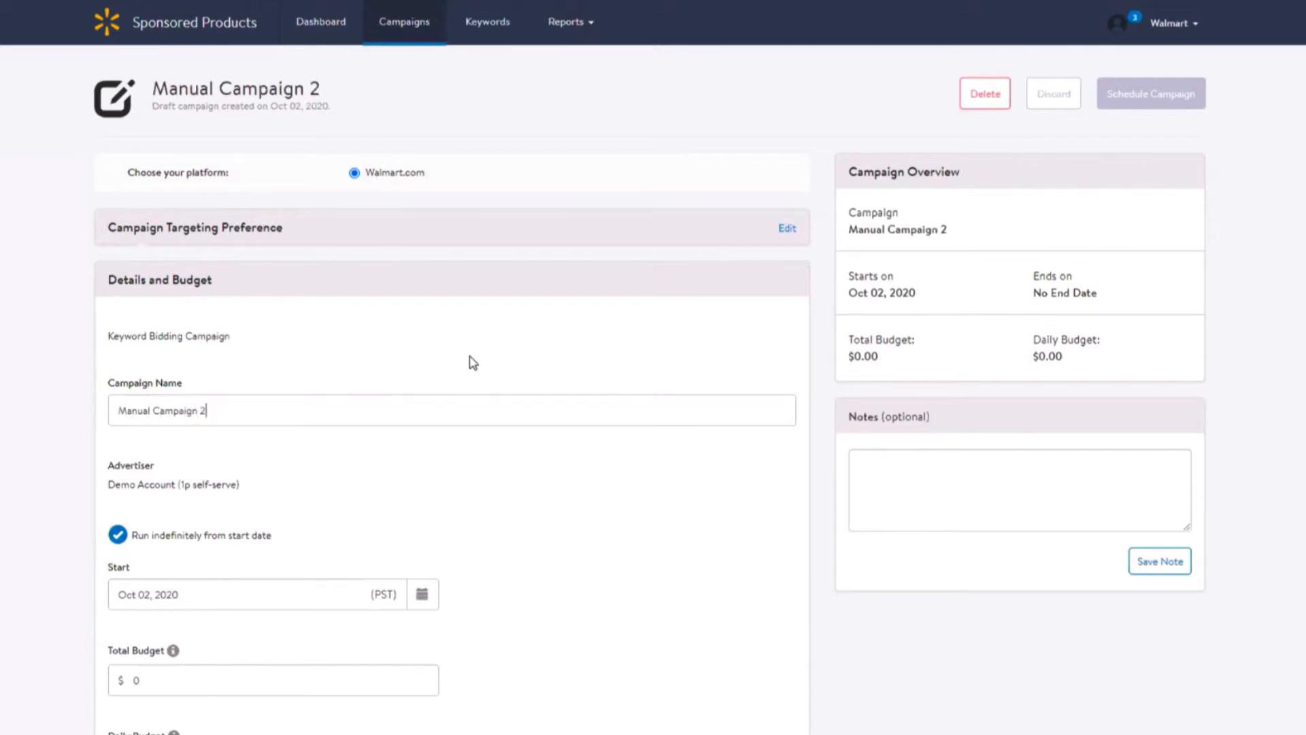
{"action": "scroll", "scroll_direction": "down", "scroll_amount": 3}
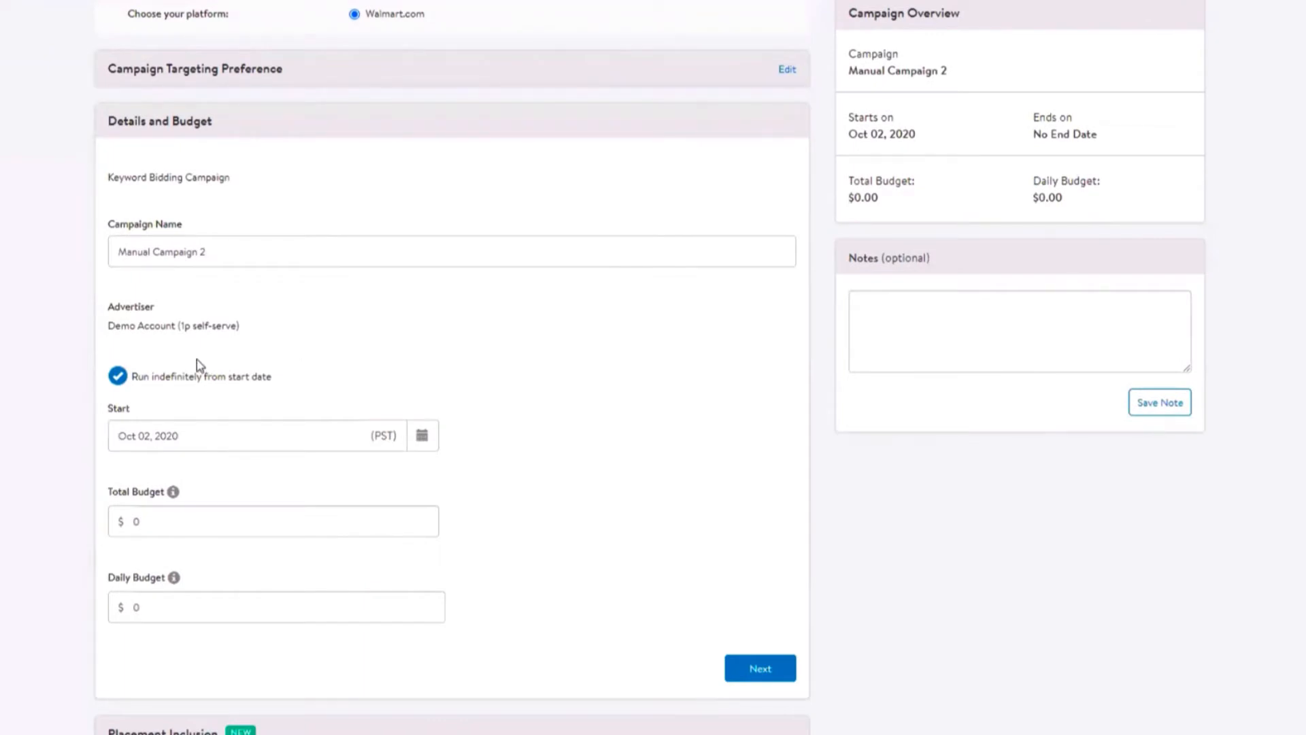
{"action": "left_click", "coordinate": [117, 376]}
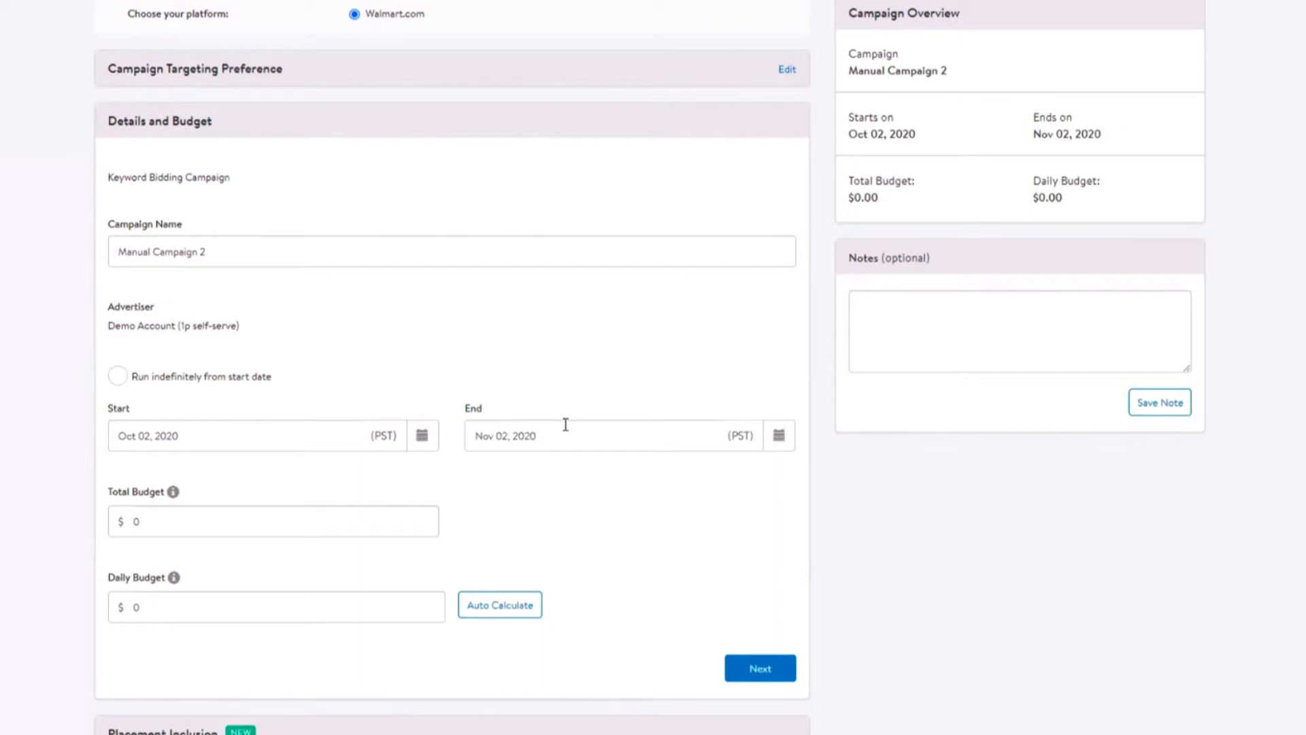
{"action": "mouse_move", "coordinate": [422, 435]}
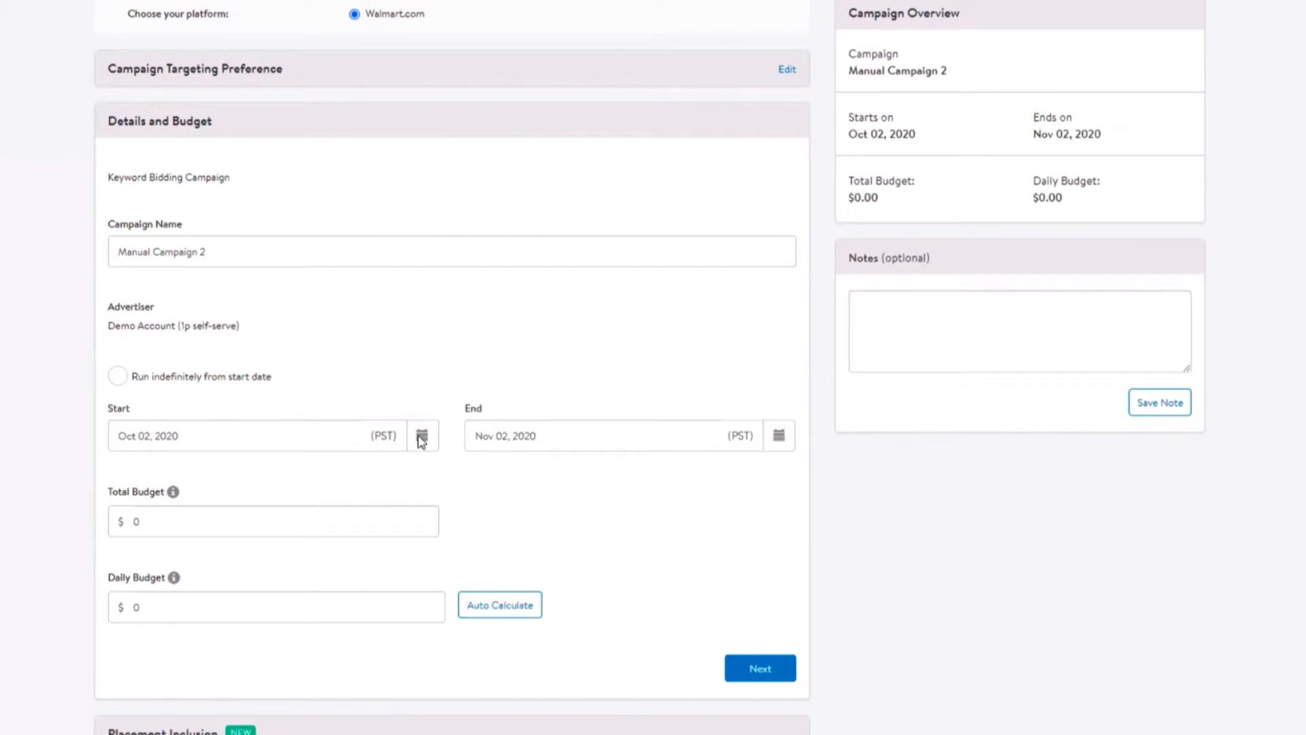
{"action": "mouse_move", "coordinate": [777, 440]}
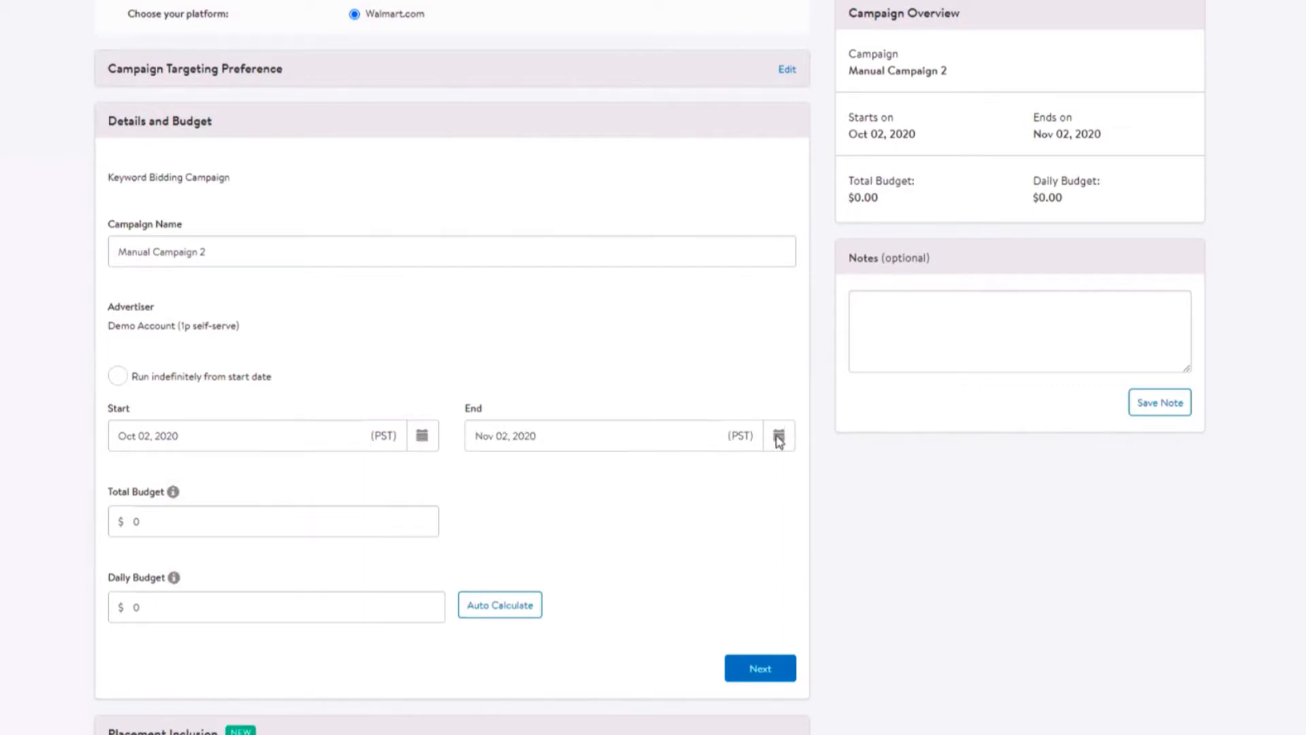
- Check the Nov 02, 2020 end date, then enter total budget 1000 and daily budget 100
{"action": "left_click", "coordinate": [779, 435]}
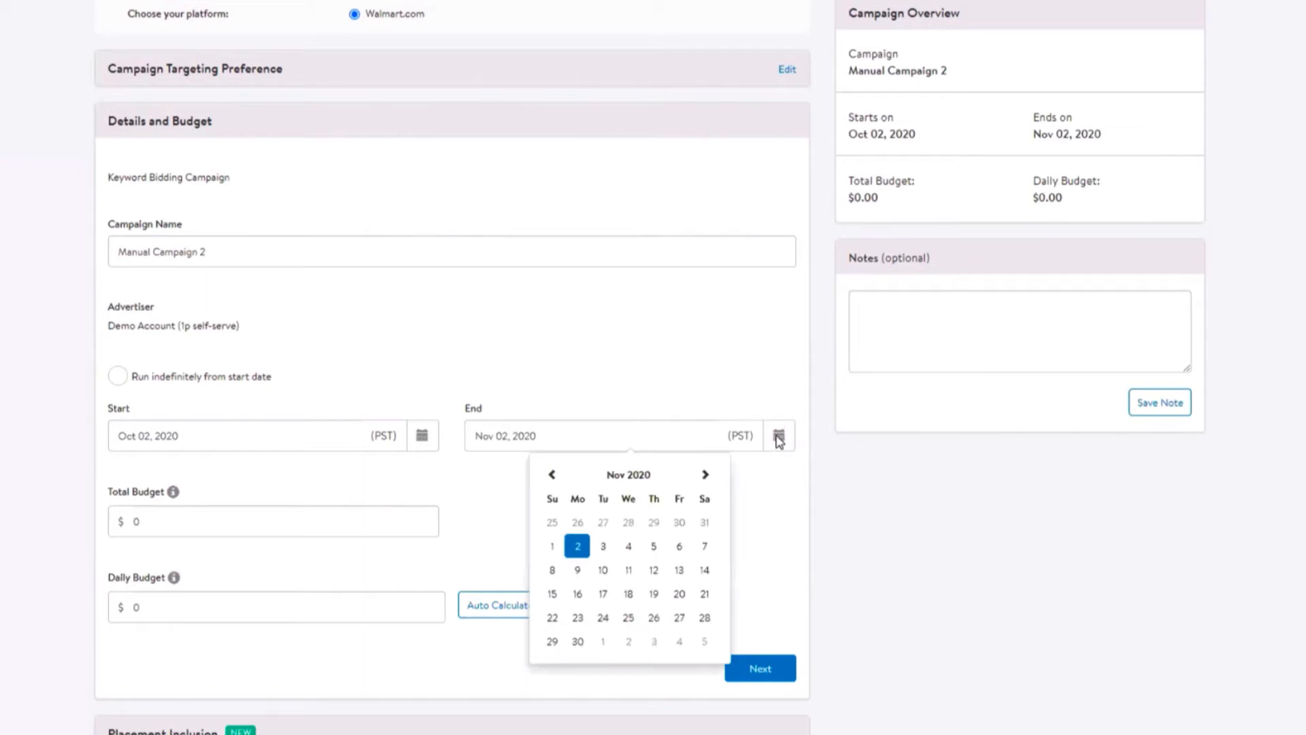
{"action": "left_click", "coordinate": [216, 521]}
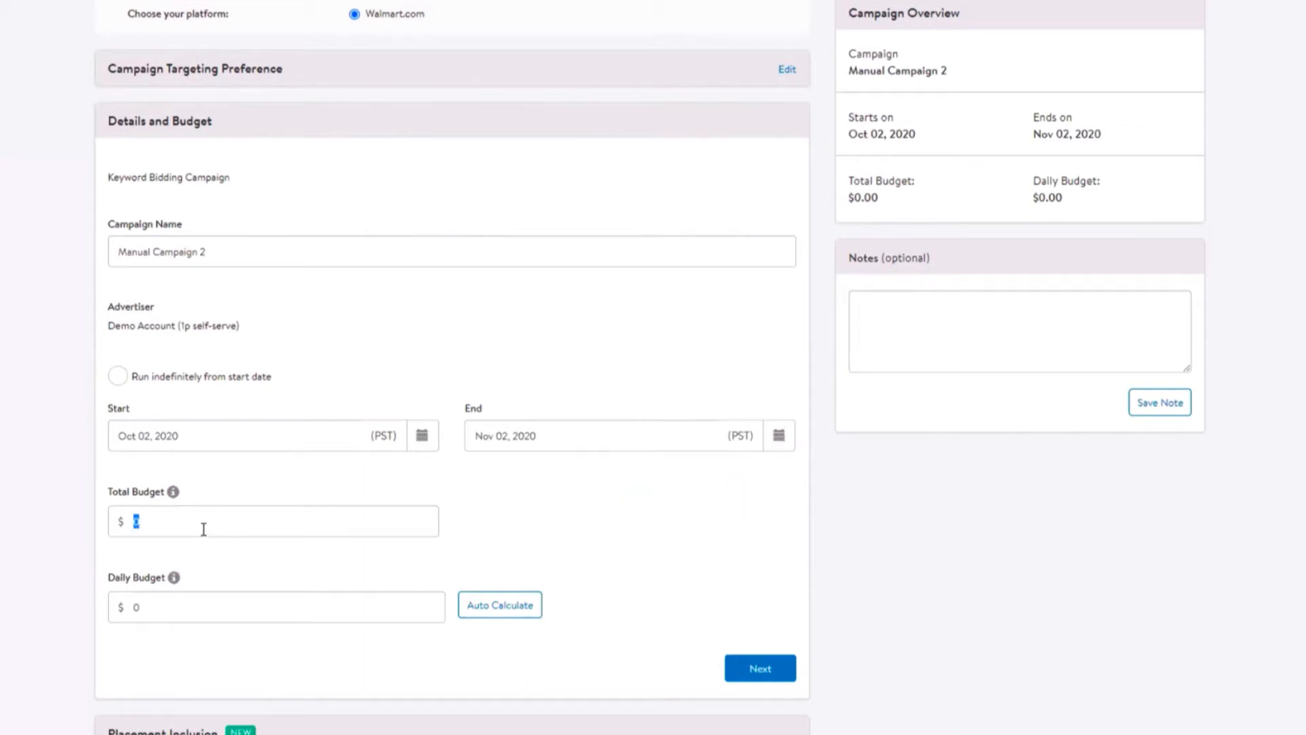
{"action": "type", "text": "1000"}
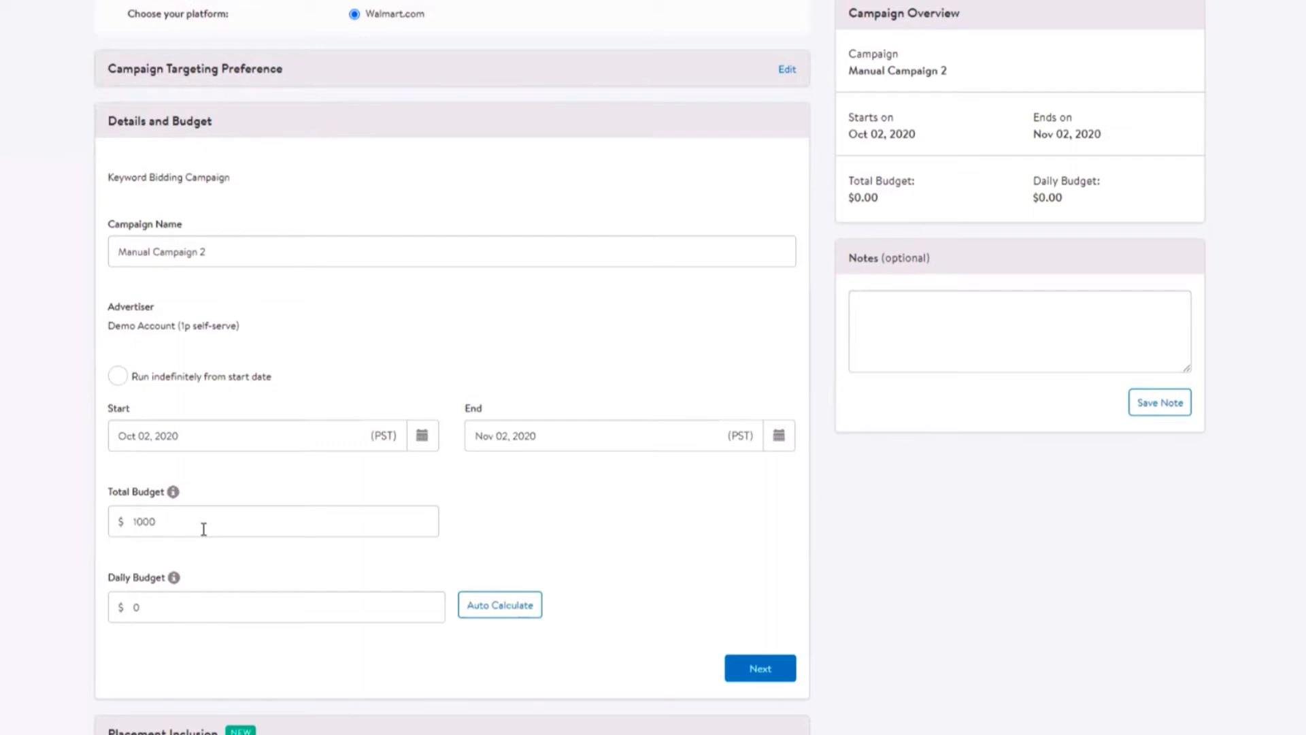
{"action": "mouse_move", "coordinate": [218, 612]}
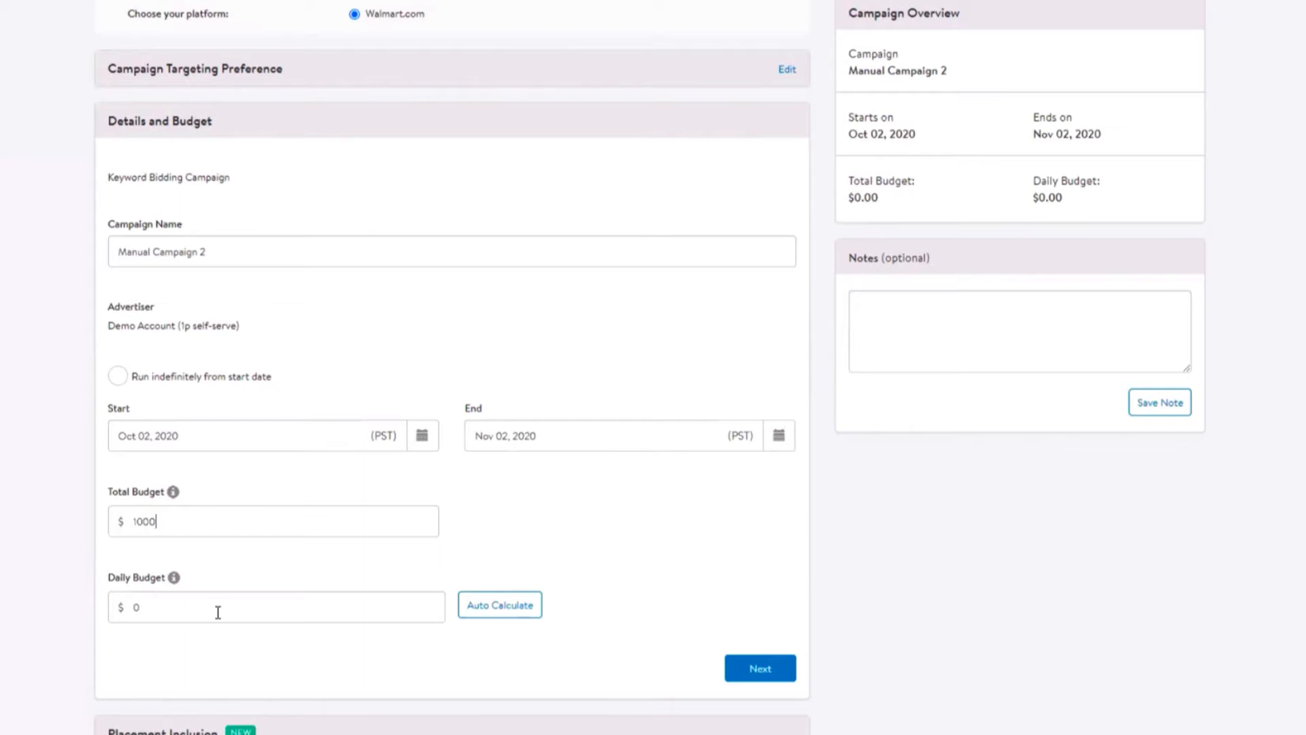
{"action": "mouse_move", "coordinate": [211, 609]}
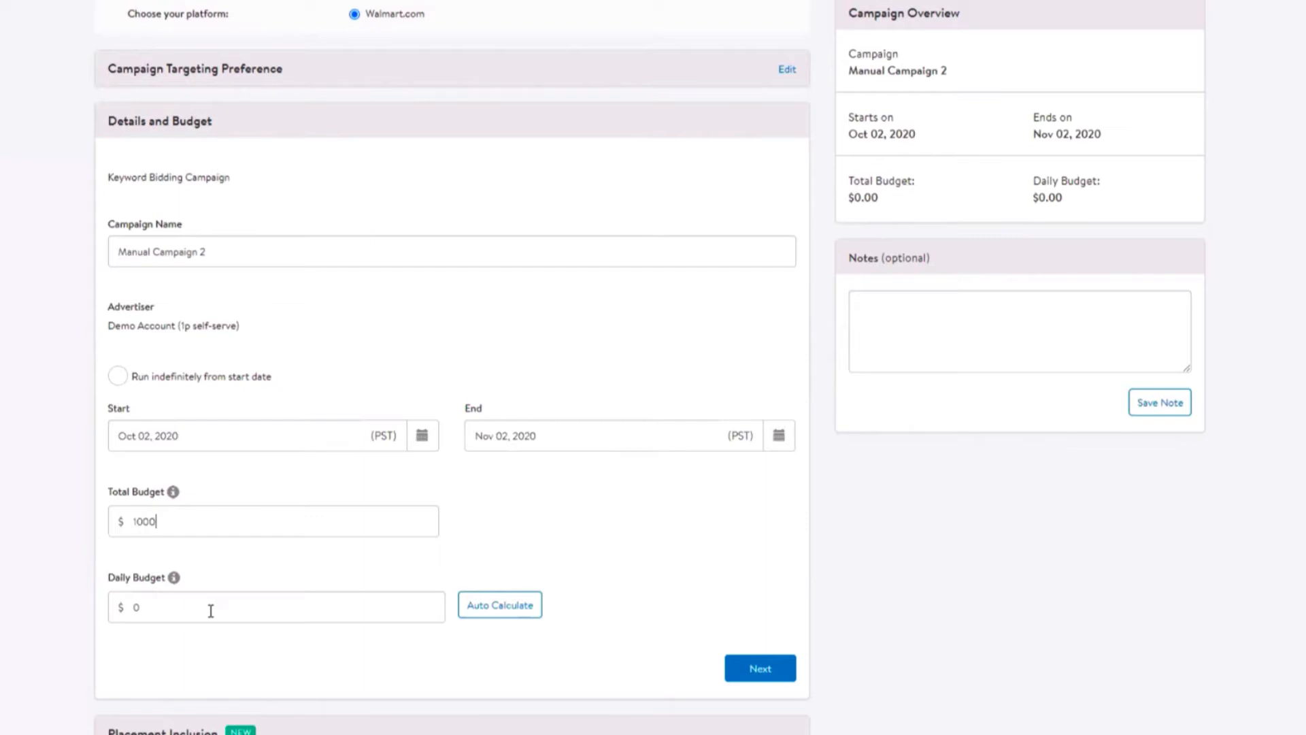
{"action": "mouse_move", "coordinate": [203, 609]}
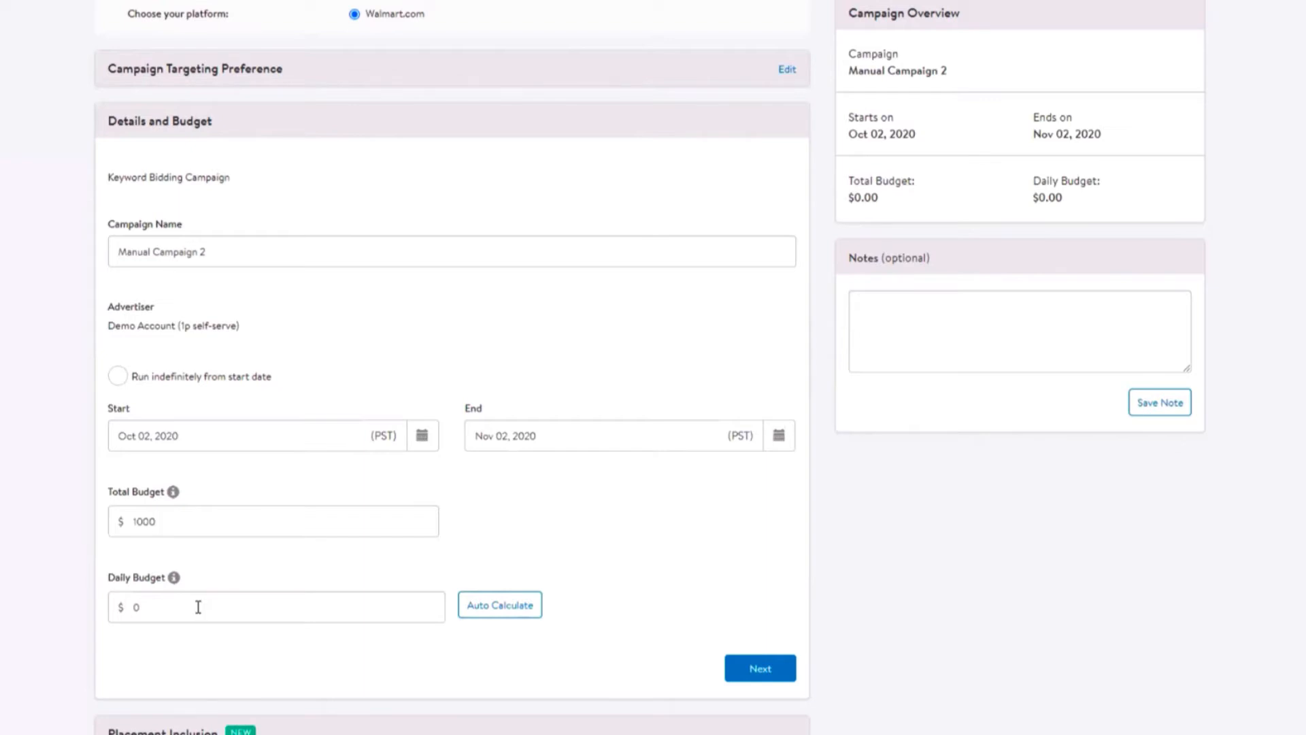
{"action": "left_click", "coordinate": [272, 521]}
{"action": "type", "text": "1"}
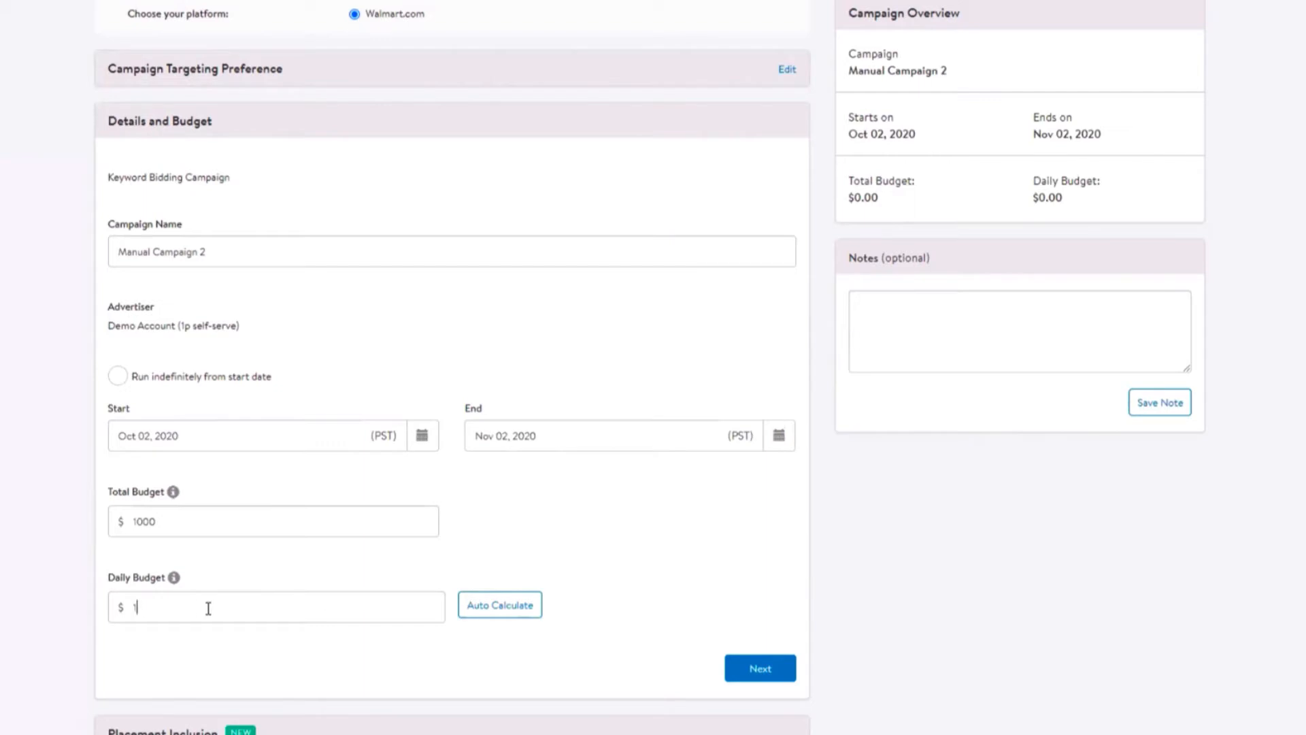
{"action": "type", "text": "00"}
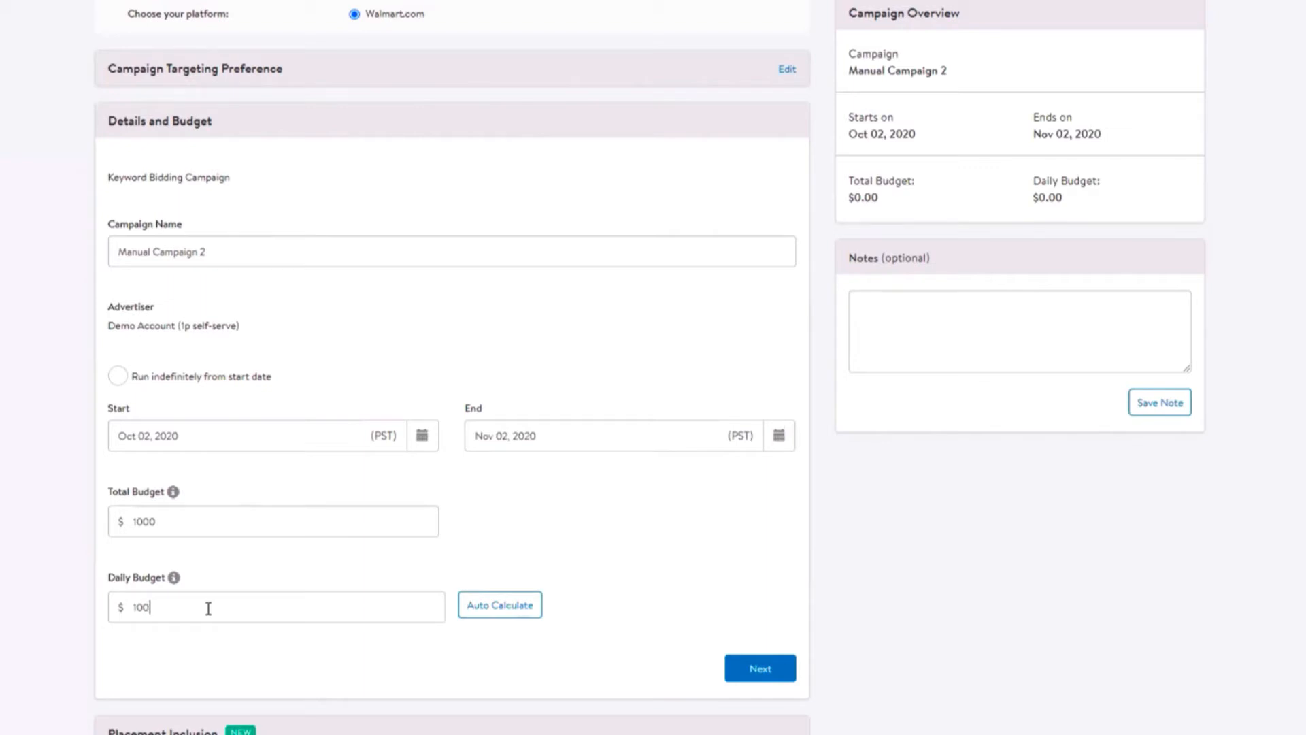
{"action": "mouse_move", "coordinate": [280, 571]}
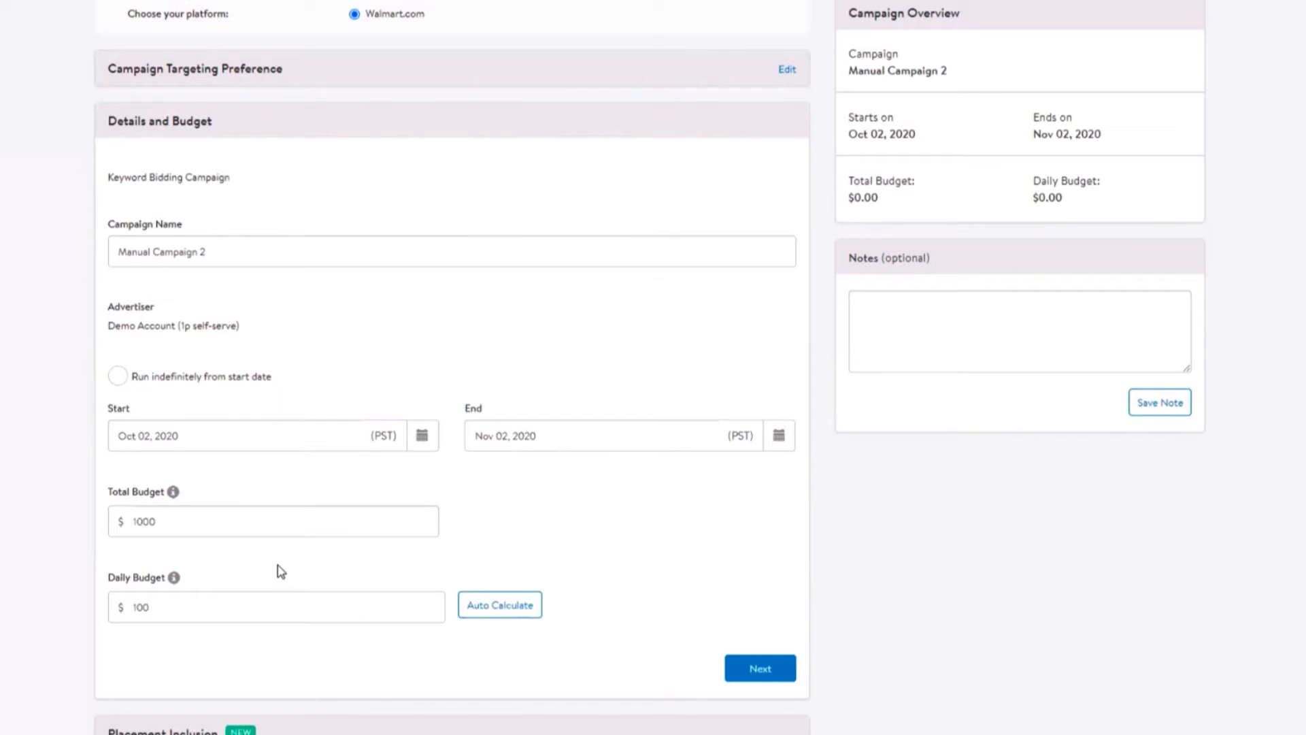
{"action": "mouse_move", "coordinate": [664, 506]}
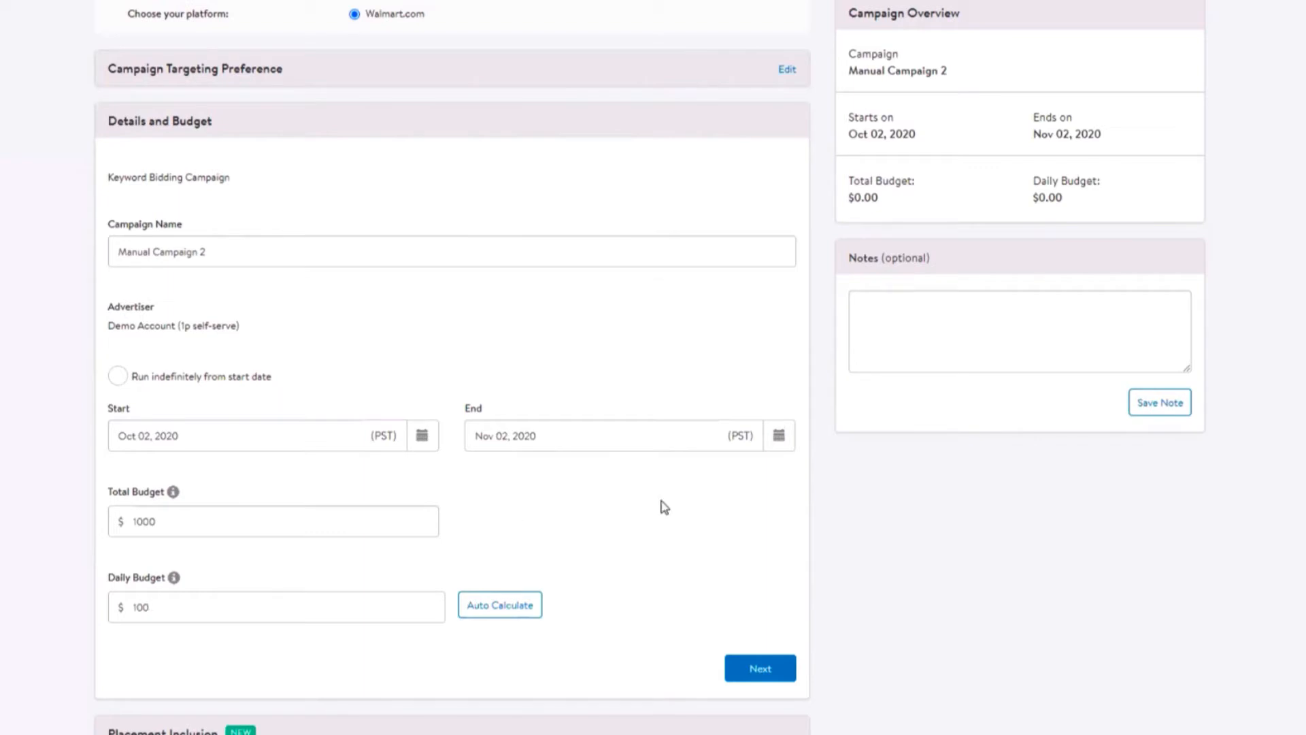
- Save the Details and Budget section and move to placement inclusion
{"action": "scroll", "scroll_direction": "down", "scroll_amount": 3}
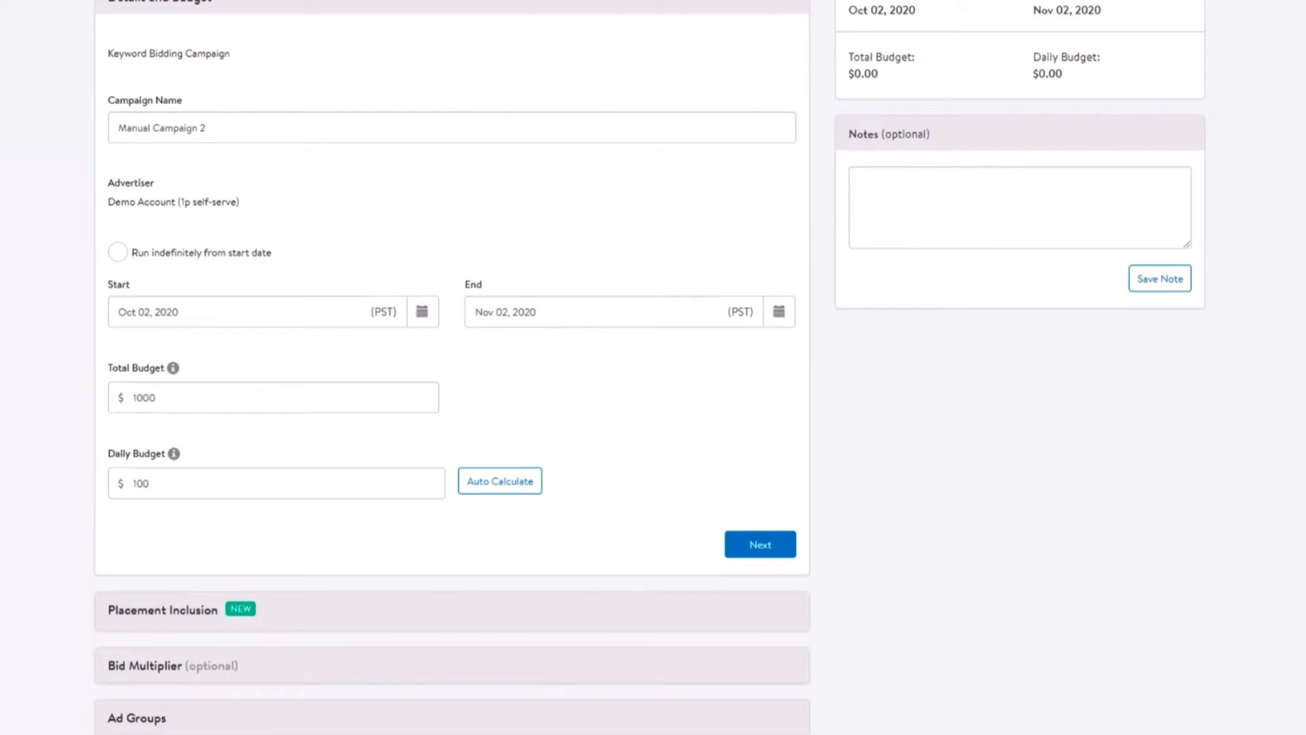
{"action": "mouse_move", "coordinate": [652, 510]}
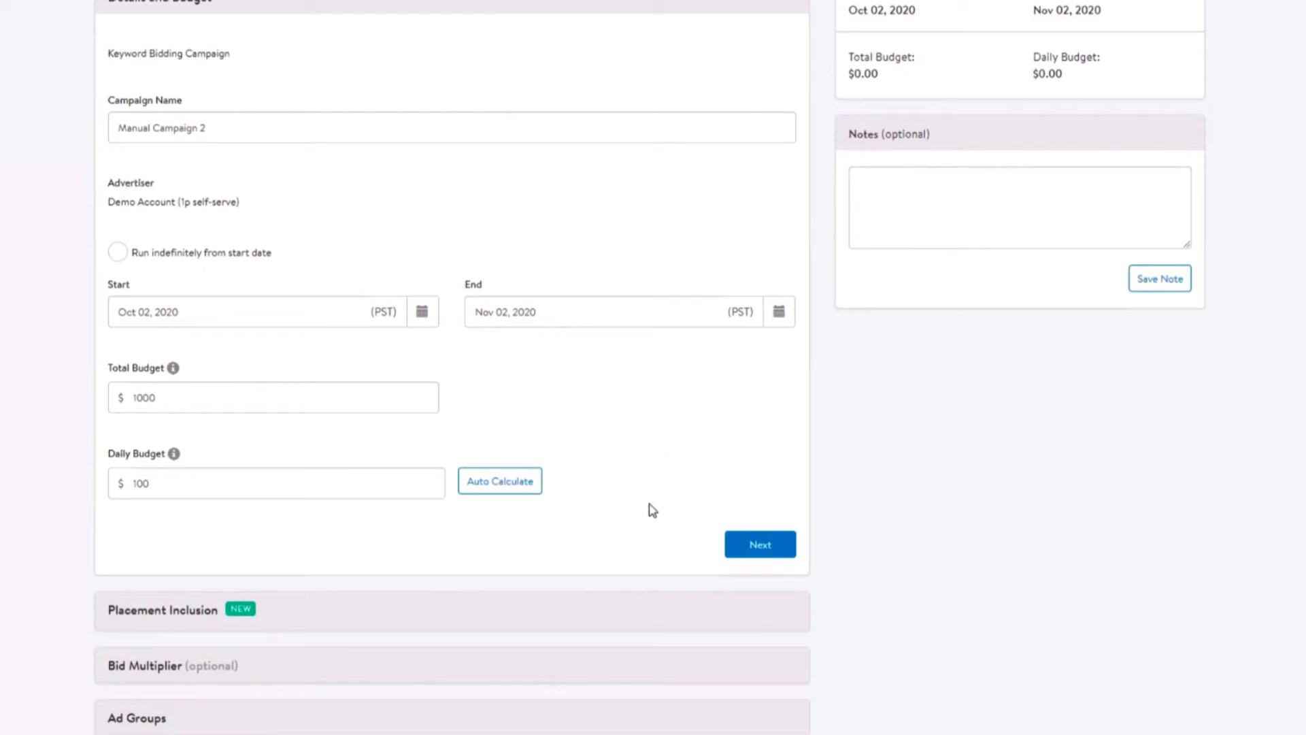
{"action": "mouse_move", "coordinate": [628, 433]}
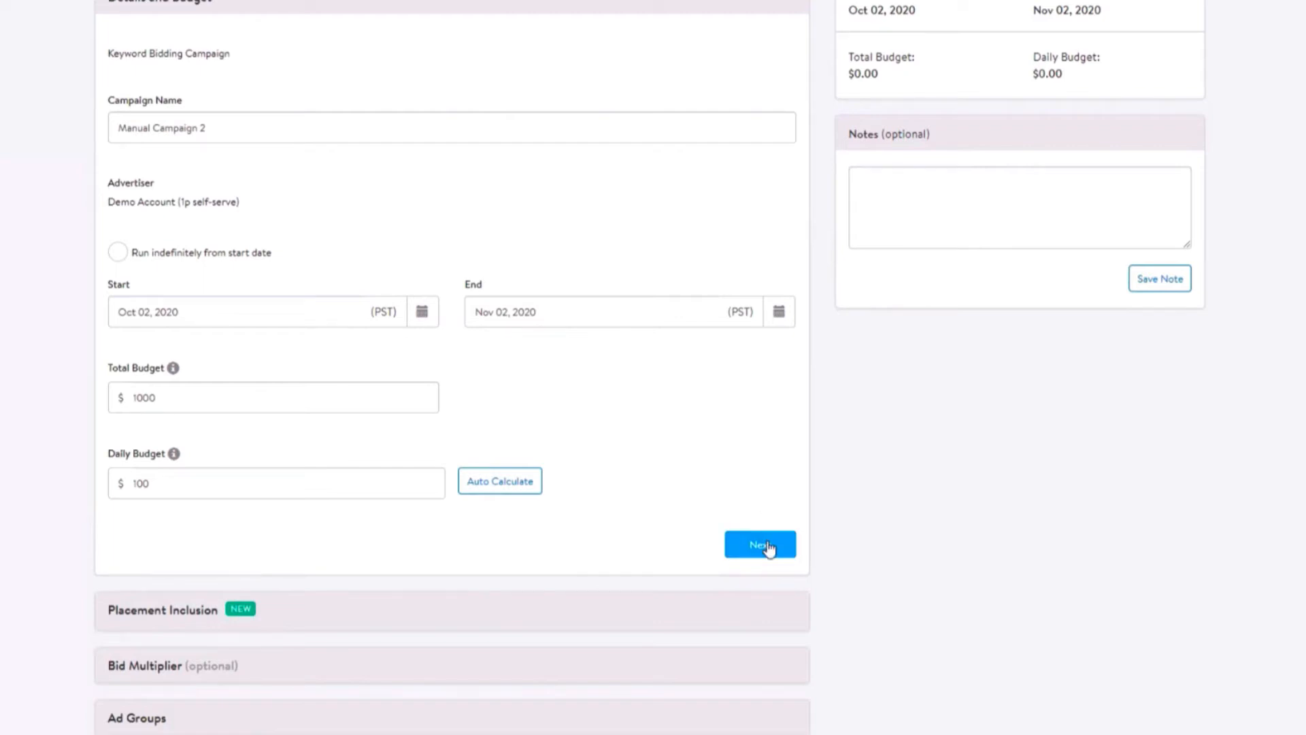
{"action": "left_click", "coordinate": [760, 545]}
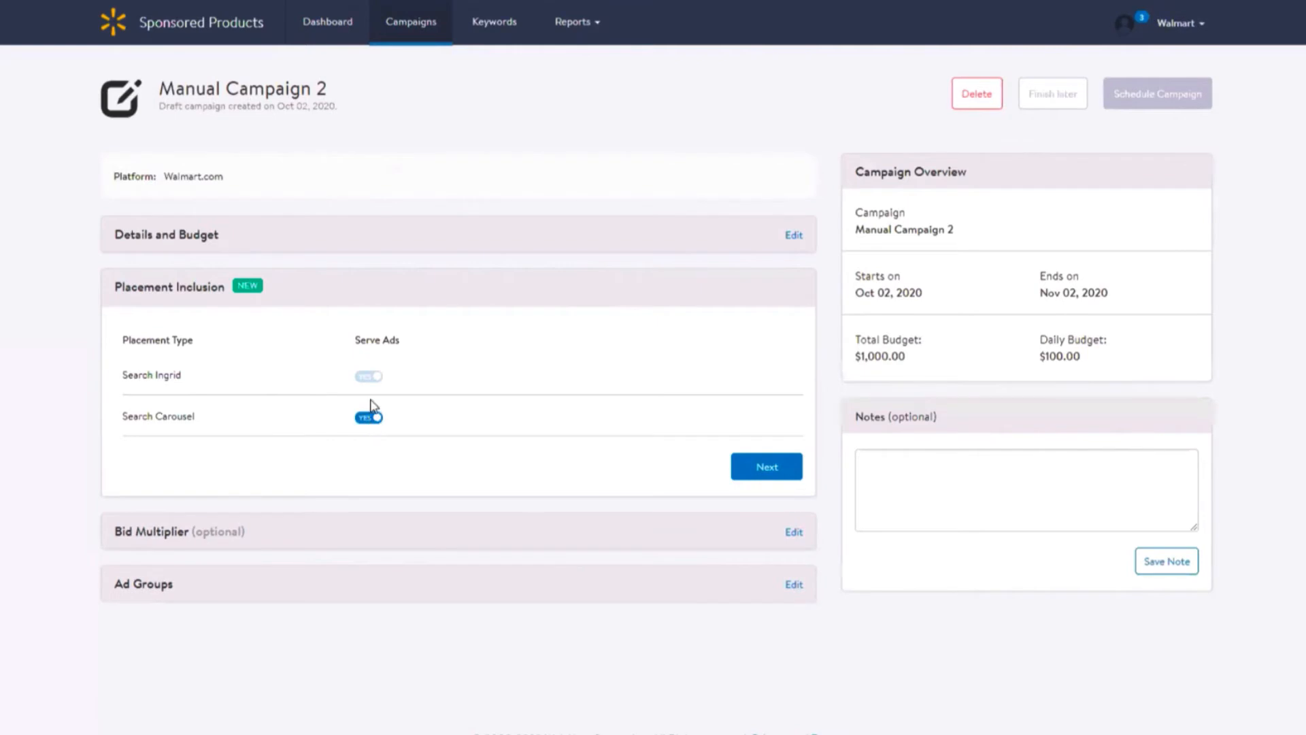
- Switch off Search Carousel ads and save placement inclusion
{"action": "left_click", "coordinate": [367, 417]}
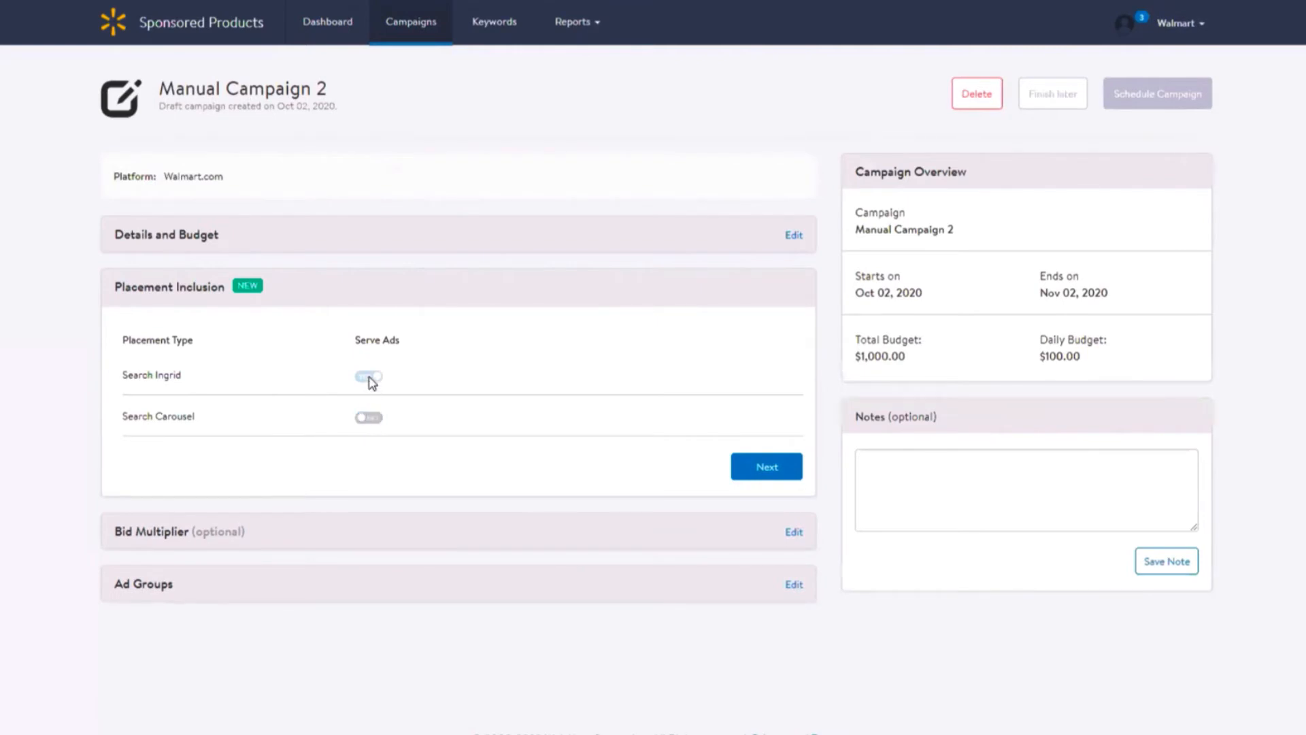
{"action": "left_click", "coordinate": [367, 376]}
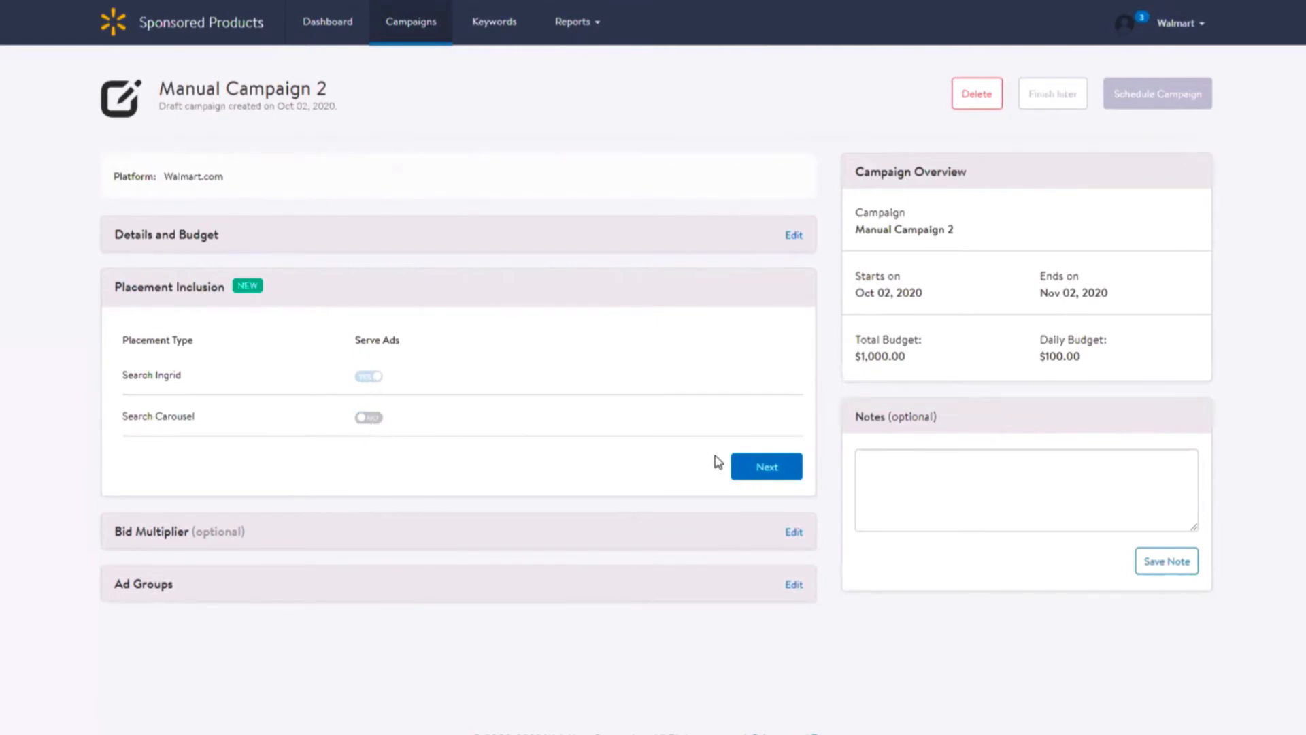
{"action": "left_click", "coordinate": [765, 465]}
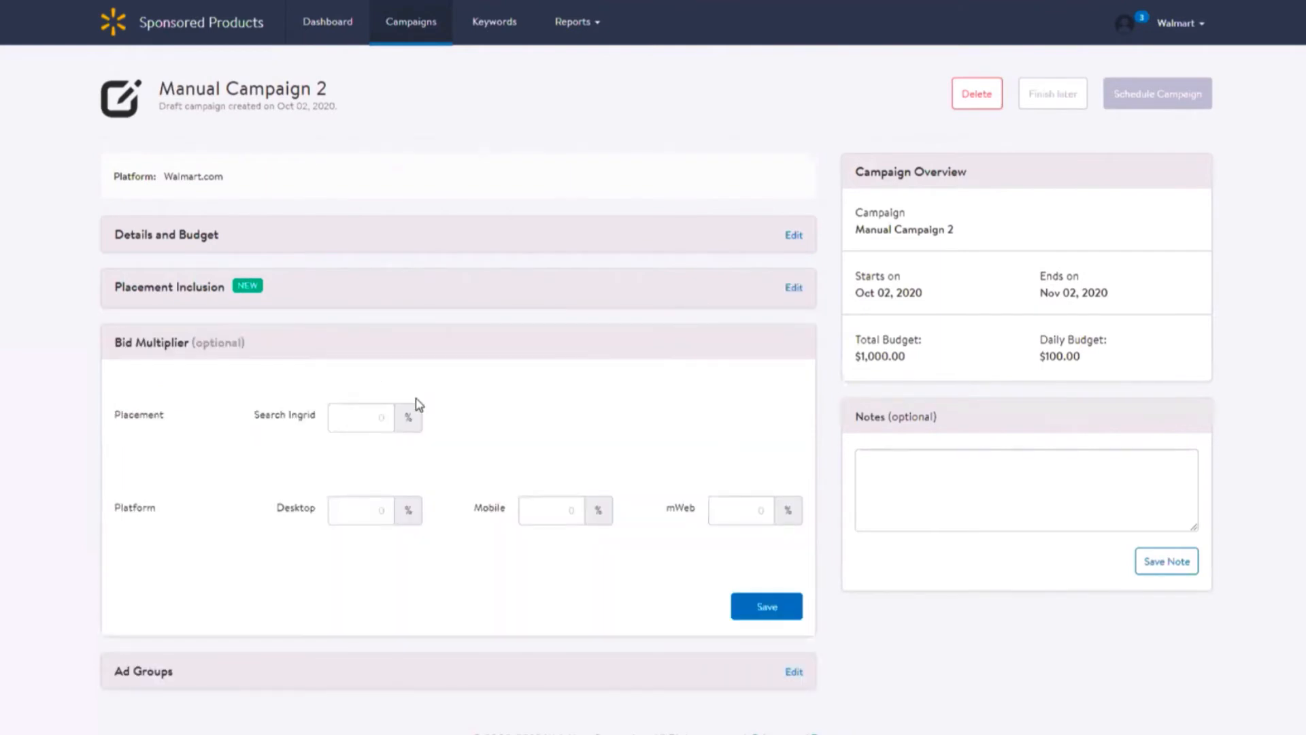
{"action": "left_click", "coordinate": [360, 509]}
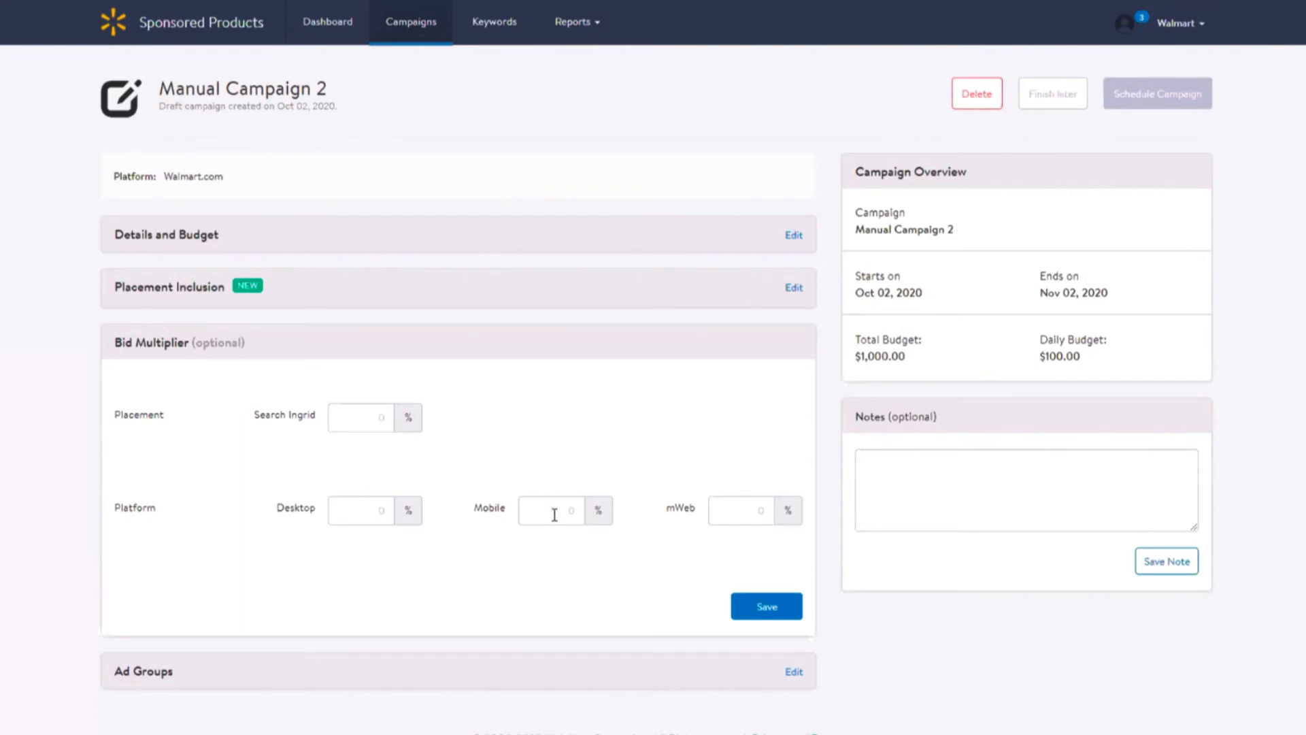
{"action": "mouse_move", "coordinate": [582, 588]}
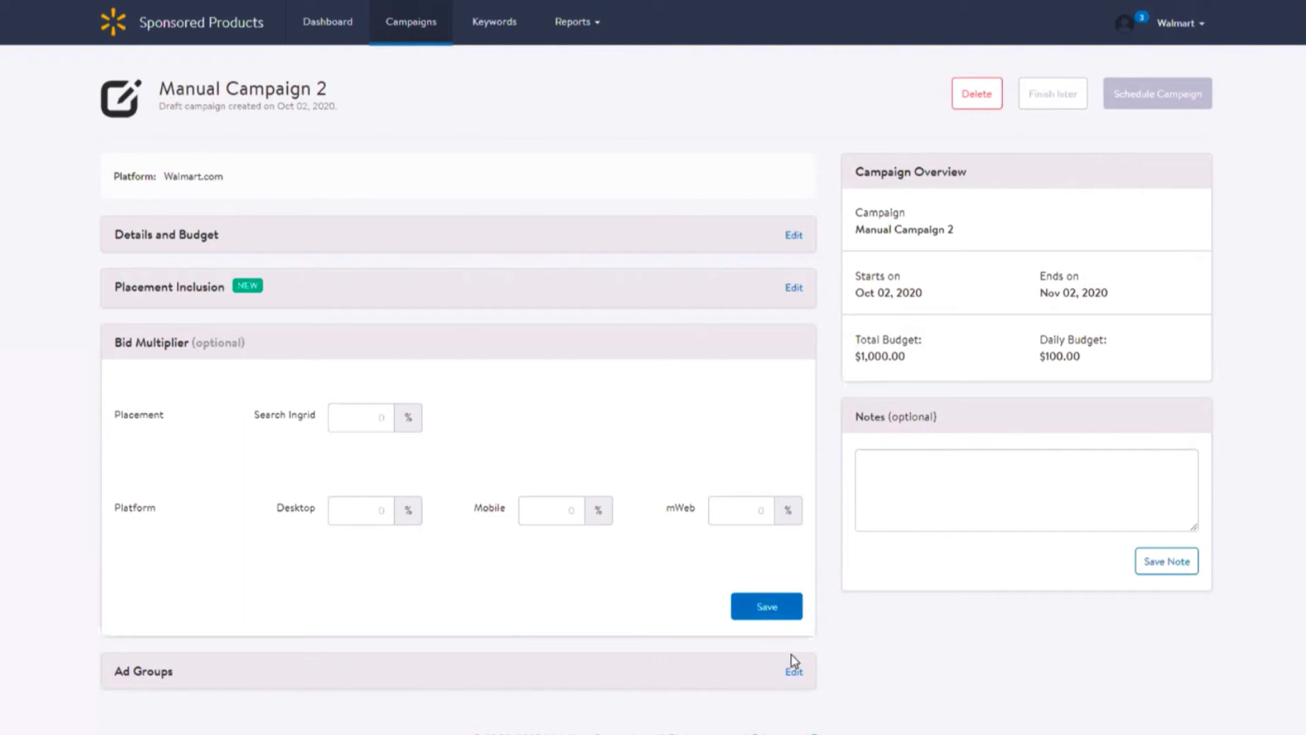
- Add a new ad group named 'Ad Group' and confirm it
{"action": "left_click", "coordinate": [766, 606]}
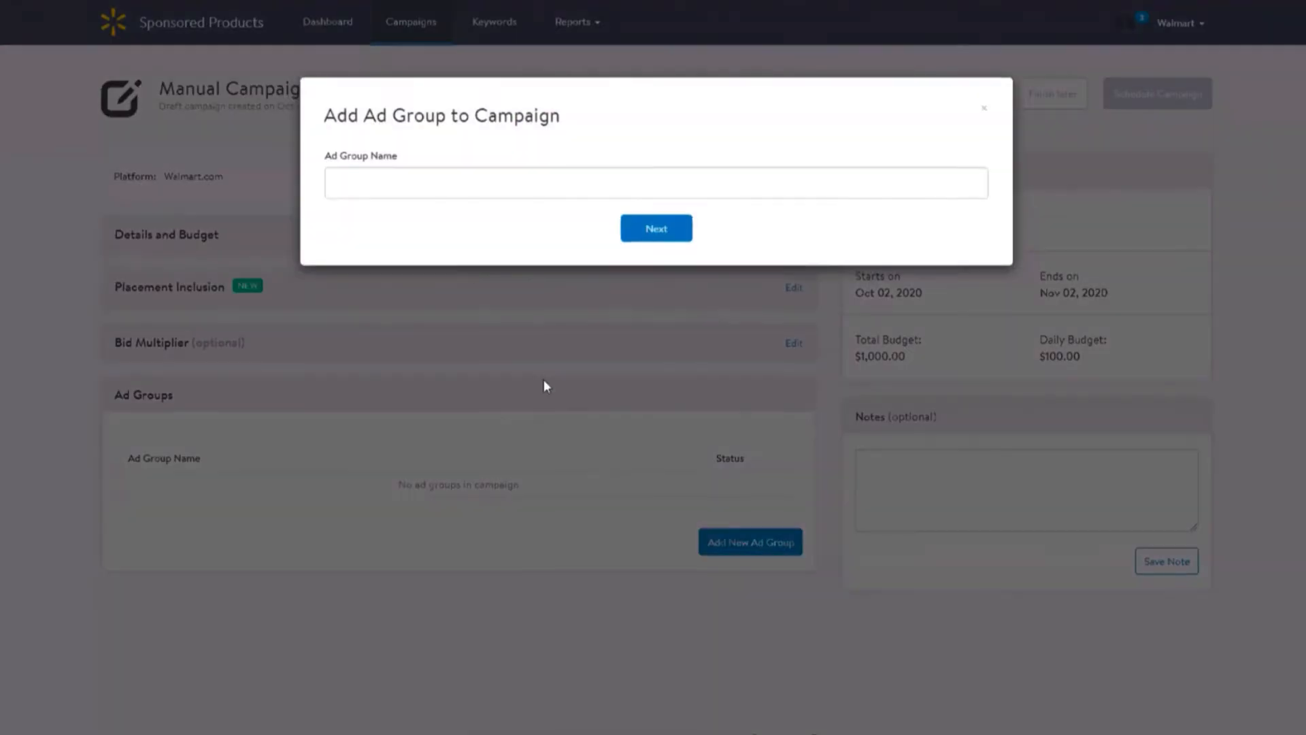
{"action": "type", "text": "A"}
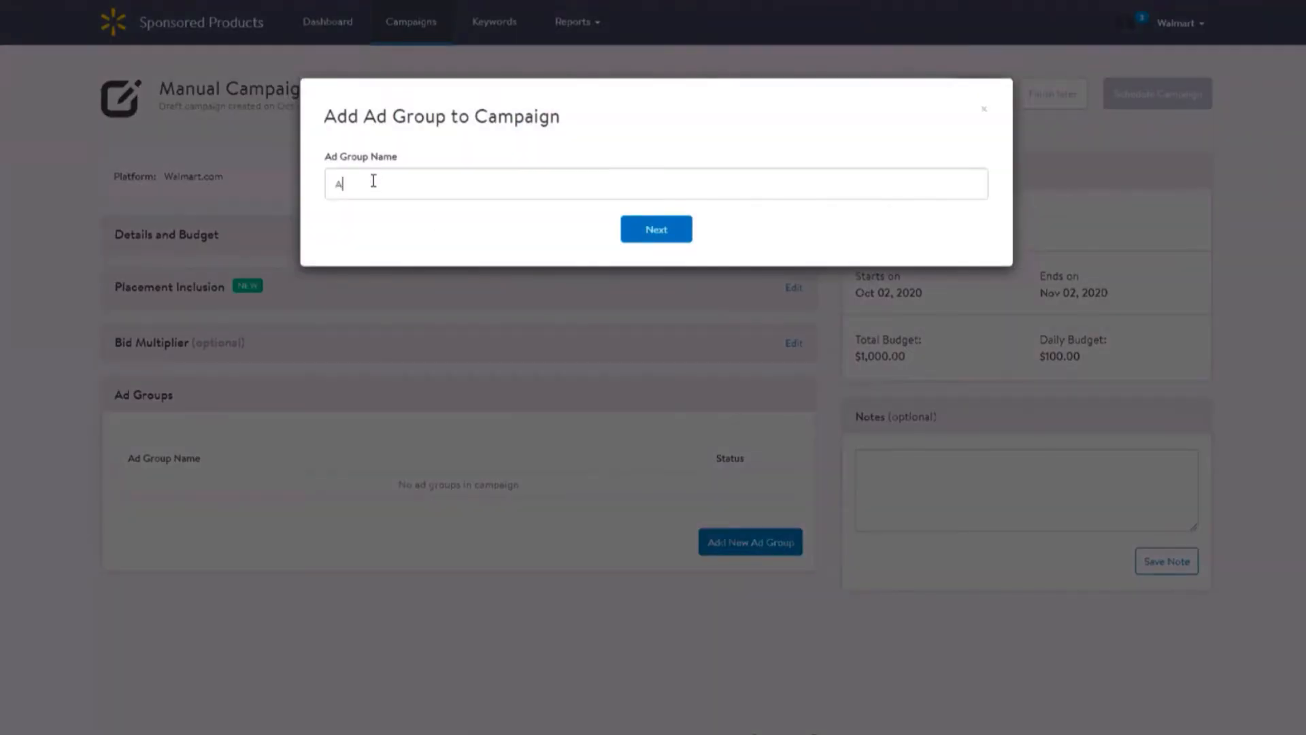
{"action": "type", "text": "d Group"}
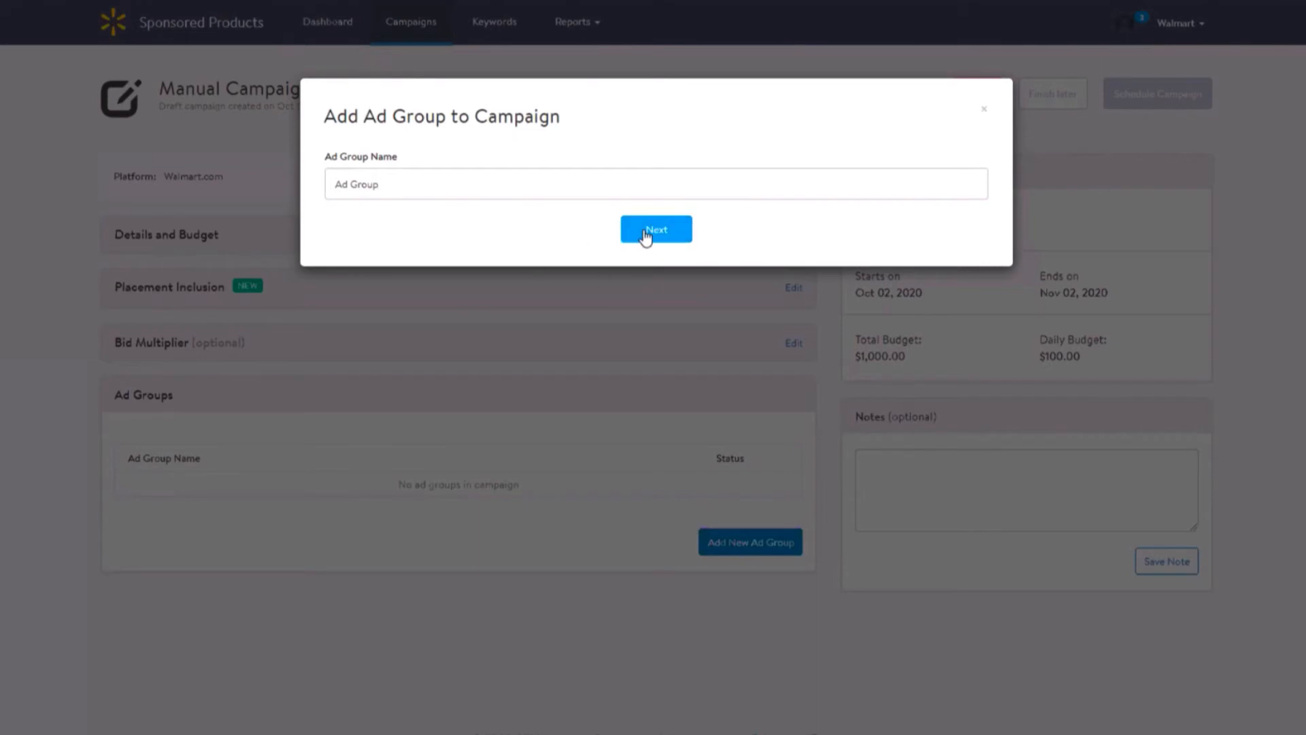
{"action": "left_click", "coordinate": [655, 228]}
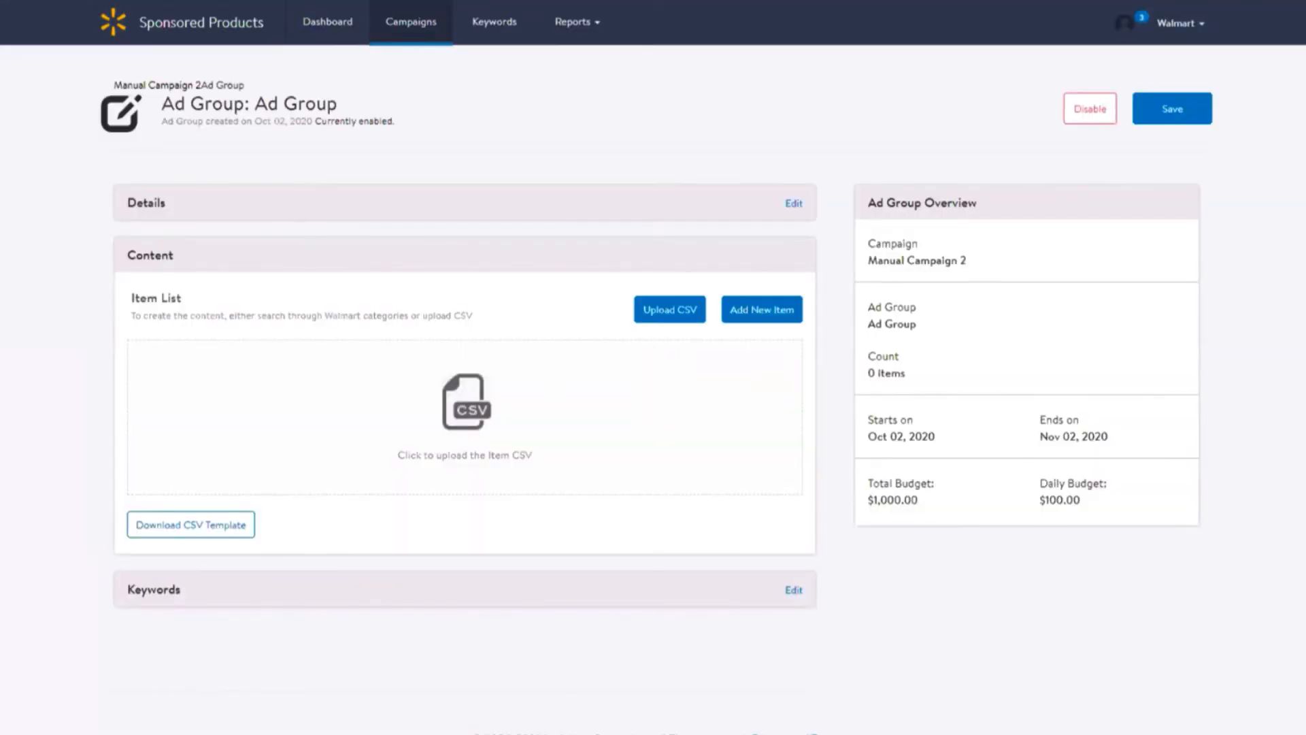
{"action": "mouse_move", "coordinate": [760, 309]}
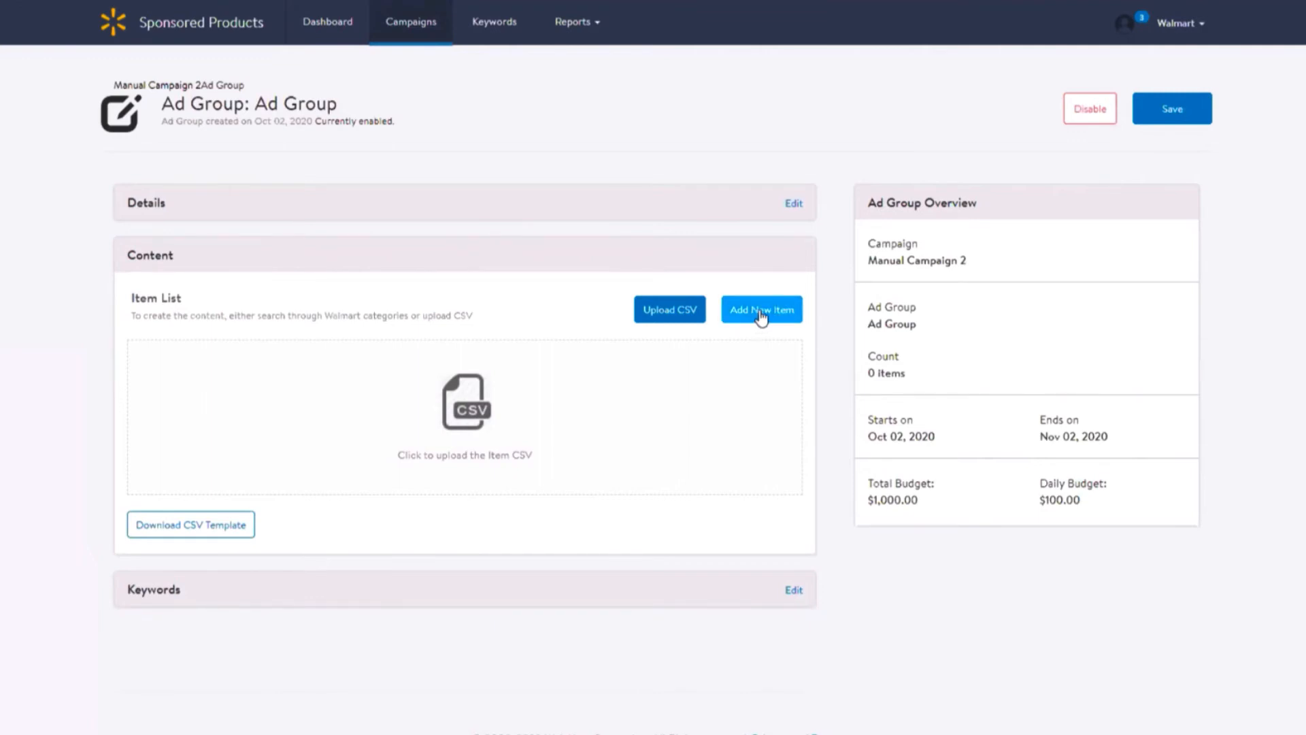
- Search for 'Walmart gift card' to fill the ad group with 10 items
{"action": "left_click", "coordinate": [760, 309]}
{"action": "type", "text": "Walmart gift card"}
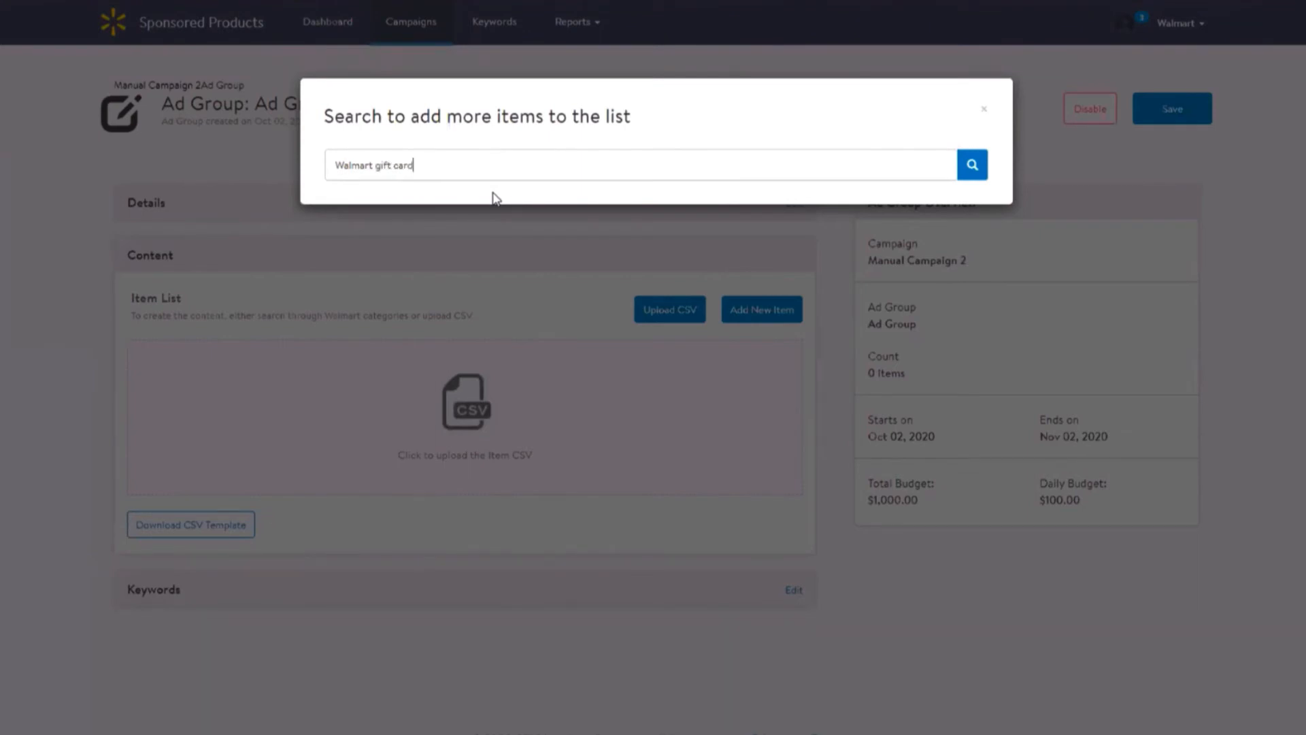
{"action": "left_click", "coordinate": [972, 164]}
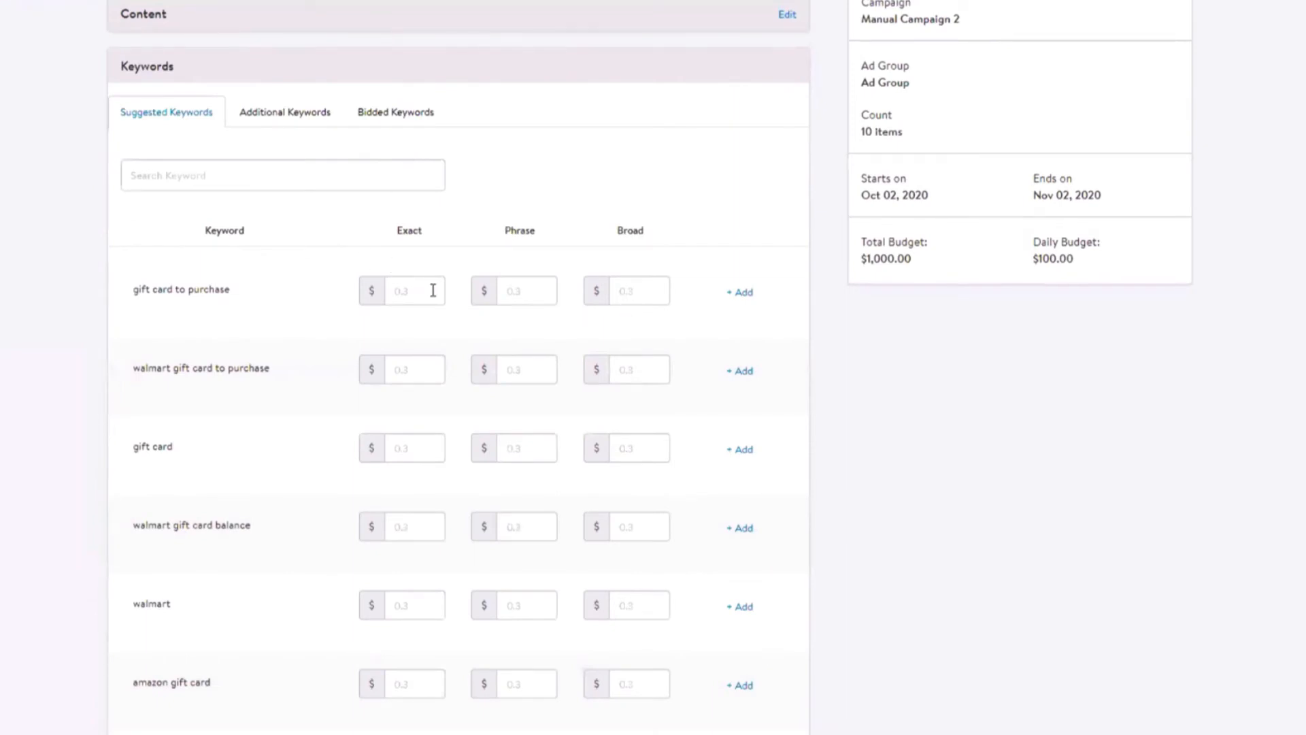
{"action": "mouse_move", "coordinate": [650, 298]}
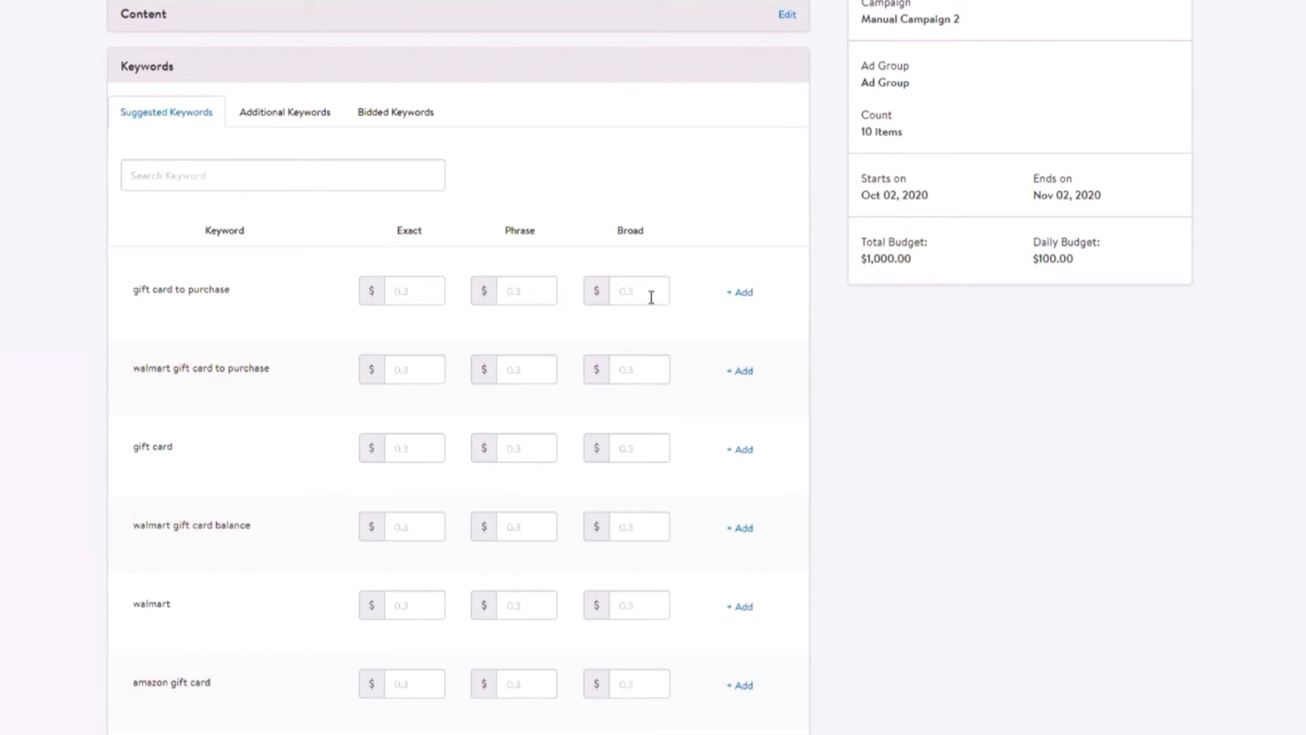
- Enter bids for 'gift card to purchase' and 'walmart' and add both keywords
{"action": "left_click", "coordinate": [627, 290]}
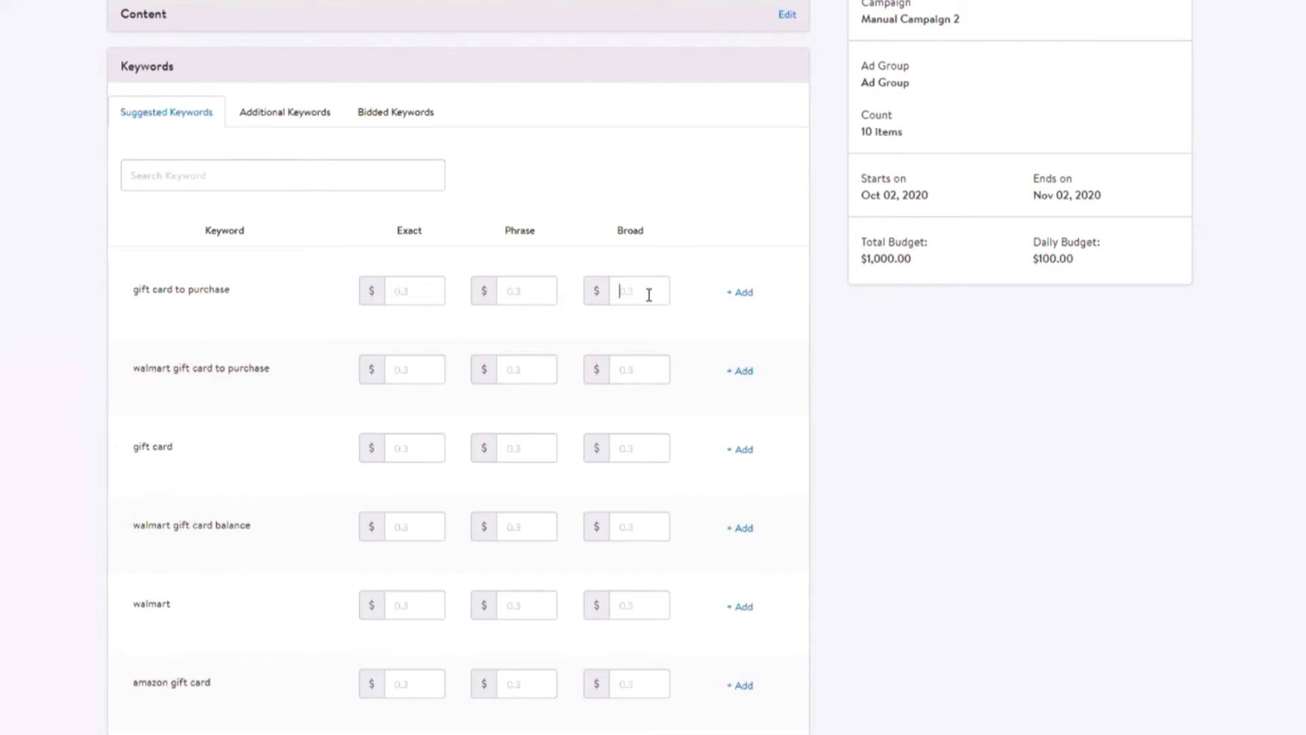
{"action": "type", "text": "2"}
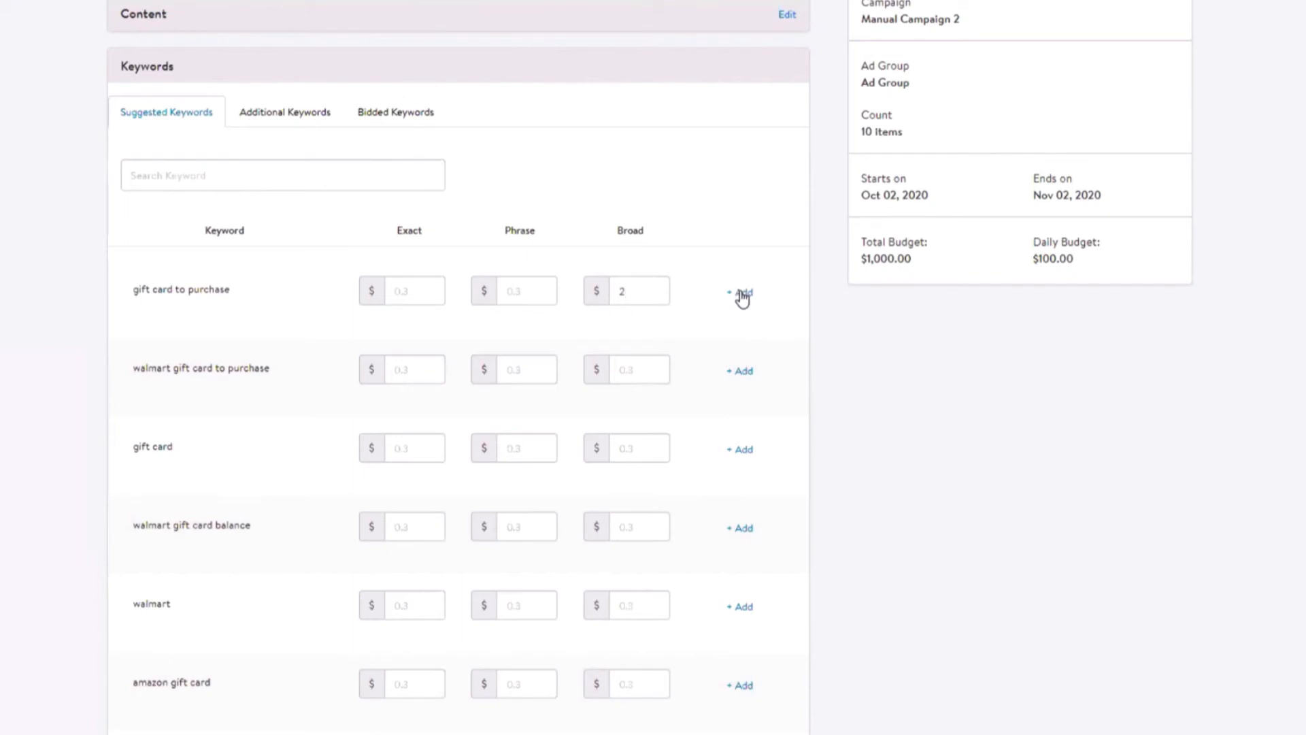
{"action": "left_click", "coordinate": [739, 293]}
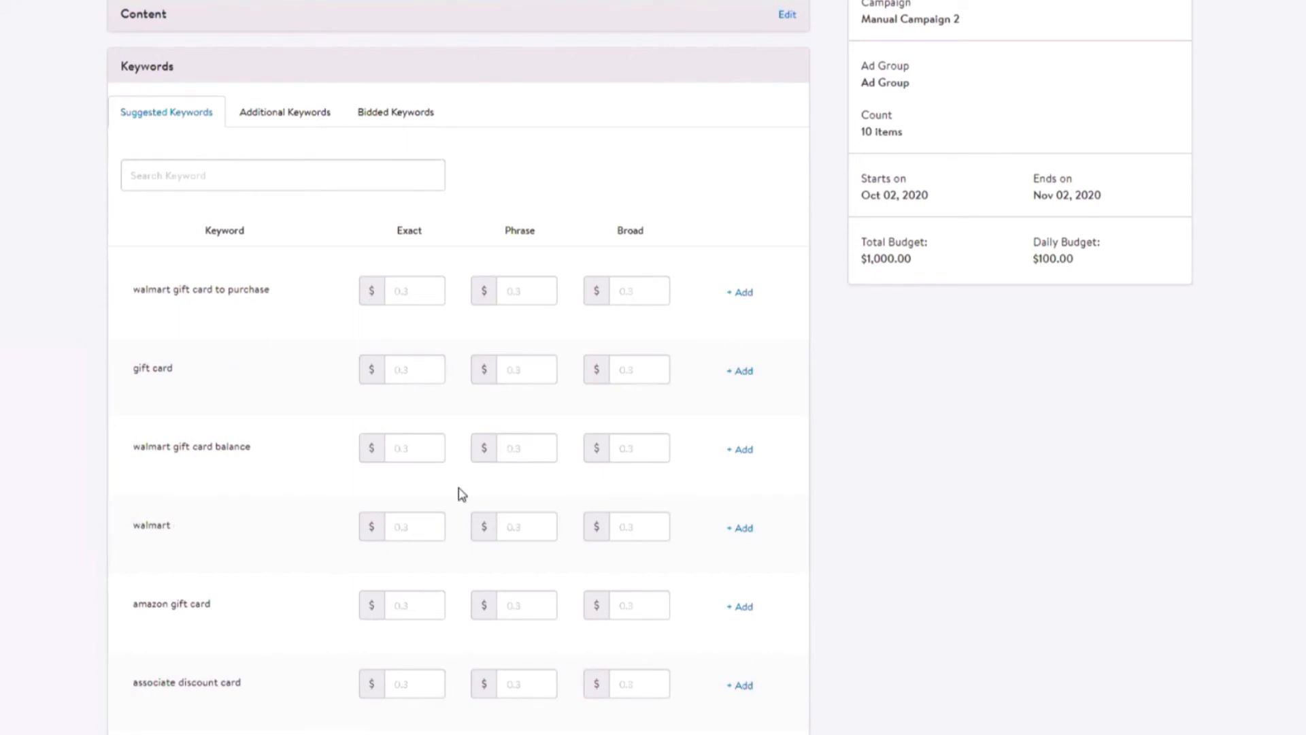
{"action": "type", "text": "5"}
{"action": "type", "text": "1"}
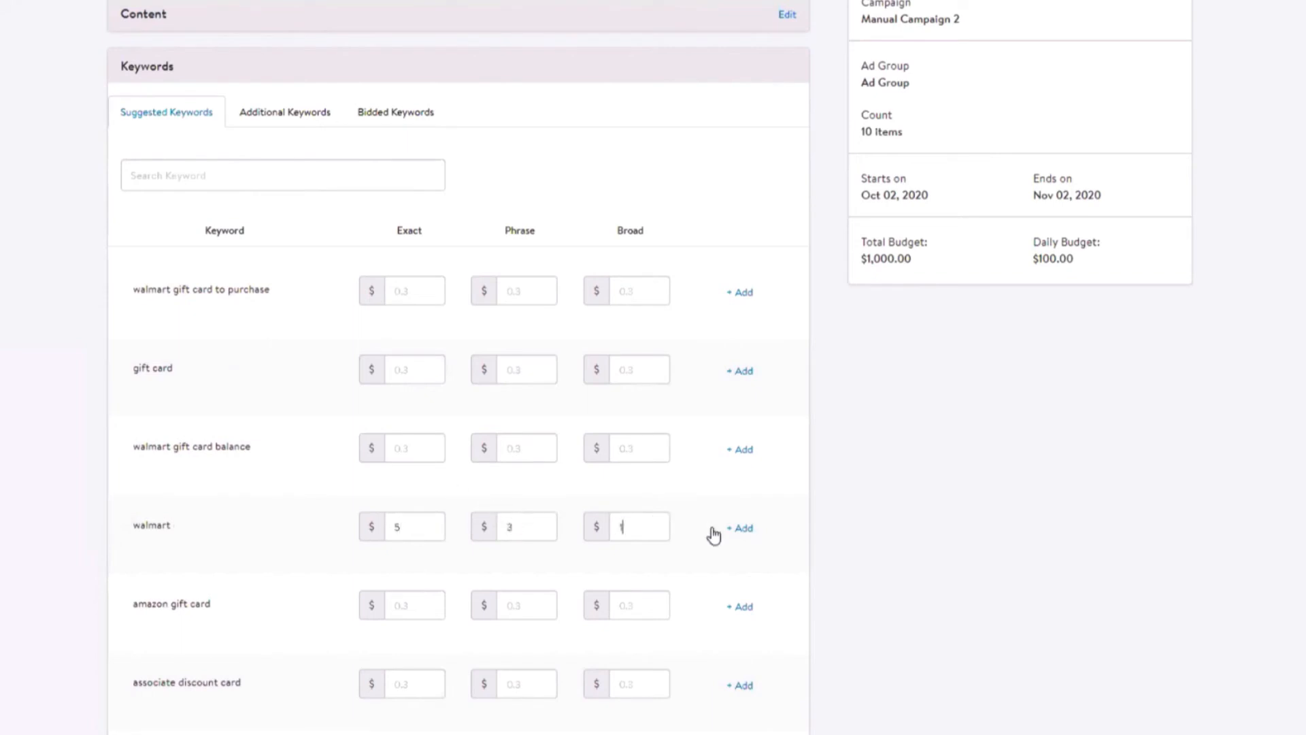
{"action": "left_click", "coordinate": [740, 528]}
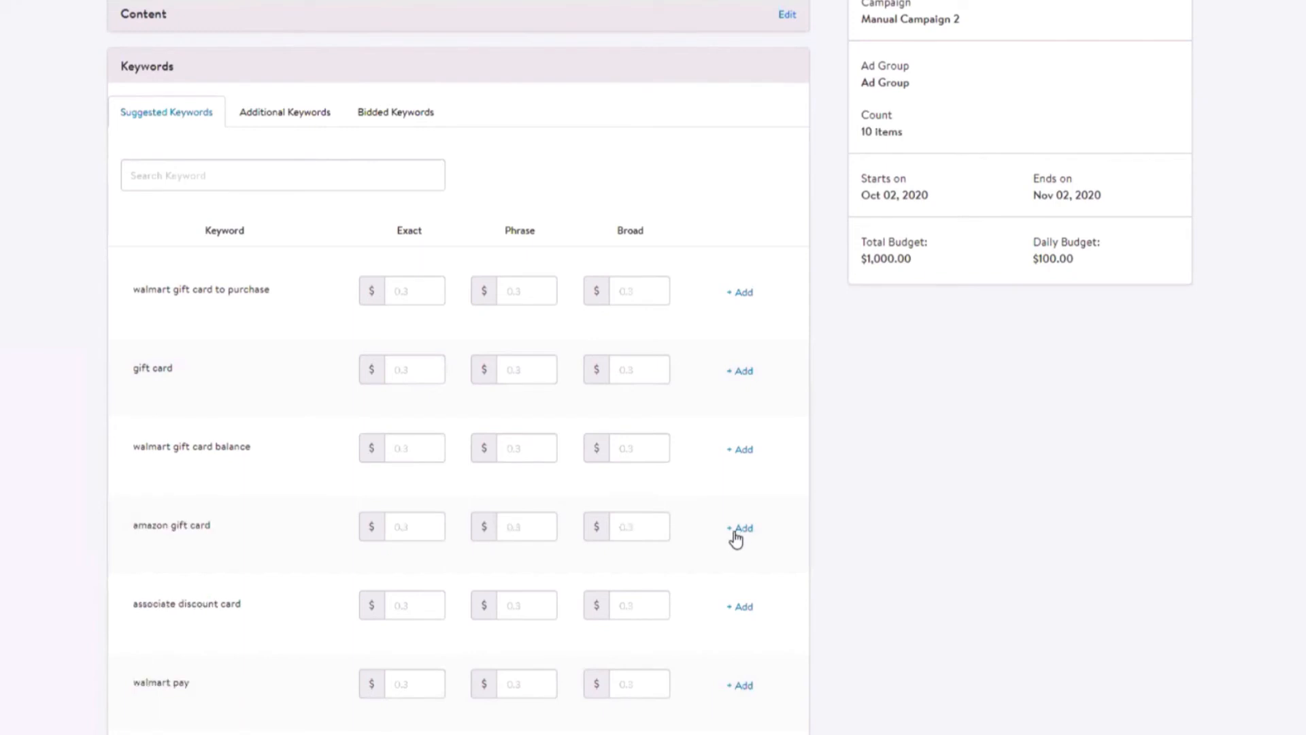
- Enter bids for 'amazon gift card' and 'gift registry' and add them
{"action": "scroll", "scroll_direction": "down", "scroll_amount": 3}
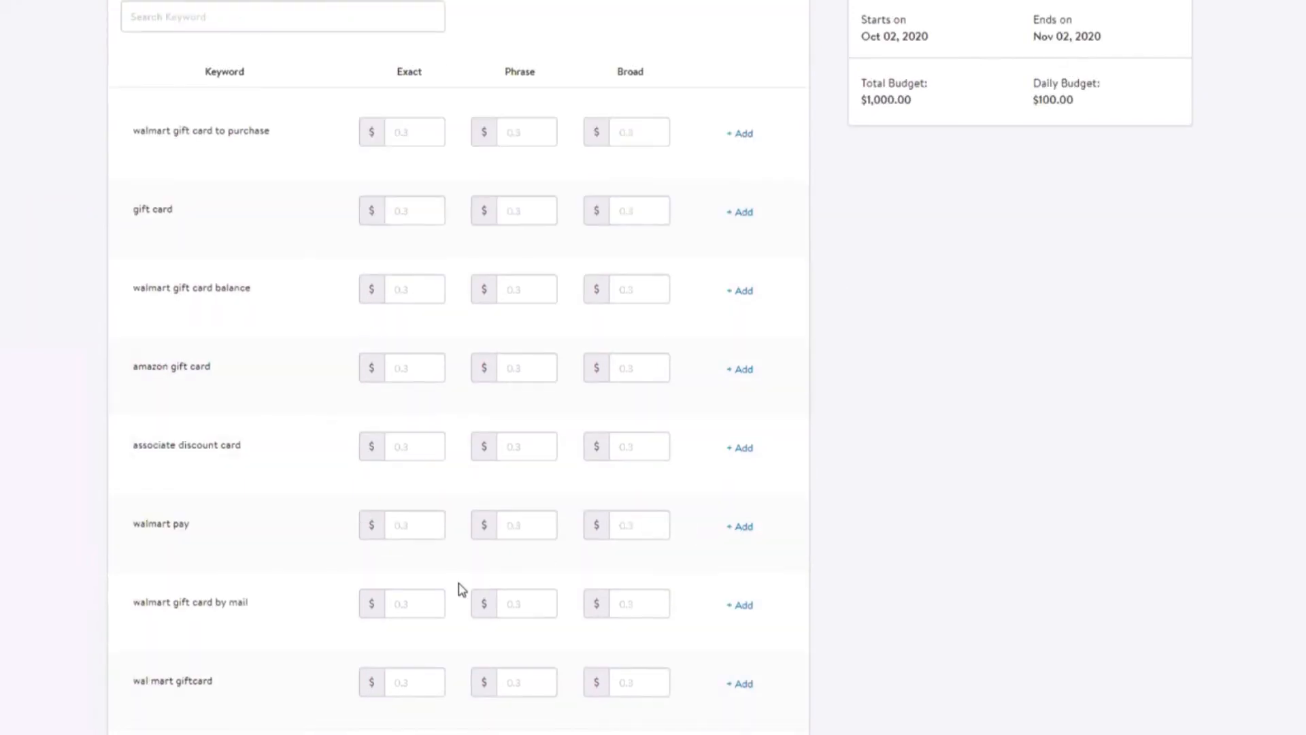
{"action": "left_click", "coordinate": [640, 367]}
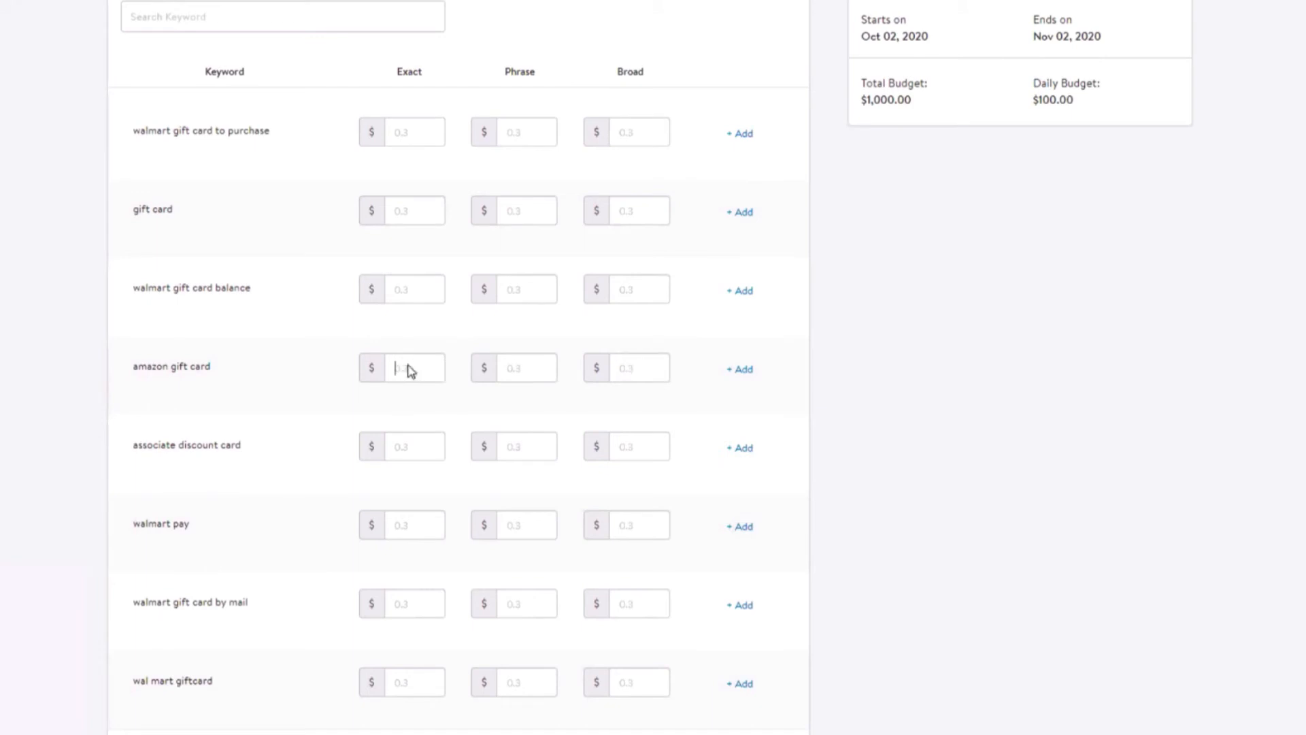
{"action": "type", "text": "5"}
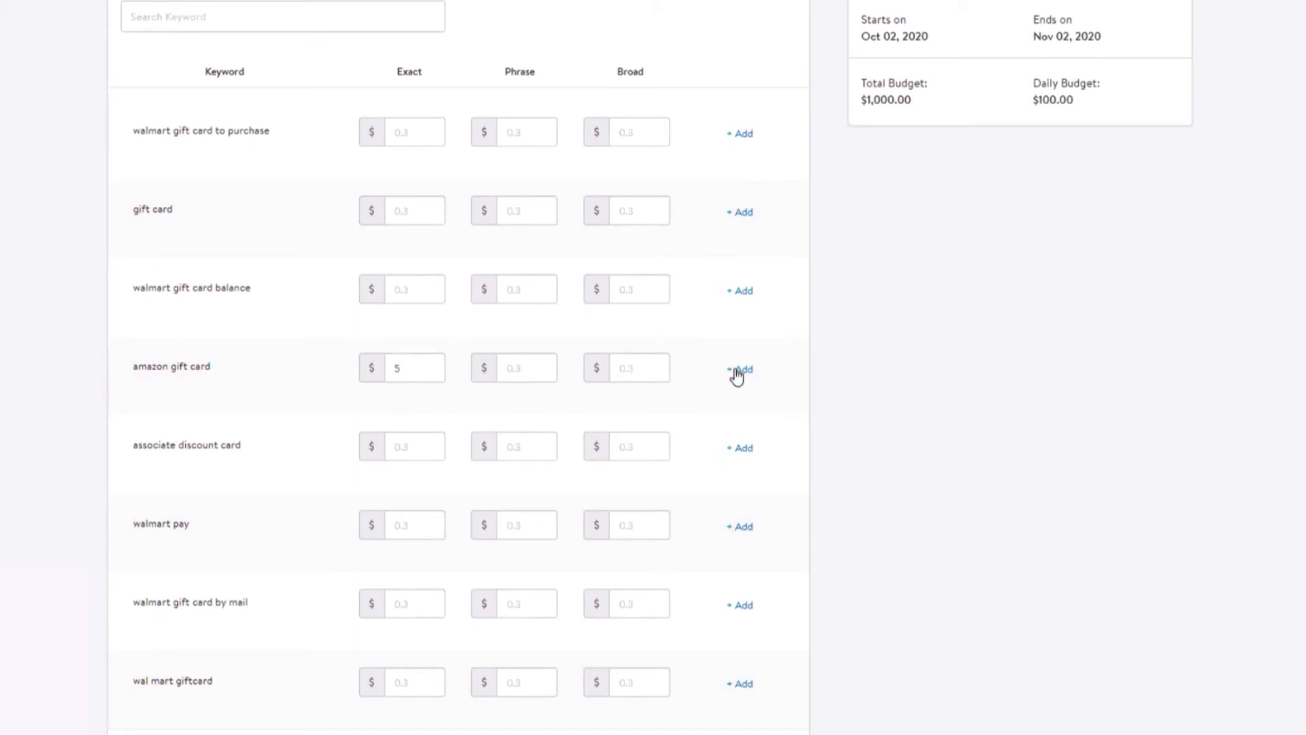
{"action": "left_click", "coordinate": [739, 368]}
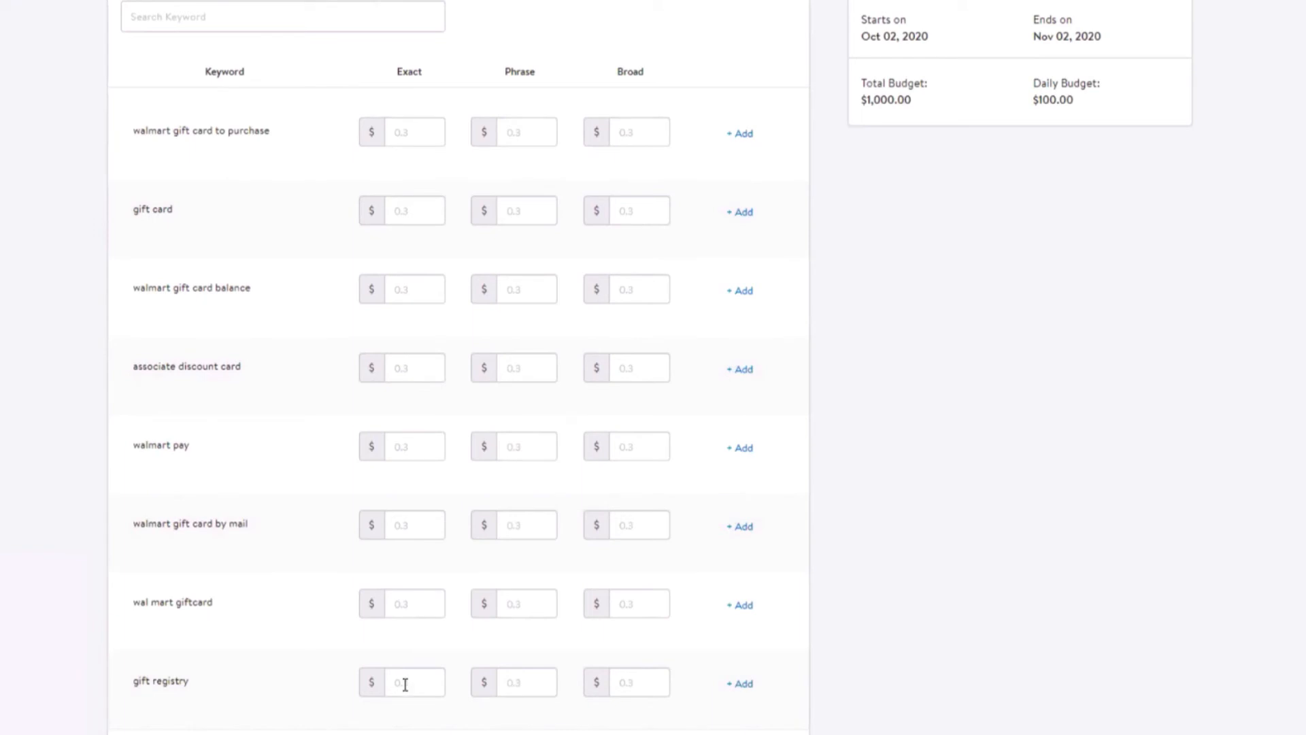
{"action": "type", "text": "3"}
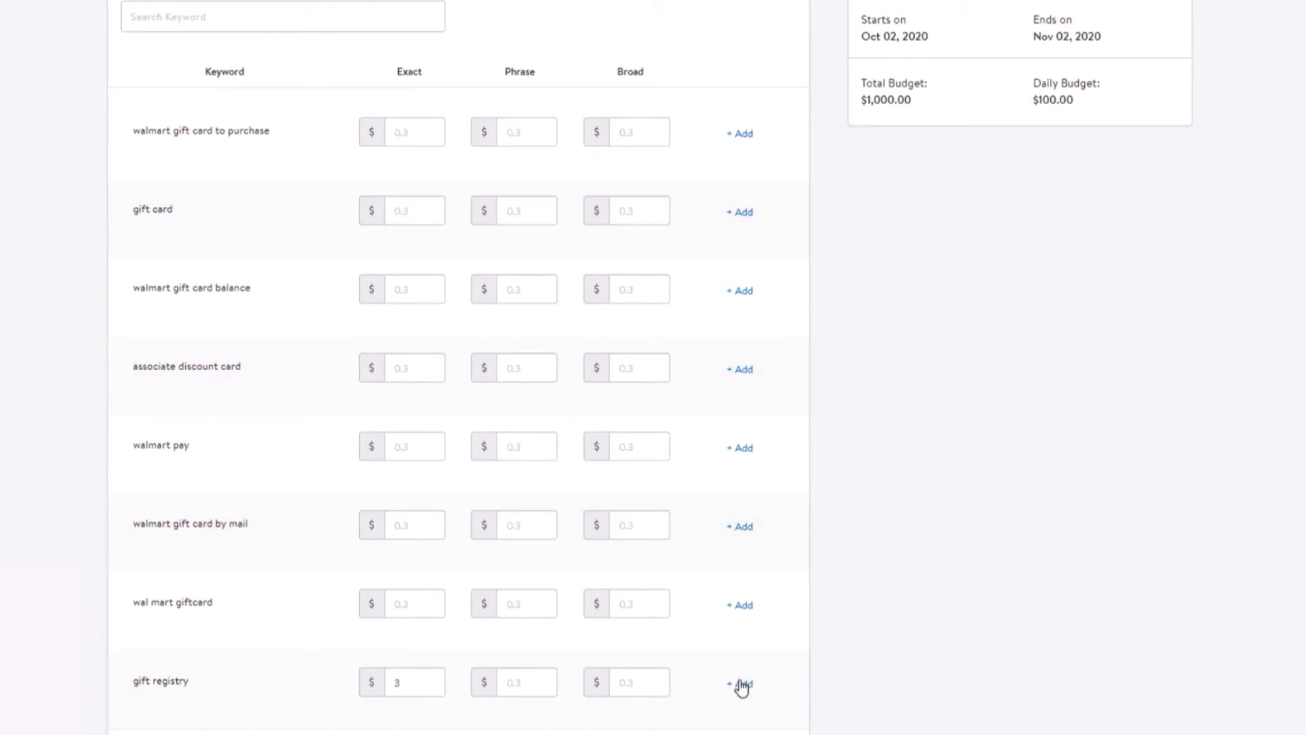
{"action": "left_click", "coordinate": [739, 684]}
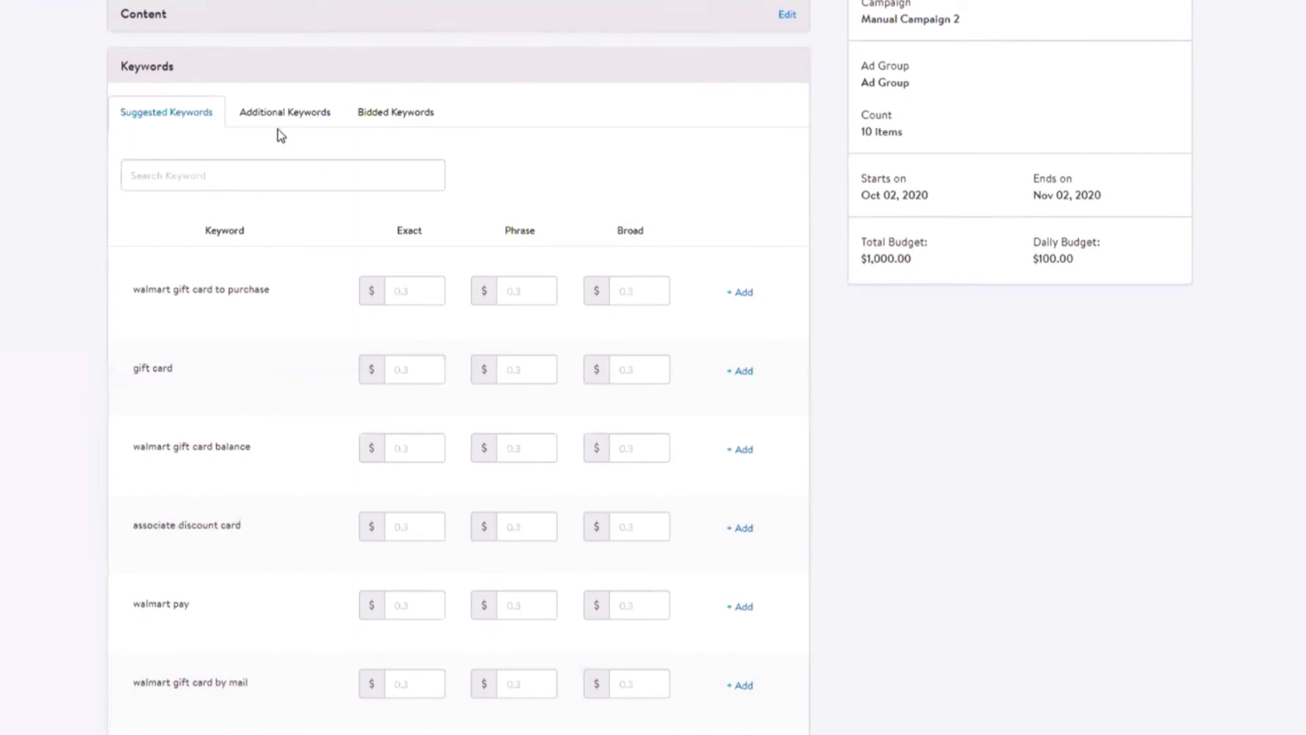
- On Additional Keywords, type terms such as 'gift card', 'gift cards', 'presents' and 'present'
{"action": "left_click", "coordinate": [284, 112]}
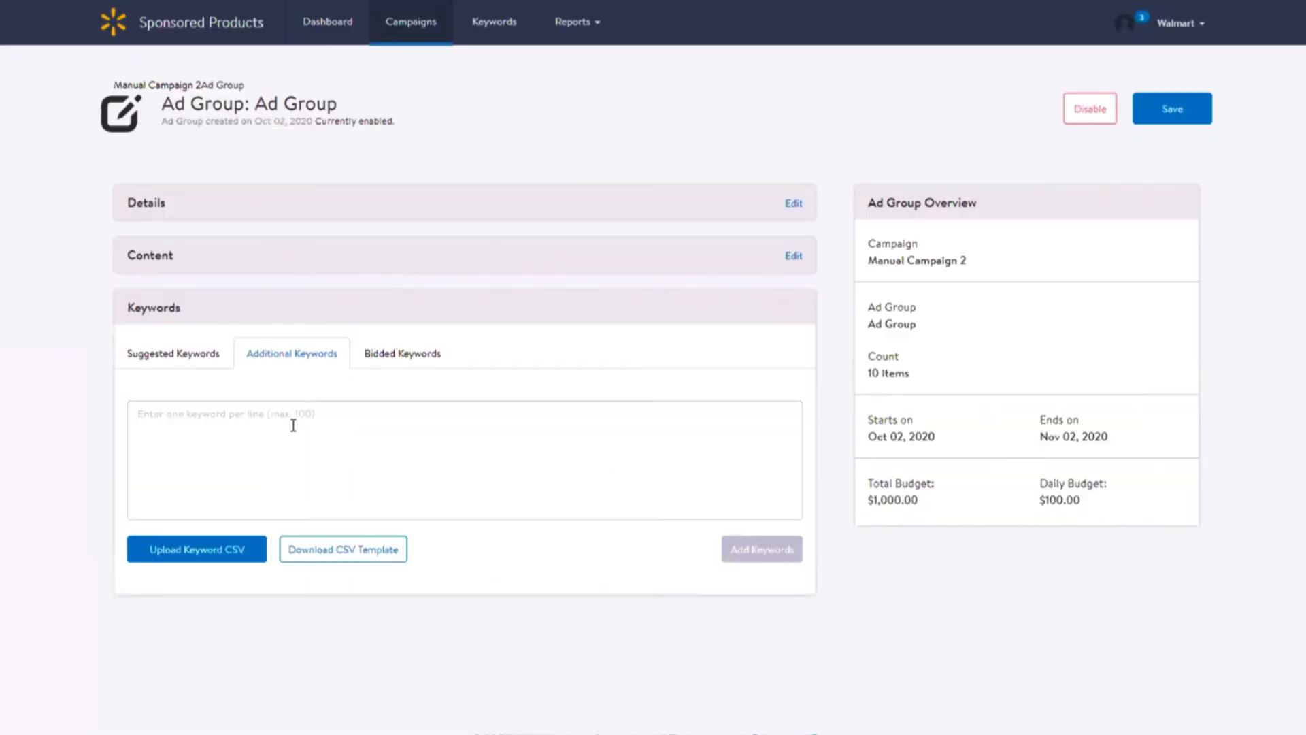
{"action": "type", "text": "gift"}
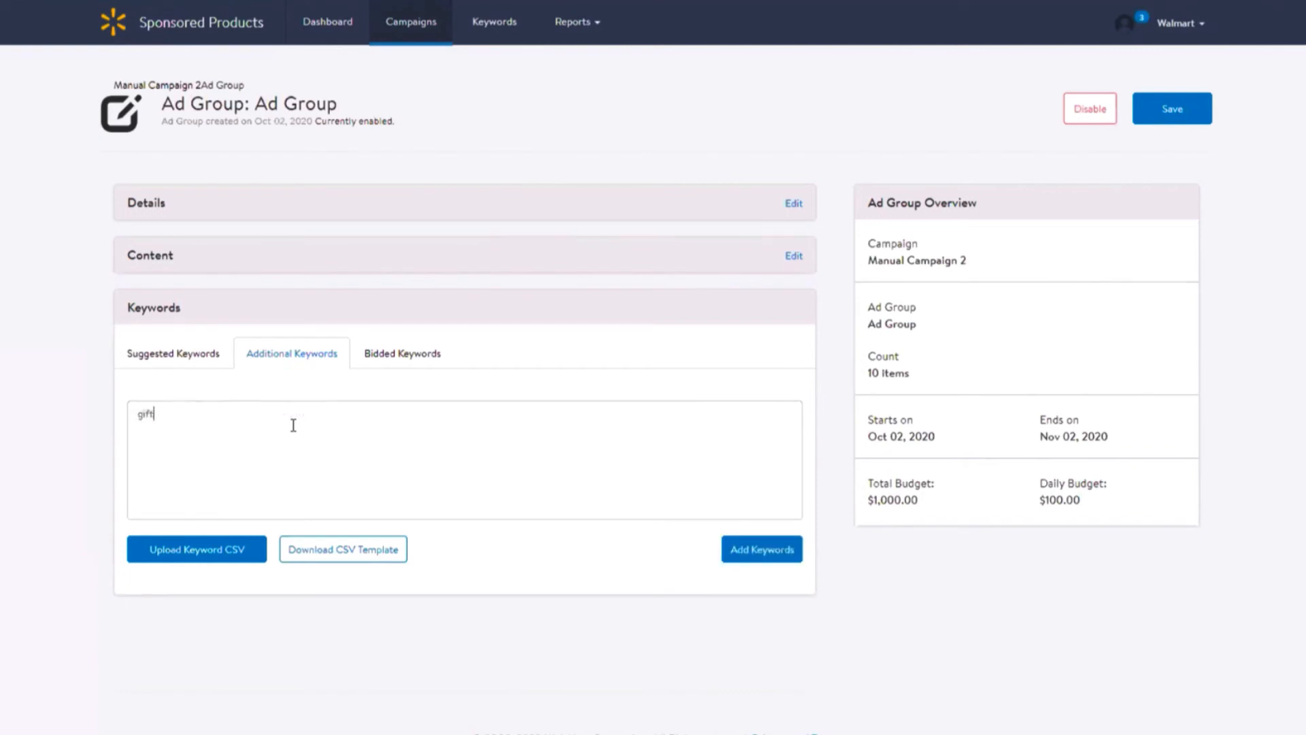
{"action": "type", "text": "card"}
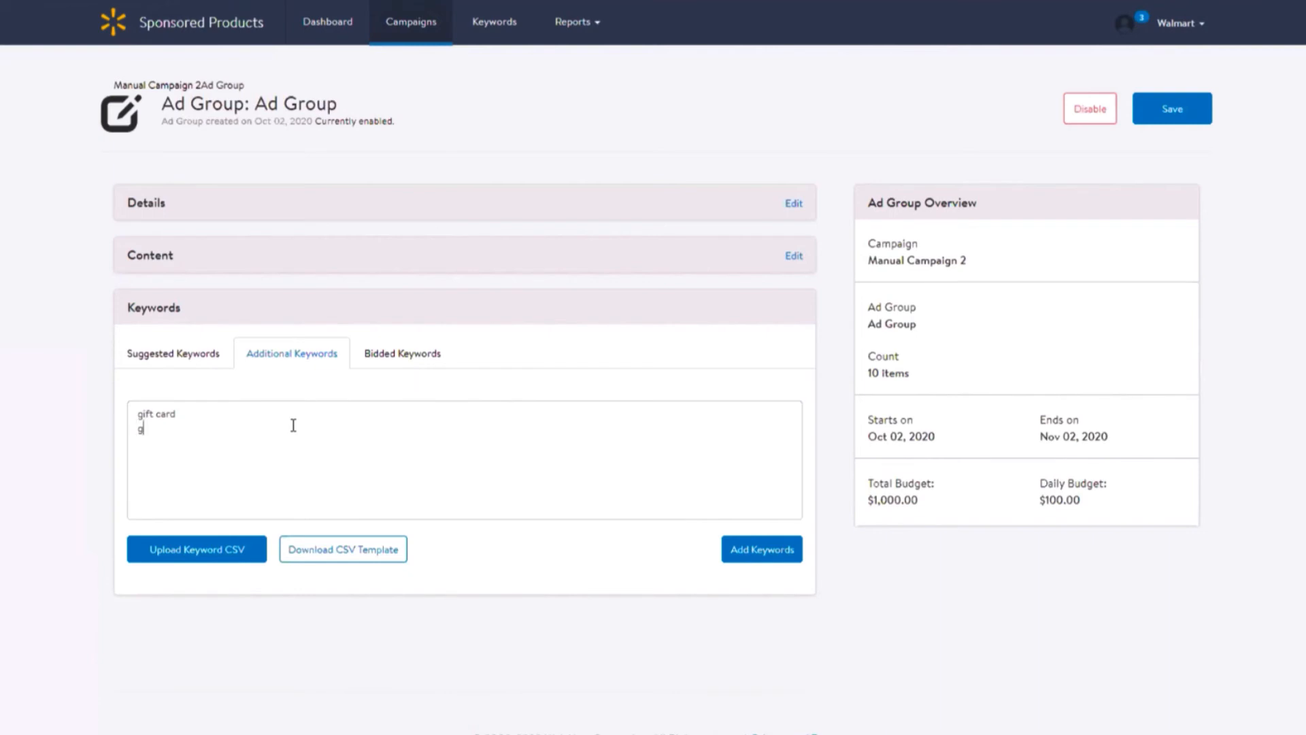
{"action": "type", "text": "ift cards"}
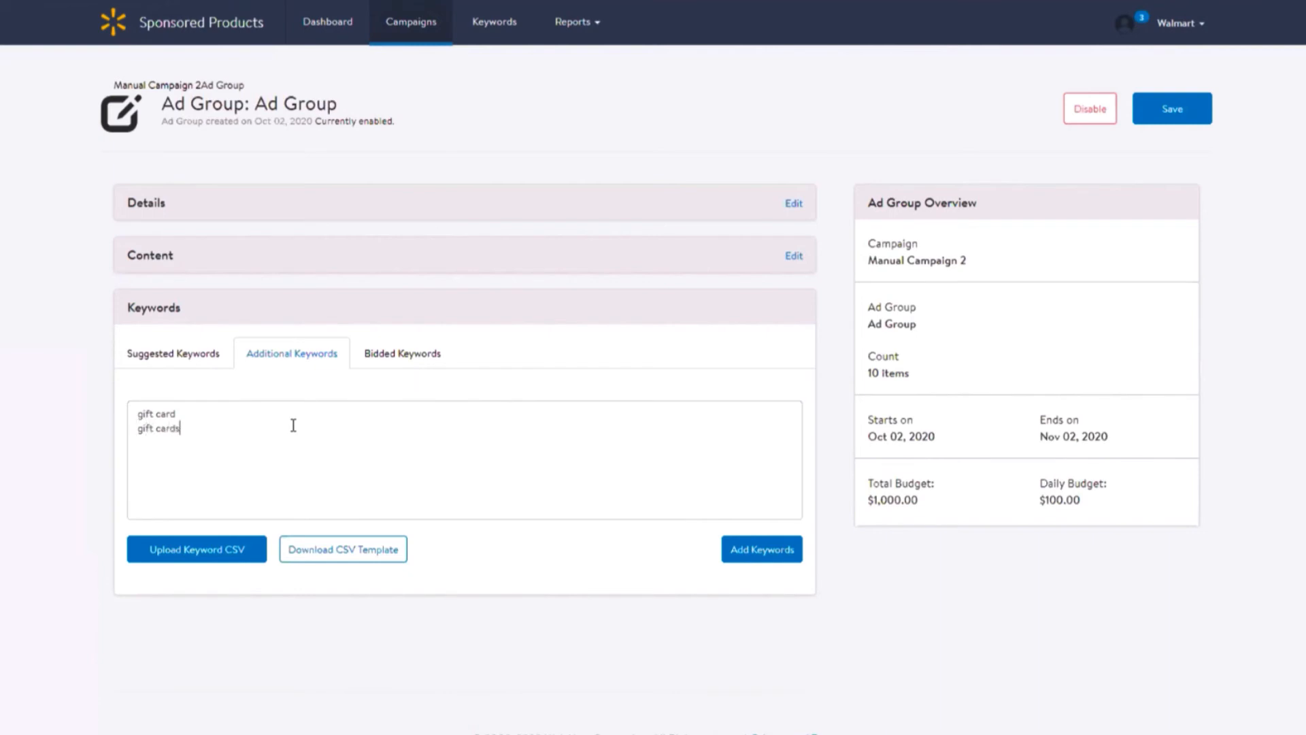
{"action": "type", "text": "gift cards"}
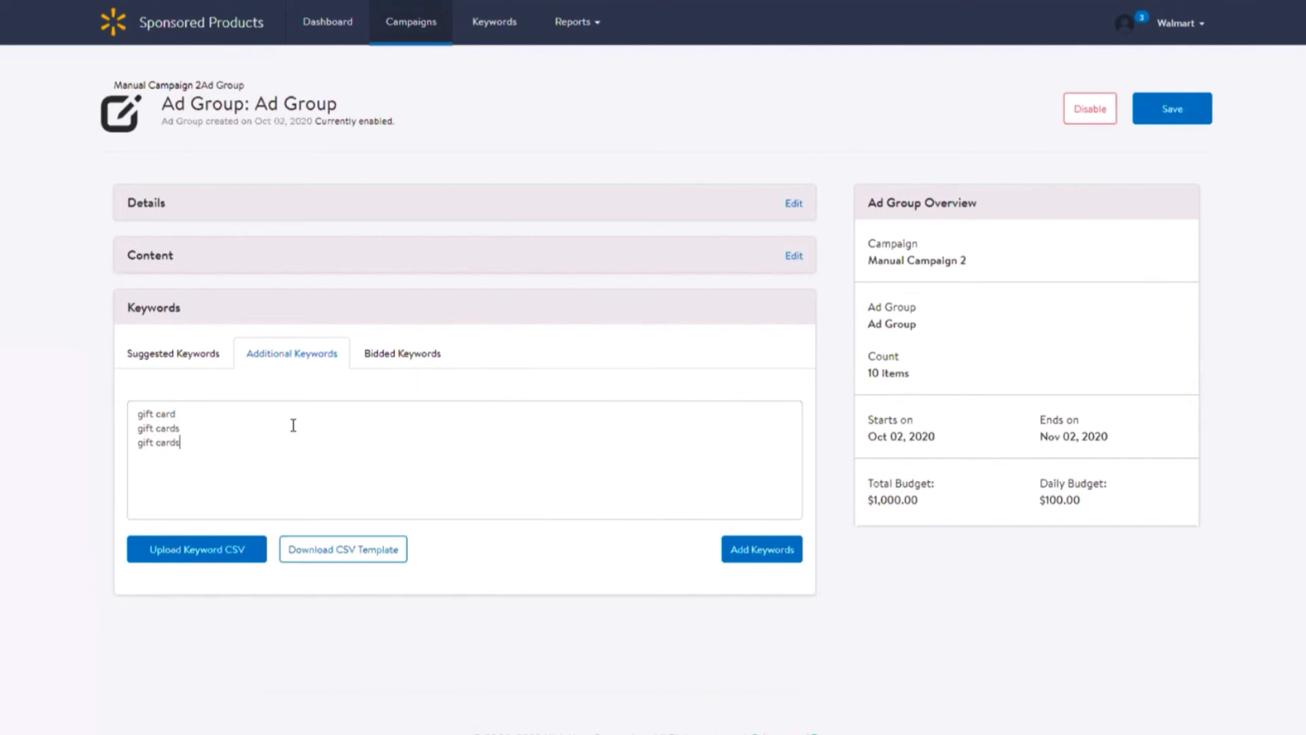
{"action": "type", "text": "pres"}
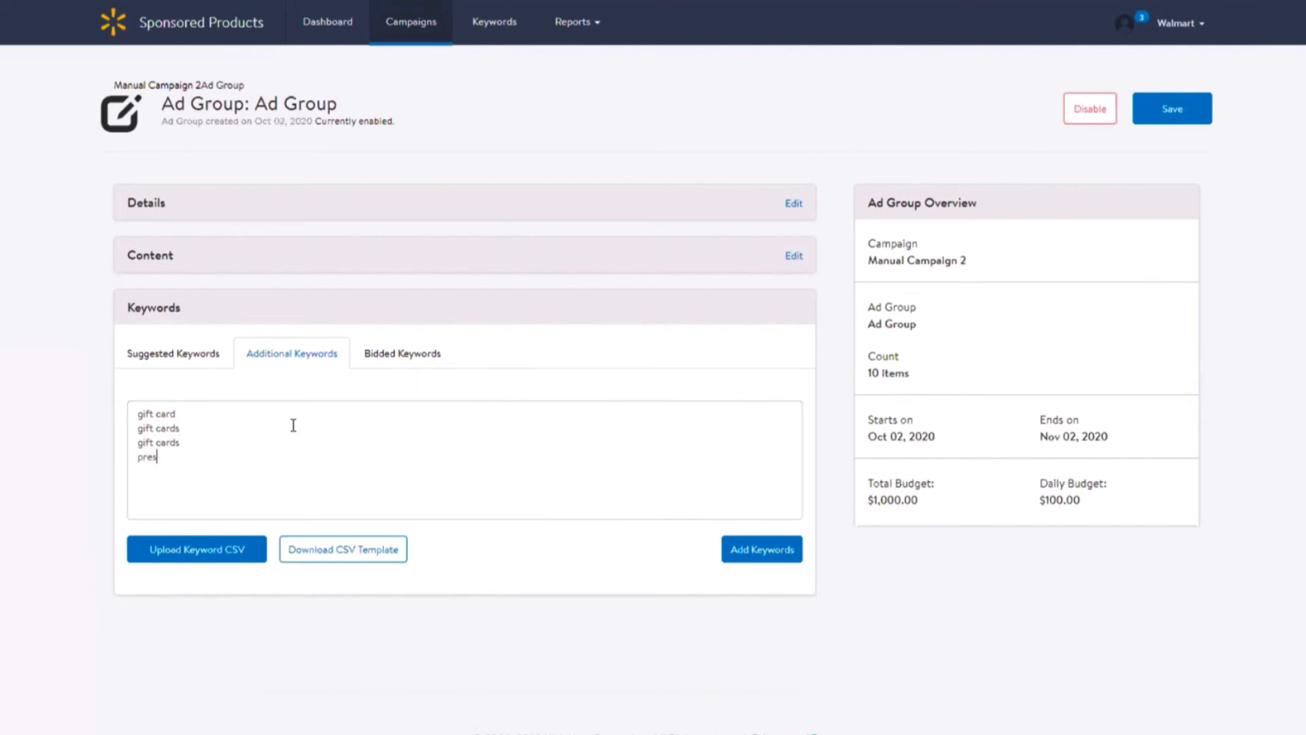
{"action": "type", "text": "ents"}
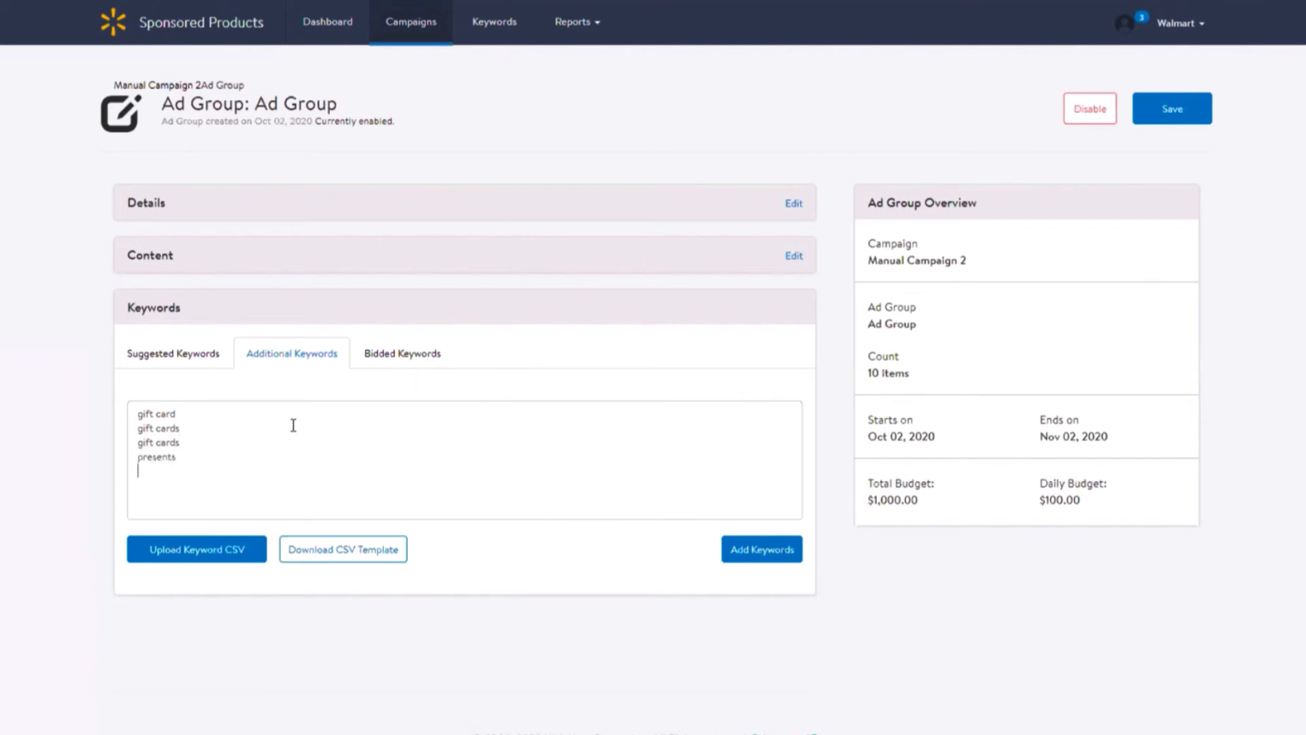
{"action": "type", "text": "present"}
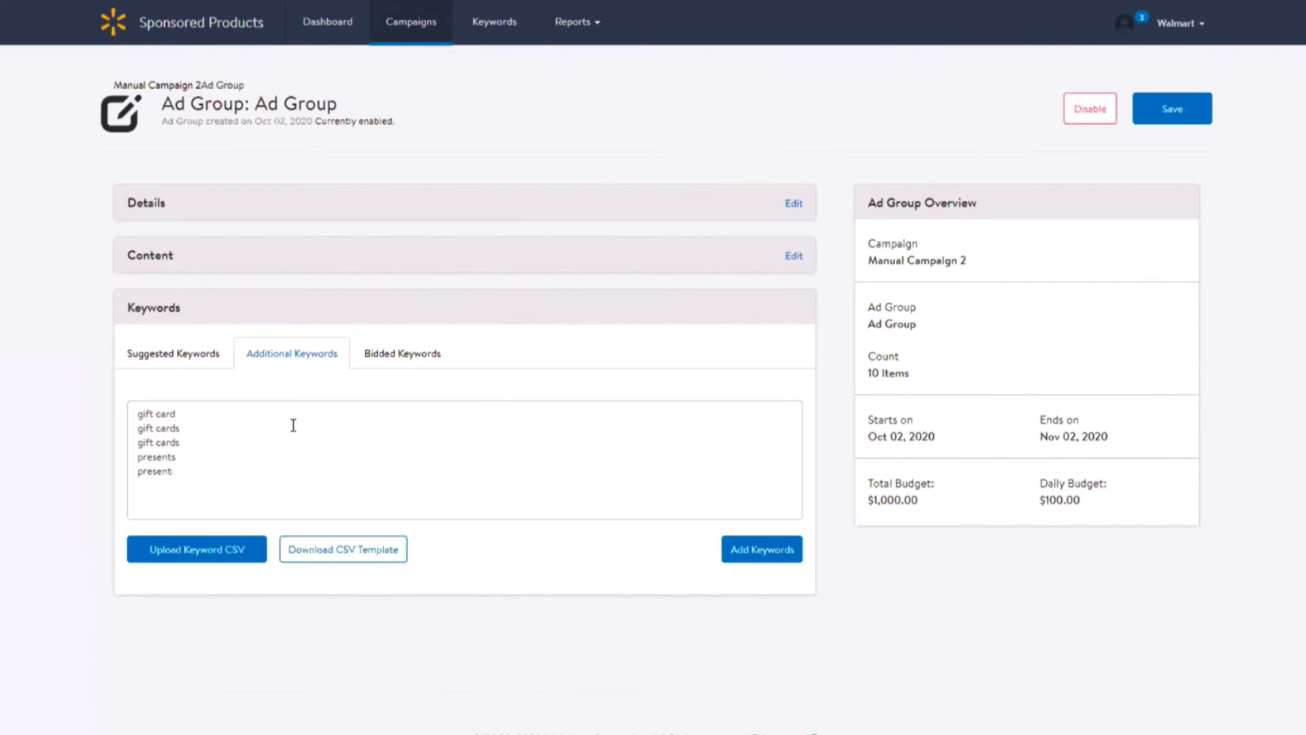
- Type more keywords: 'birthday', '$10 gift', 'walmart gift crd', 'birthday gift card', 'gifts'
{"action": "type", "text": "b"}
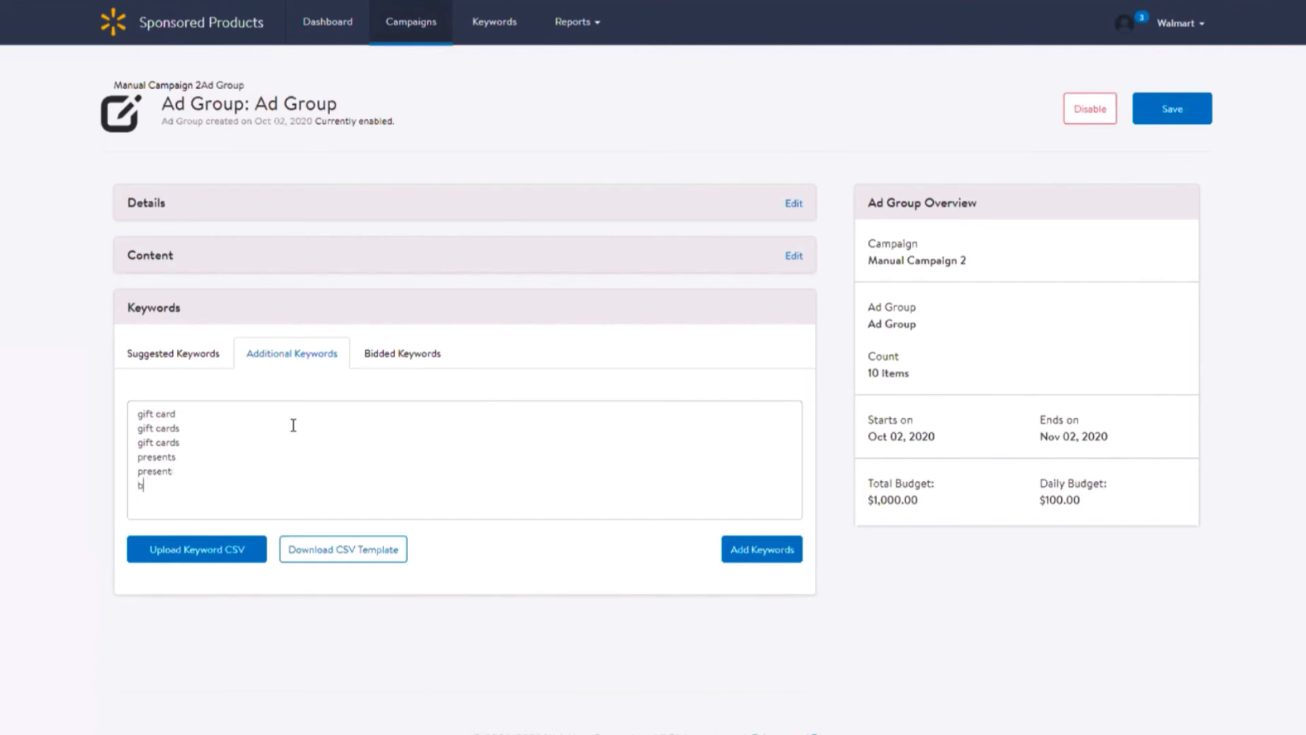
{"action": "type", "text": "irthday"}
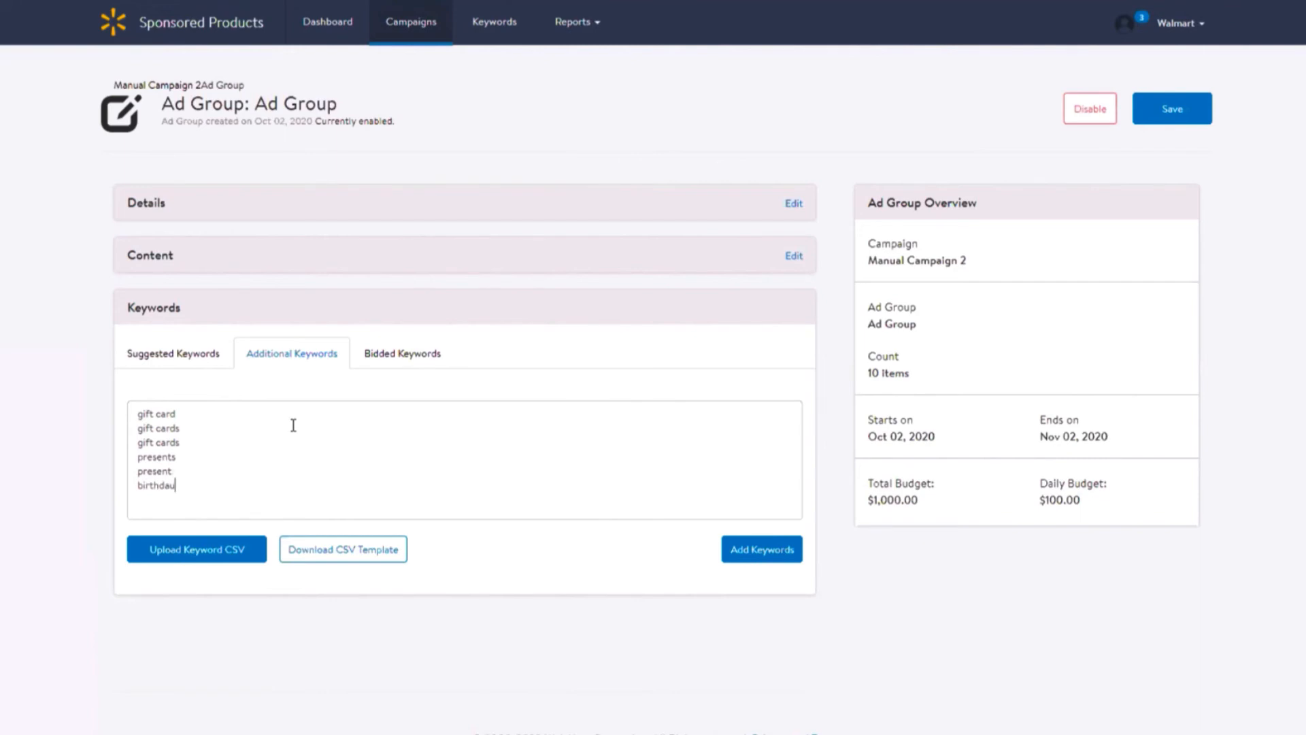
{"action": "type", "text": "$10 gift"}
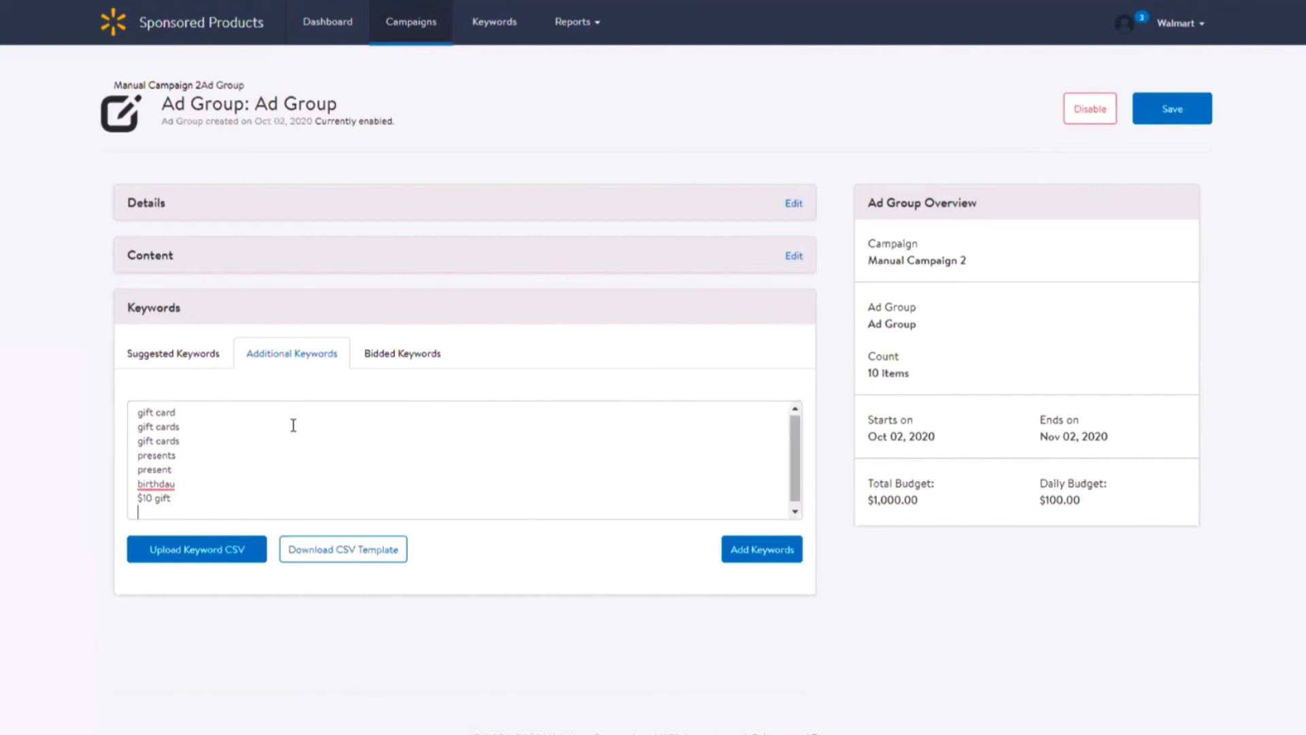
{"action": "type", "text": "walmart gift"}
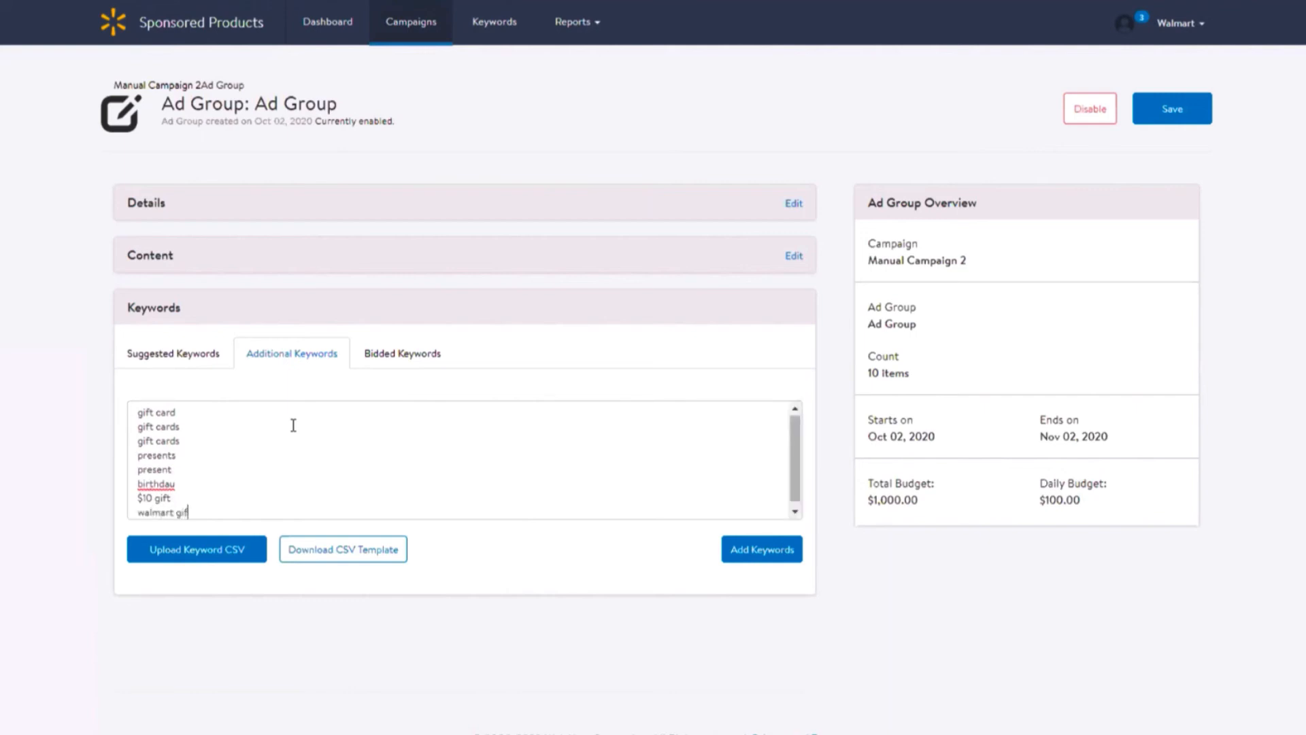
{"action": "type", "text": "crd"}
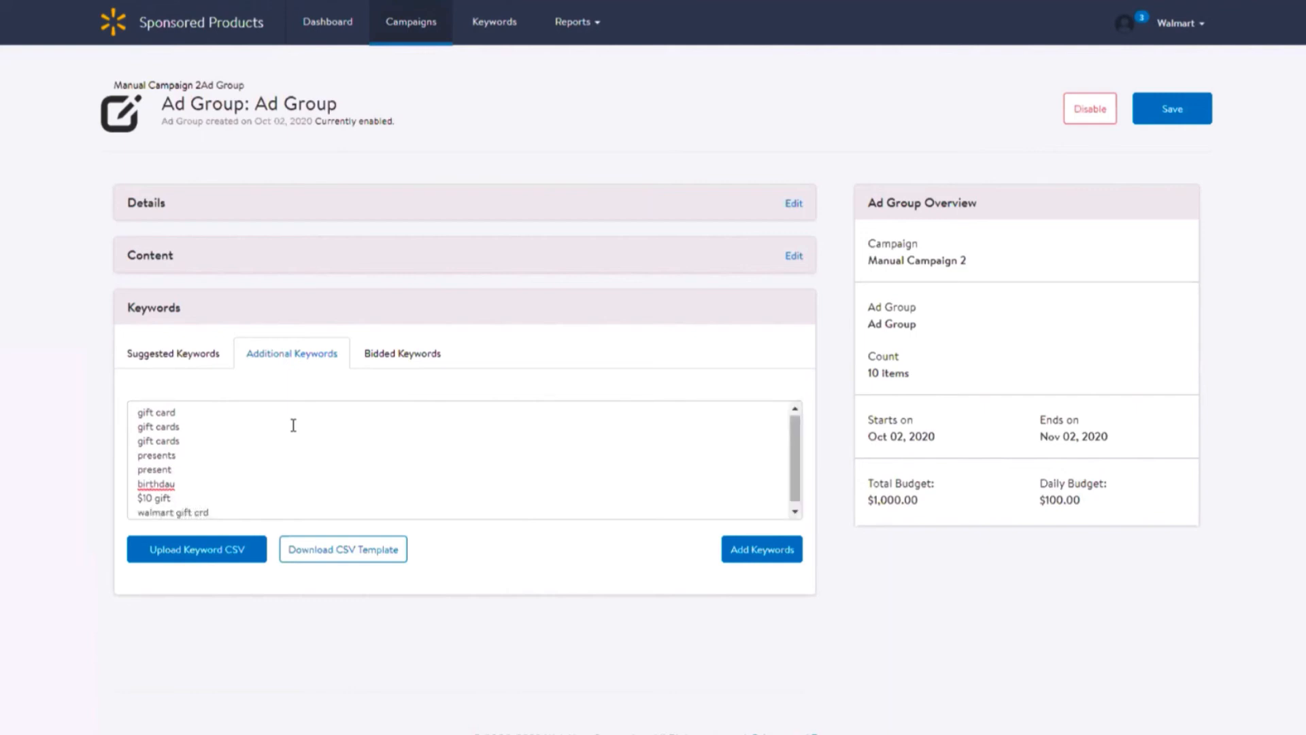
{"action": "scroll", "scroll_direction": "down", "scroll_amount": 3}
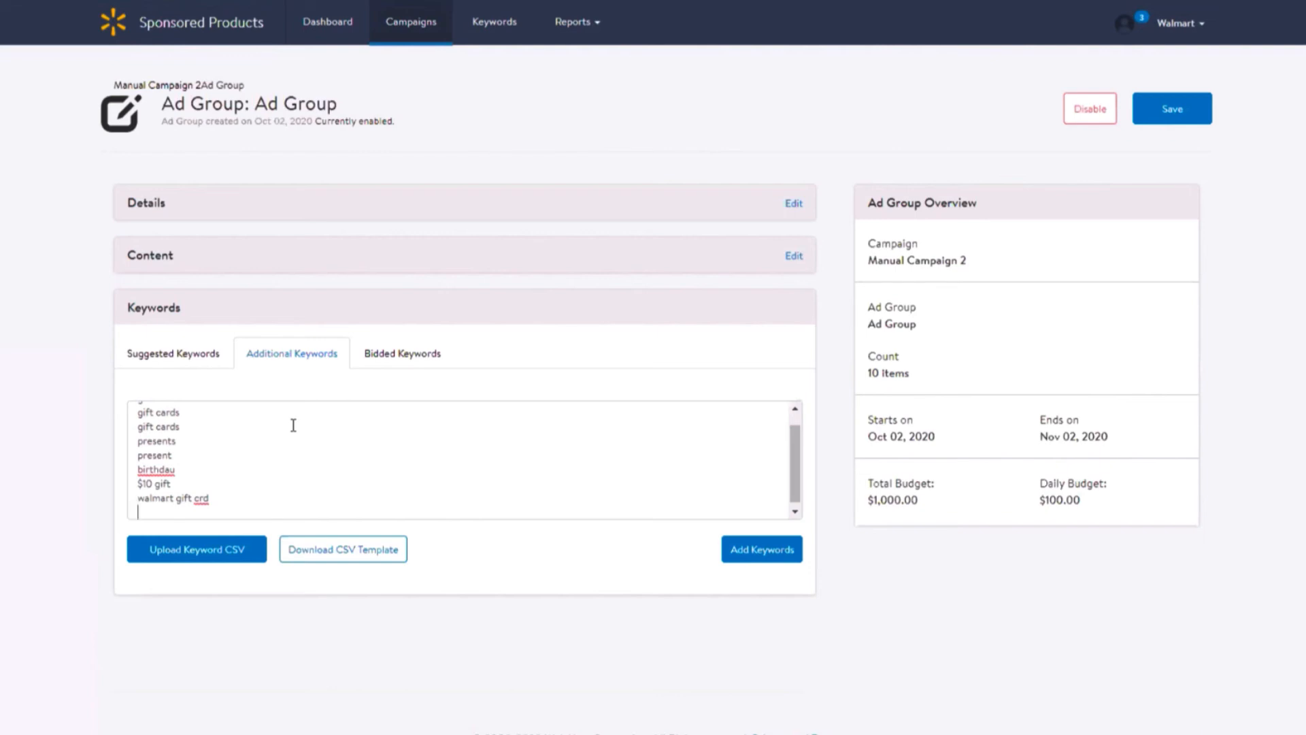
{"action": "type", "text": "bir"}
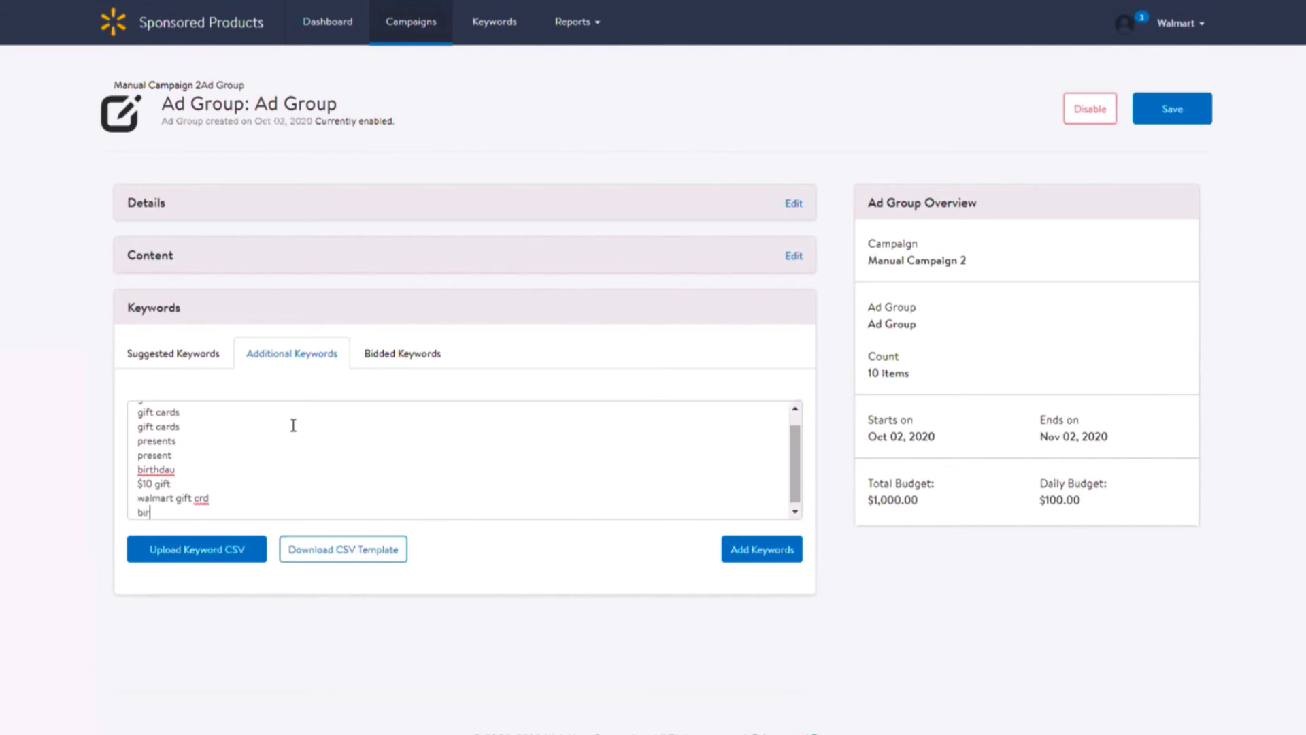
{"action": "type", "text": "thday gift ca"}
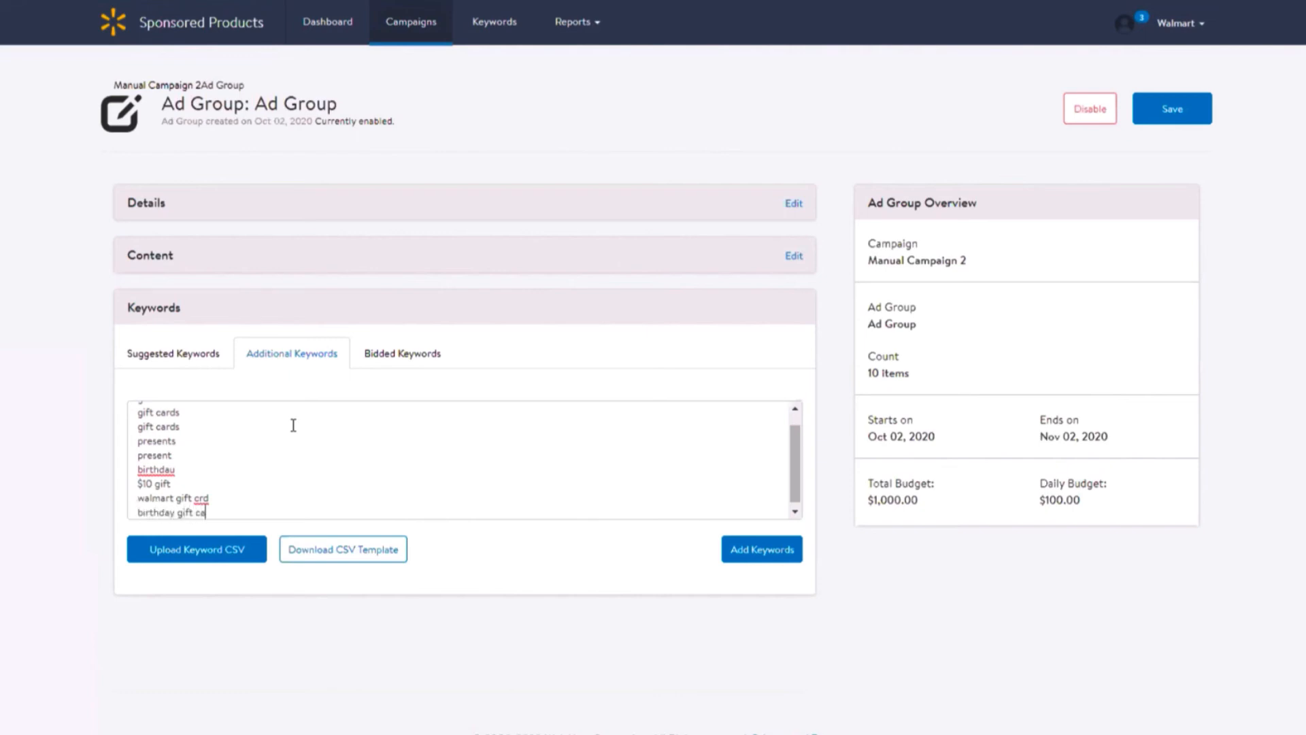
{"action": "type", "text": "rd"}
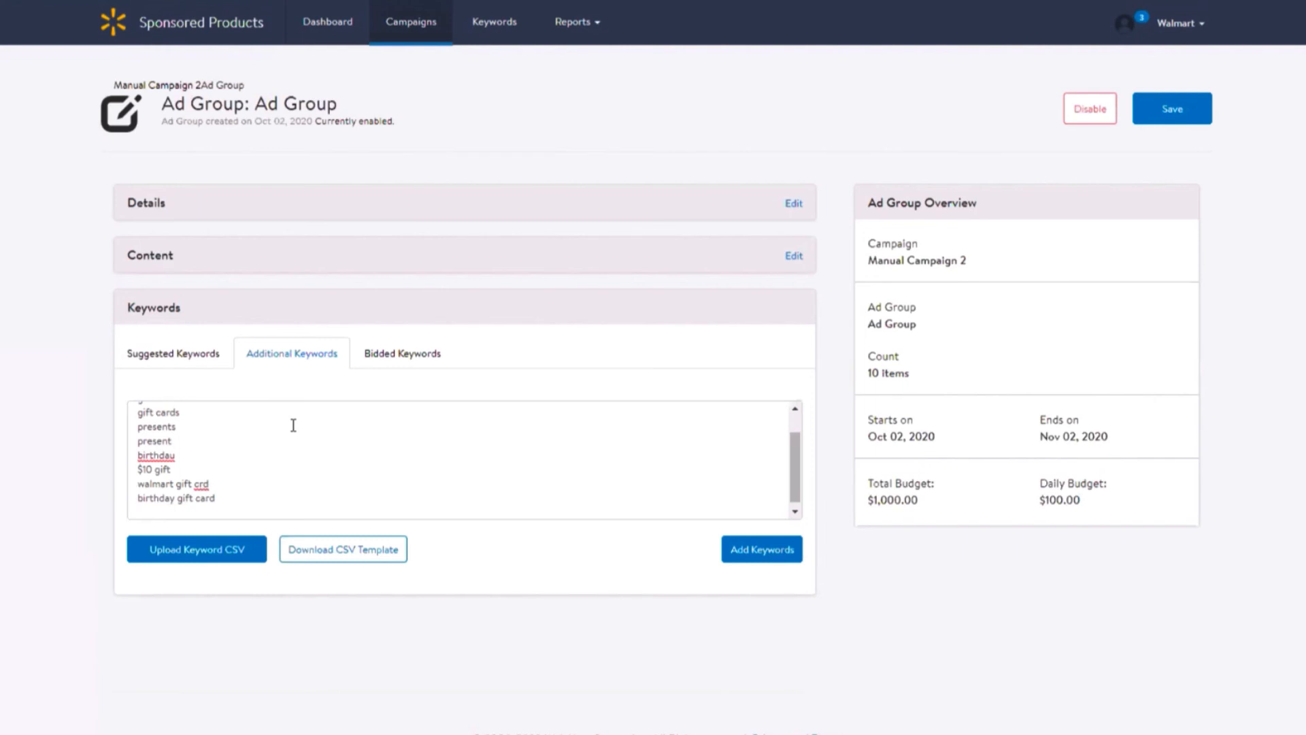
{"action": "type", "text": "gif"}
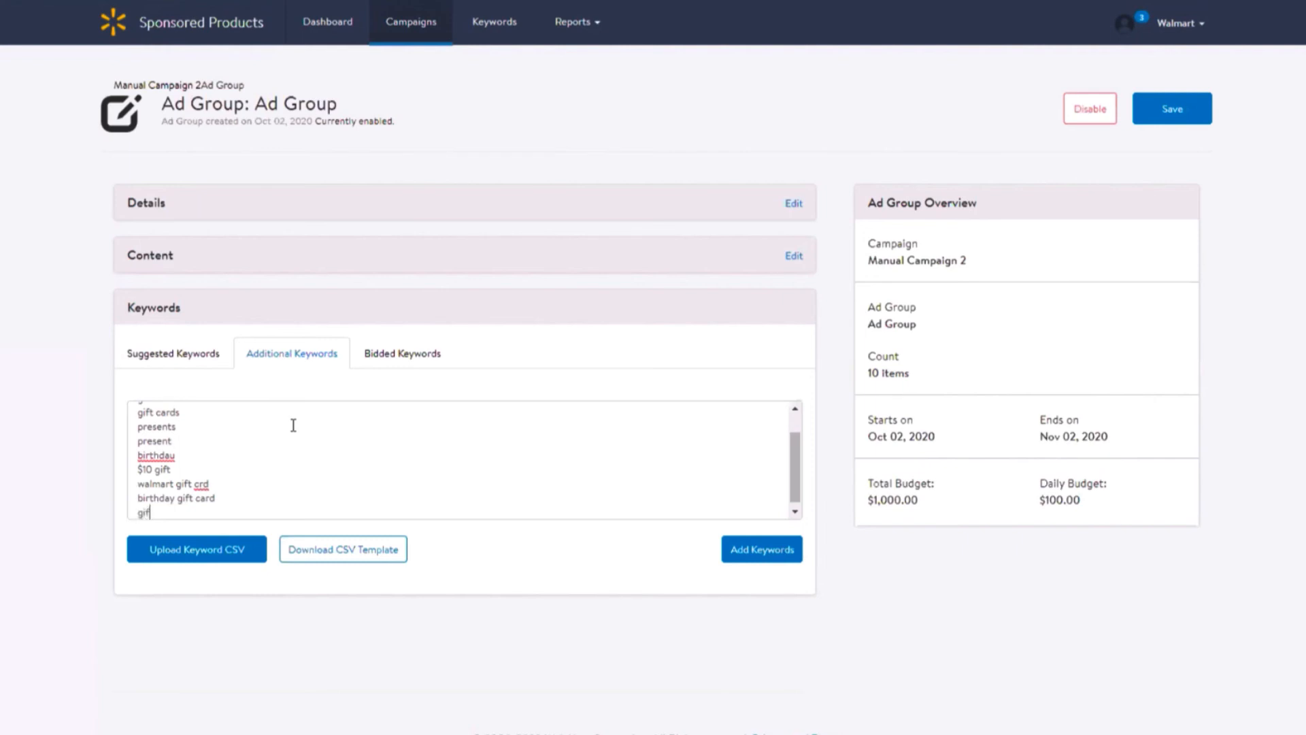
{"action": "type", "text": "ts"}
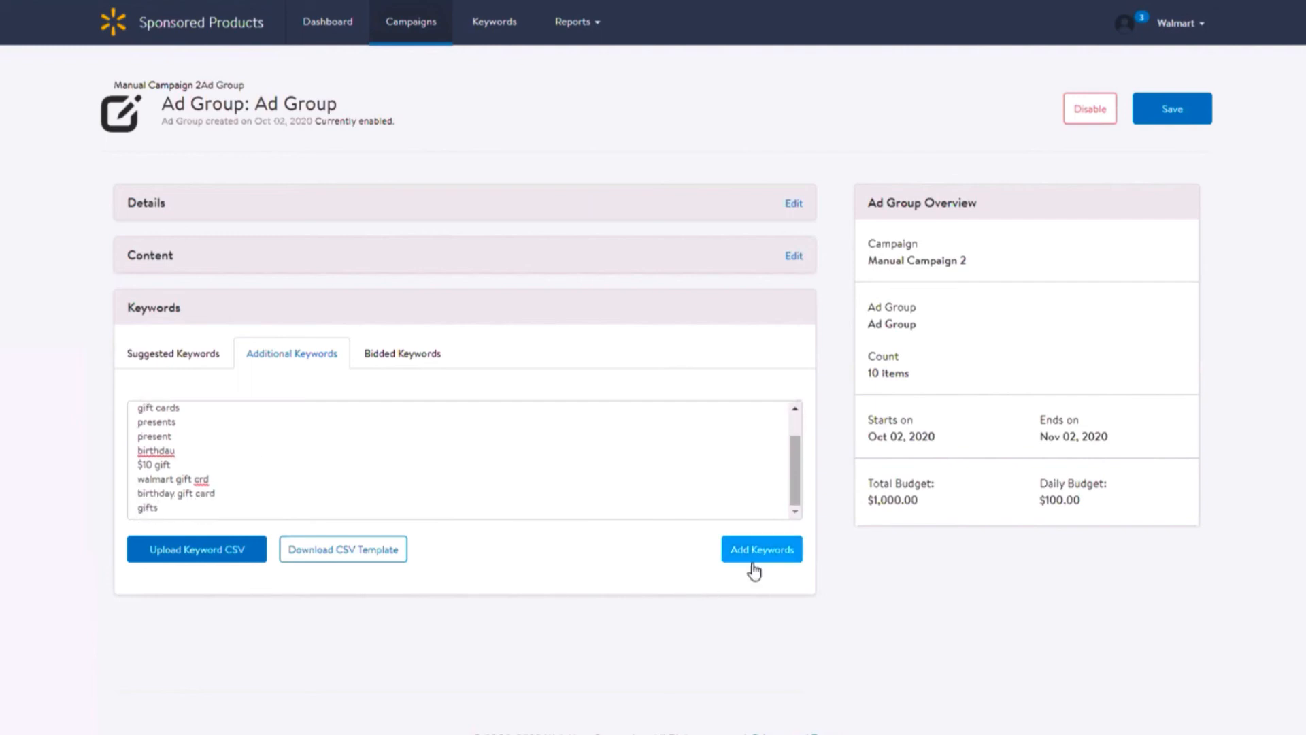
- Submit the typed keywords into the normalized bid table and add a keyword row
{"action": "left_click", "coordinate": [760, 549]}
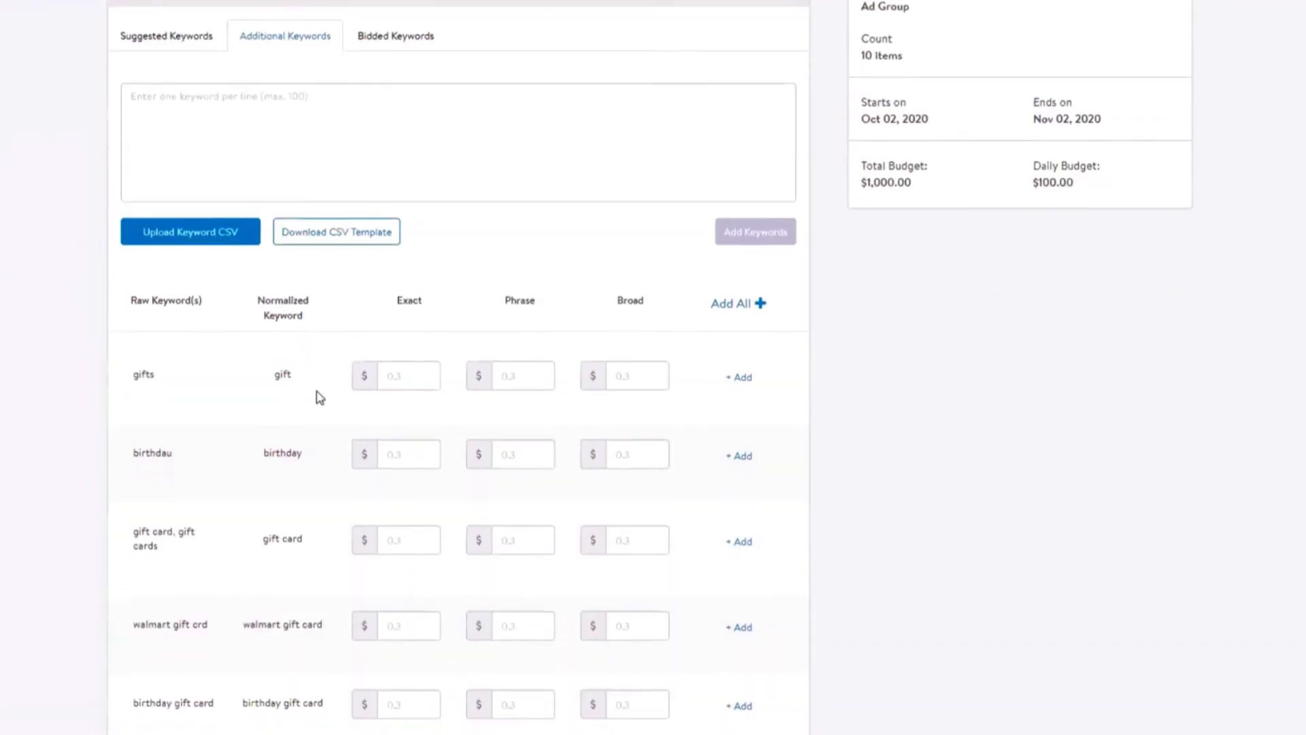
{"action": "scroll", "scroll_direction": "down", "scroll_amount": 3}
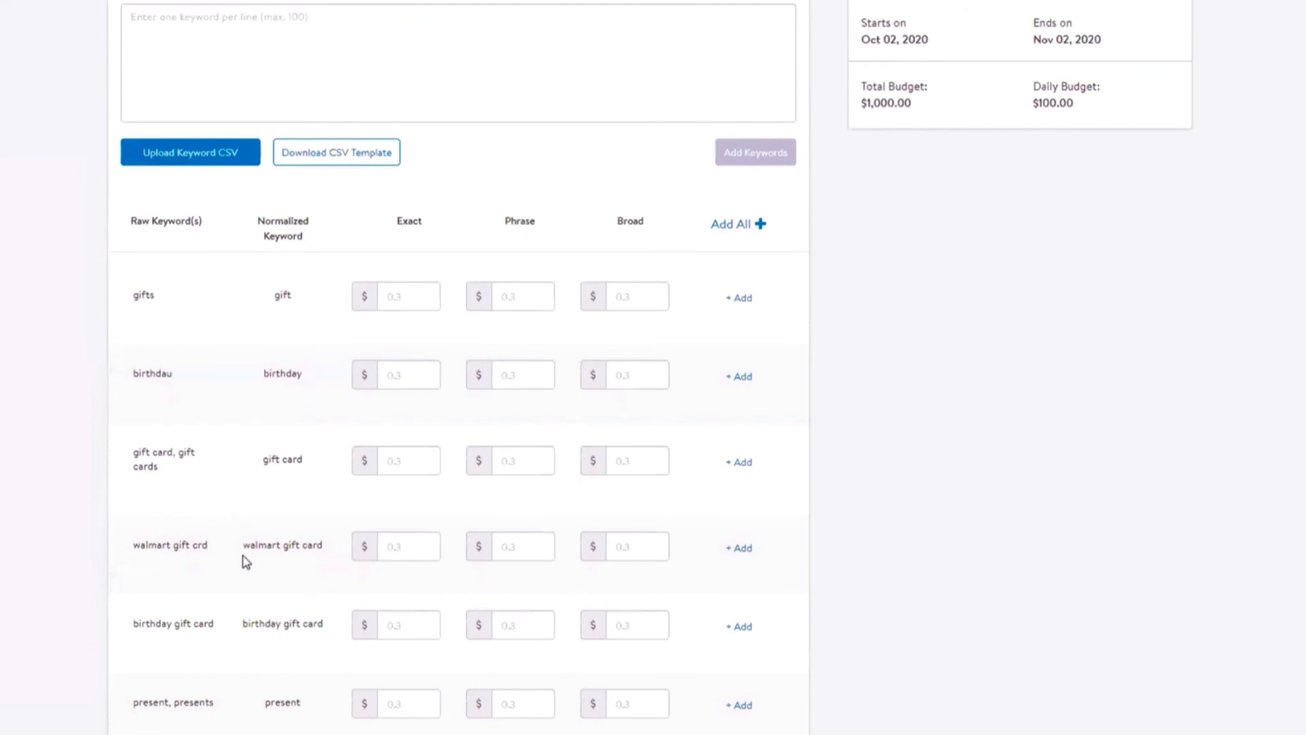
{"action": "scroll", "scroll_direction": "down", "scroll_amount": 3}
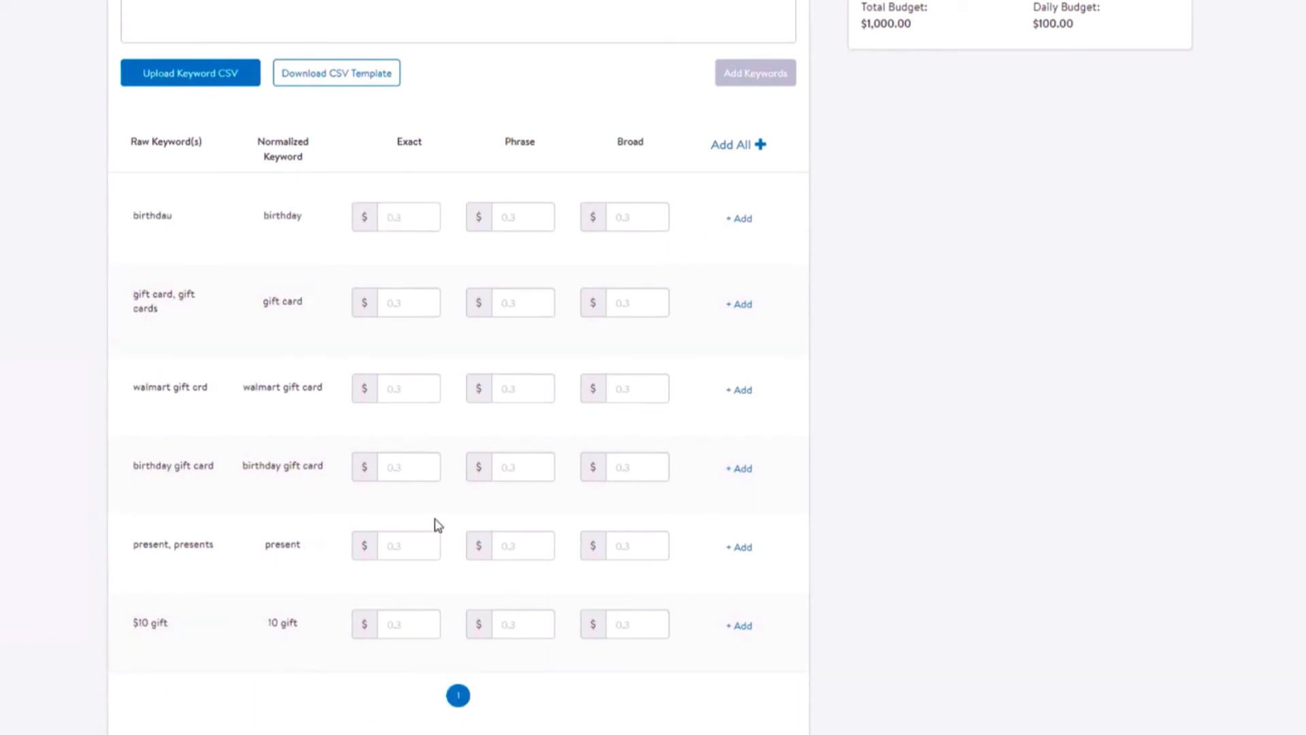
{"action": "left_click", "coordinate": [636, 623]}
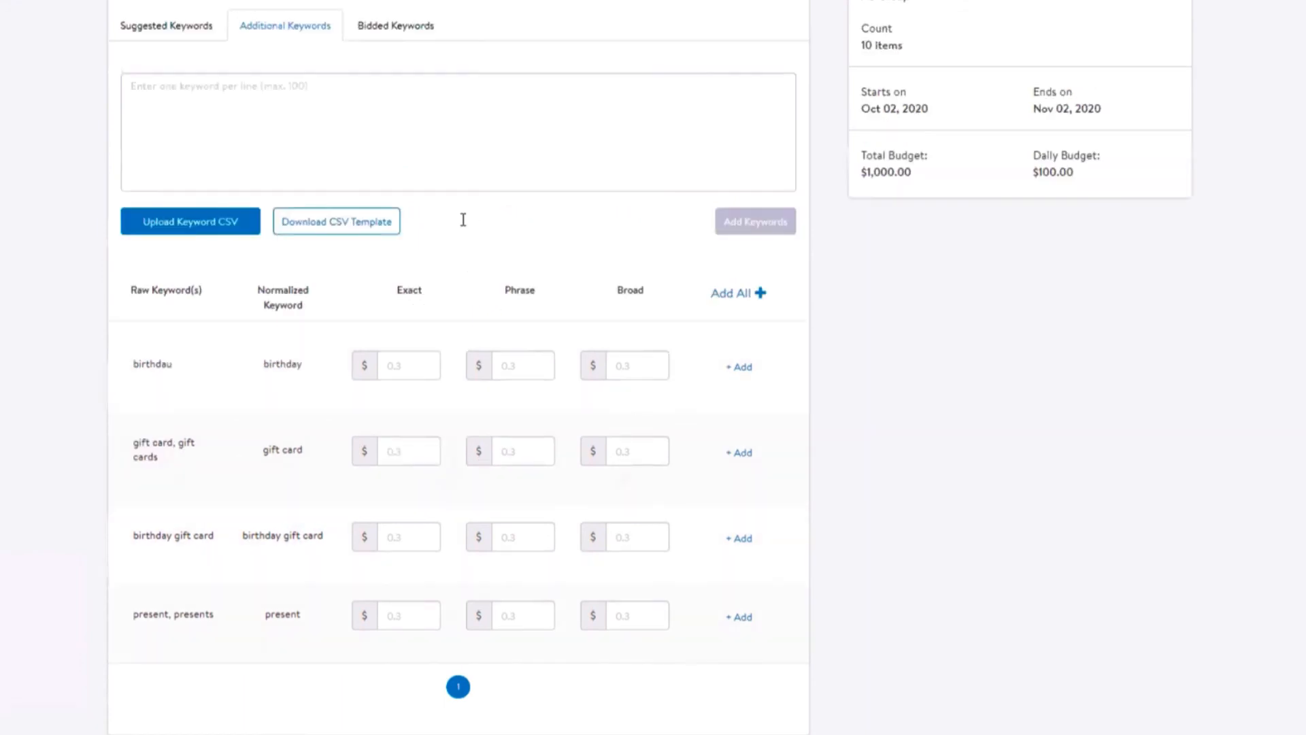
- In Bidded Keywords, lower amazon gift card's exact bid to 3
{"action": "left_click", "coordinate": [394, 25]}
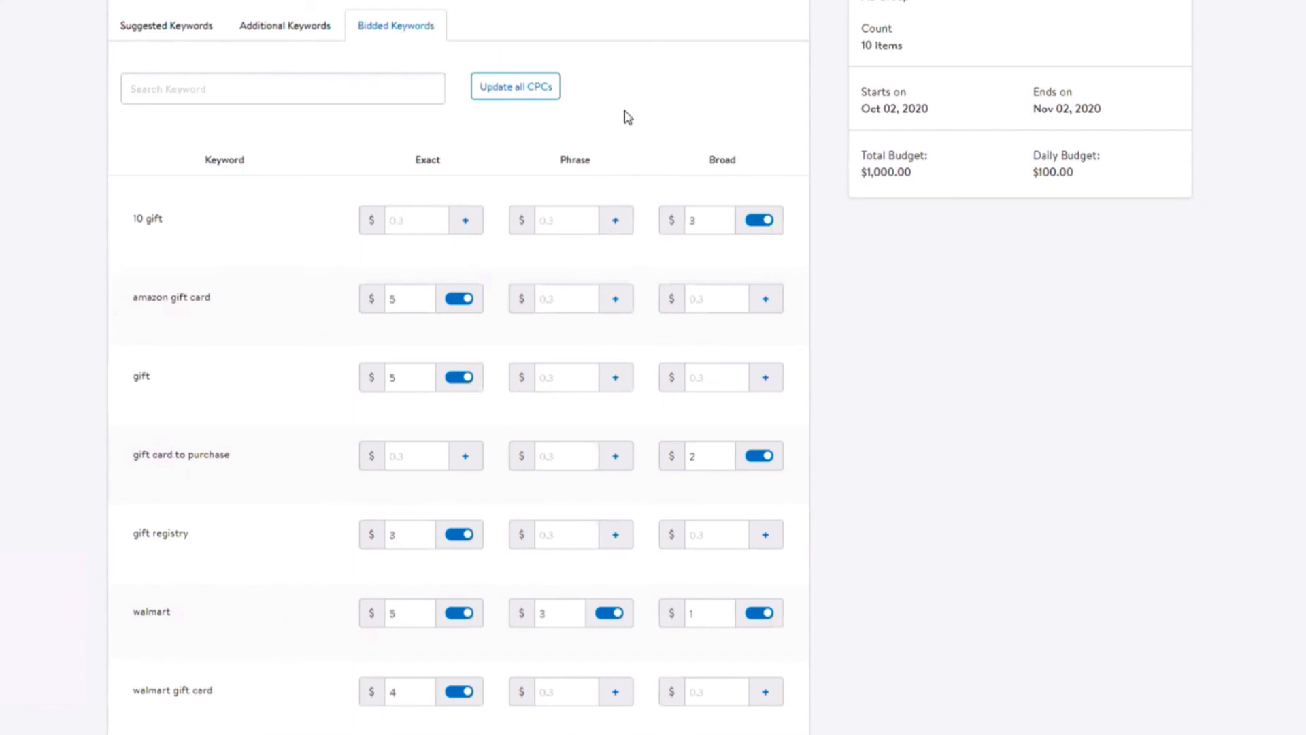
{"action": "mouse_move", "coordinate": [612, 556]}
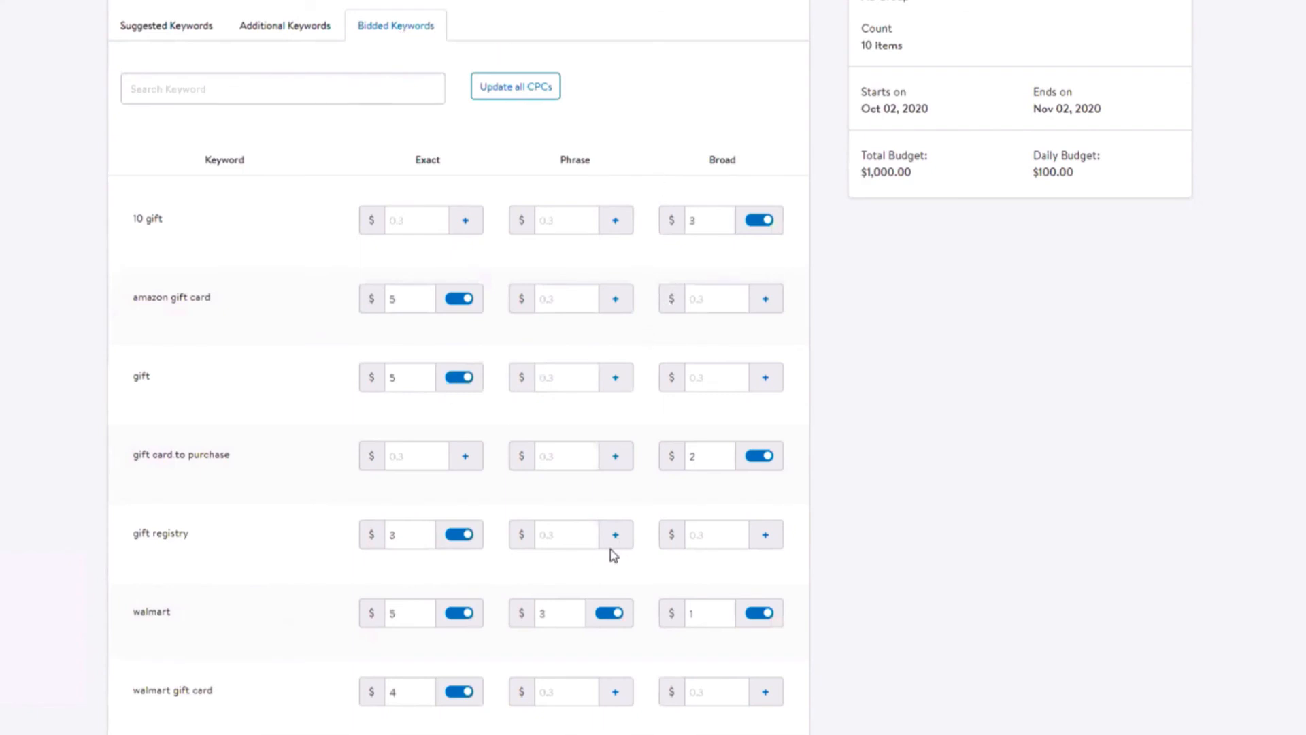
{"action": "mouse_move", "coordinate": [559, 399]}
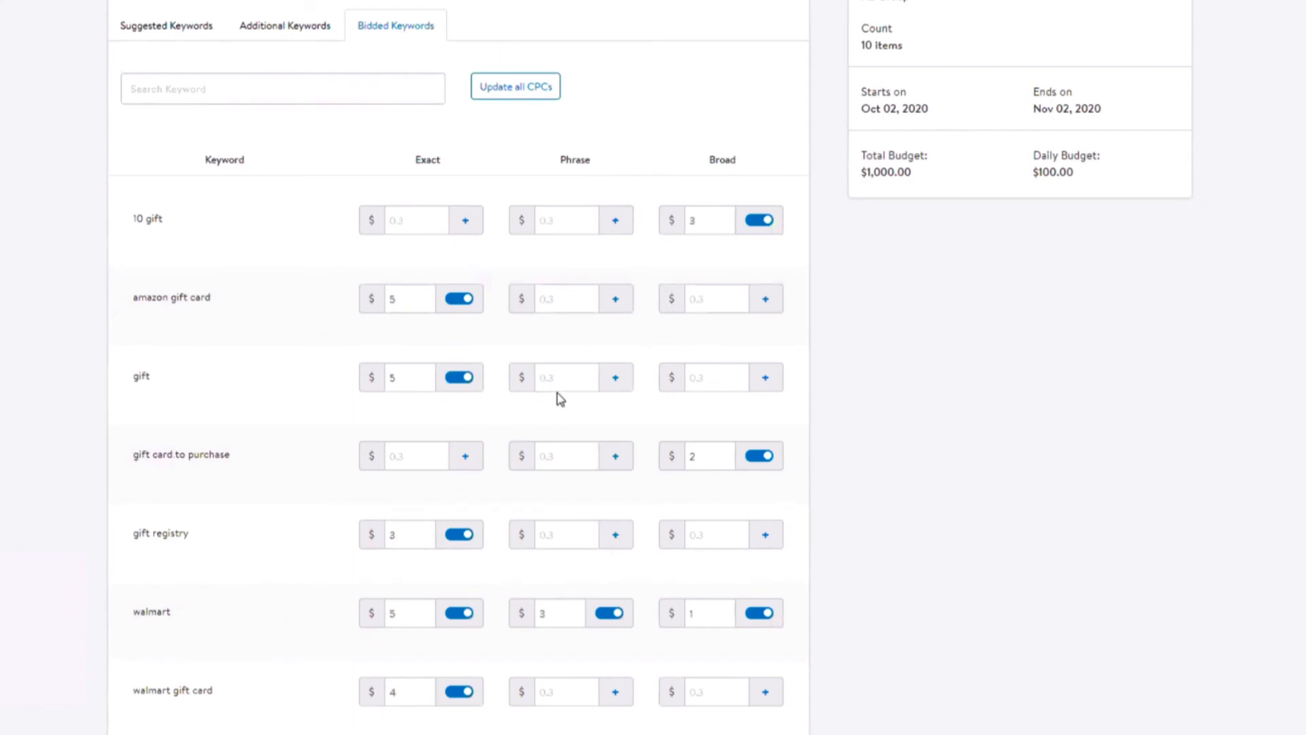
{"action": "scroll", "scroll_direction": "down", "scroll_amount": 3}
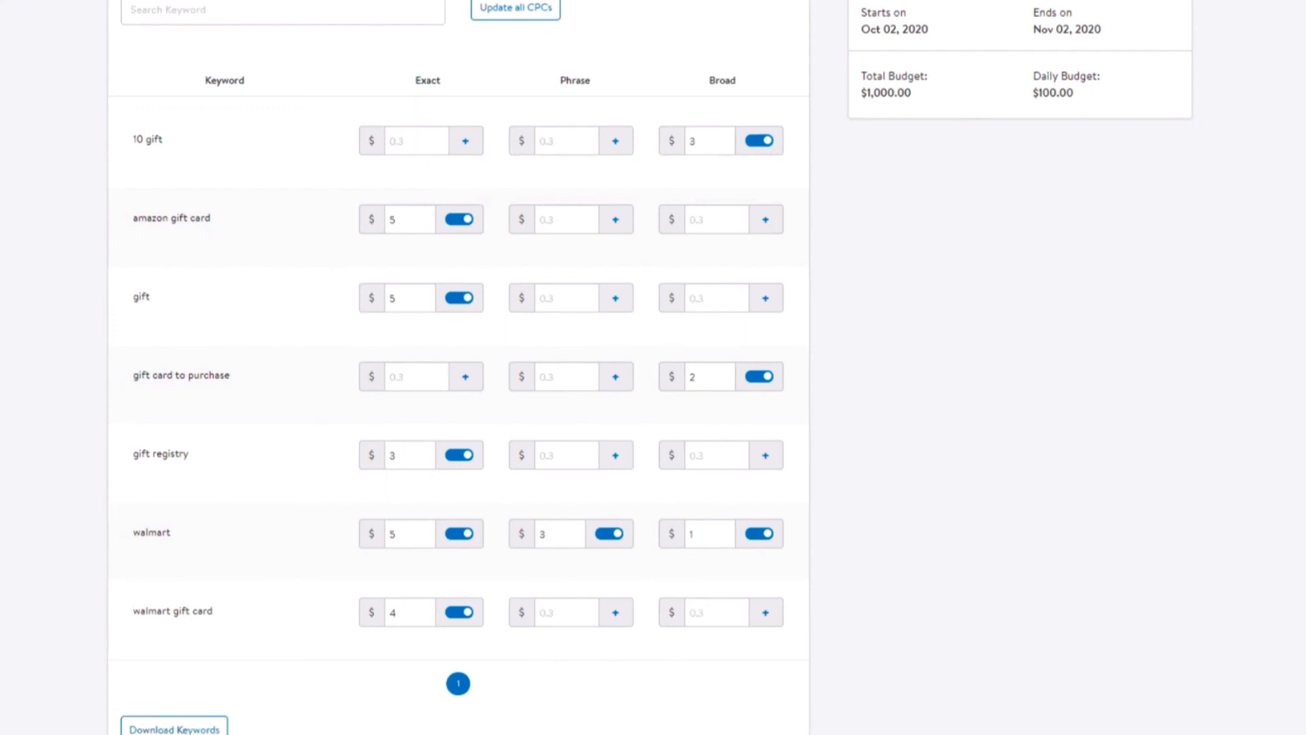
{"action": "mouse_move", "coordinate": [983, 351]}
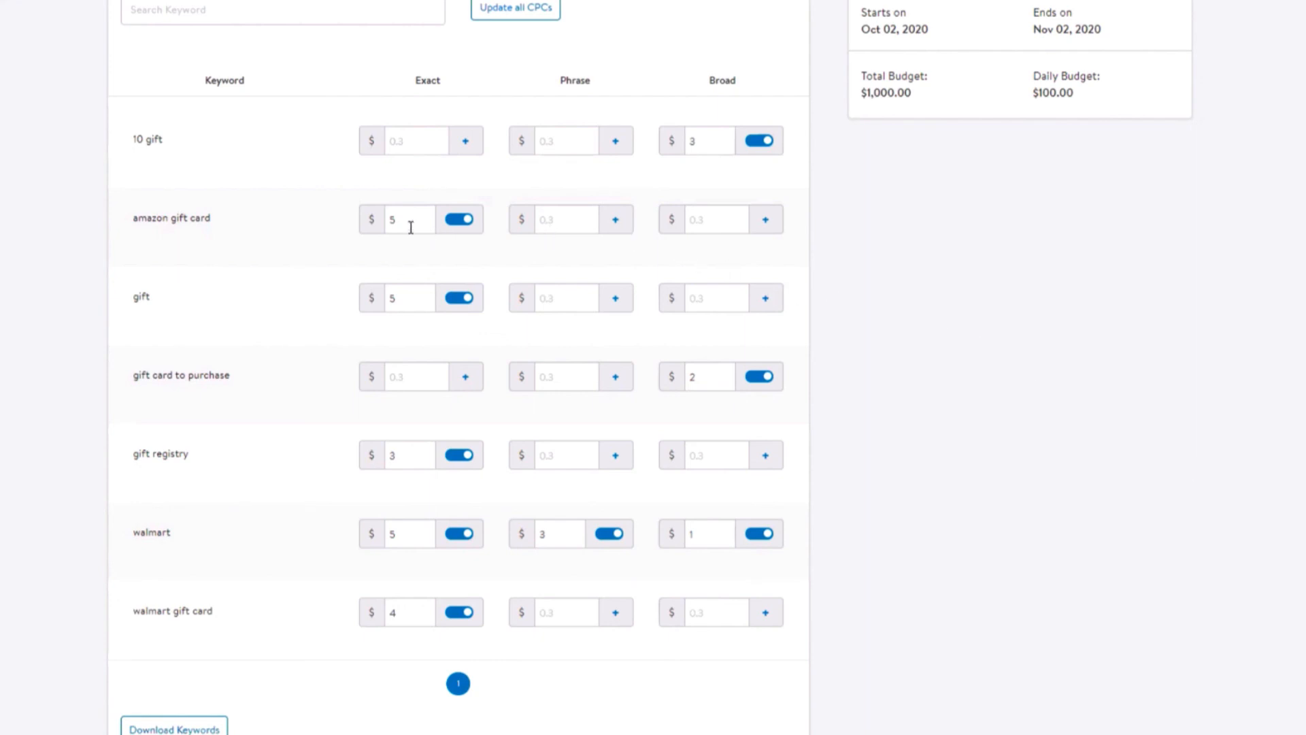
{"action": "double_click", "coordinate": [393, 219]}
{"action": "type", "text": "3"}
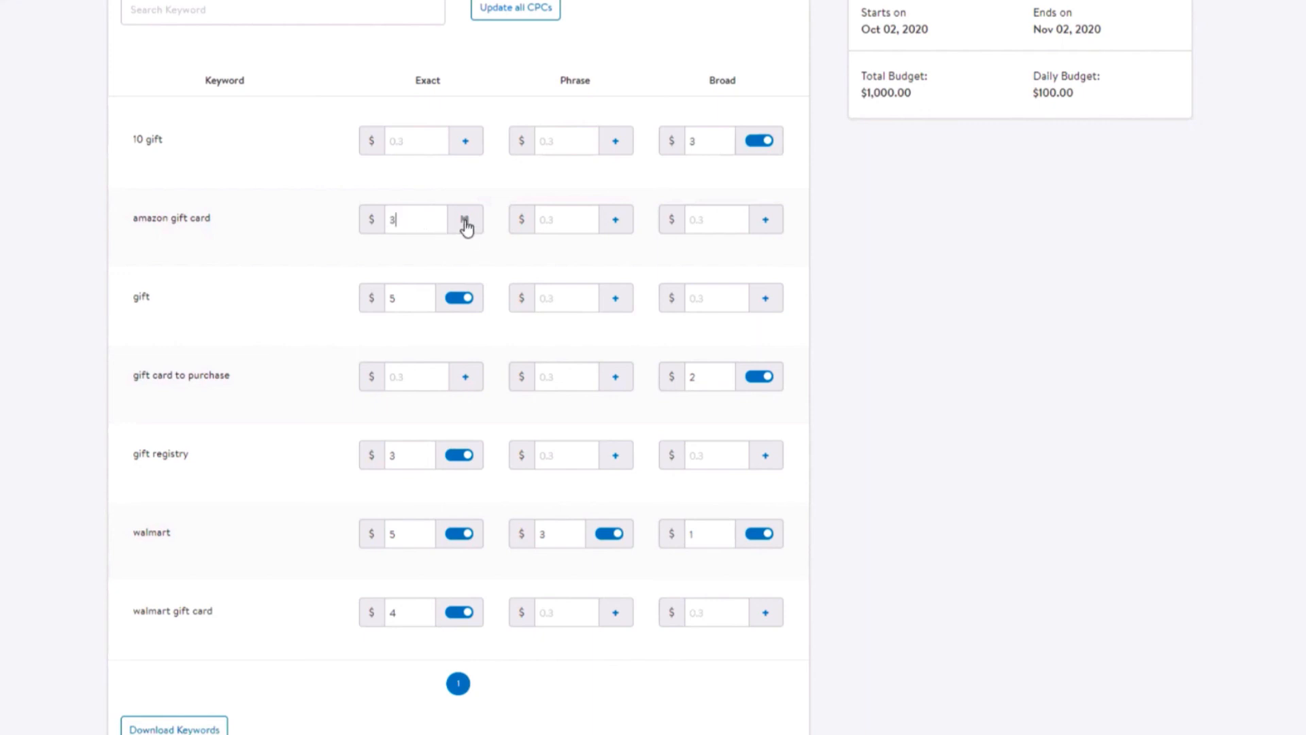
{"action": "left_click", "coordinate": [465, 219]}
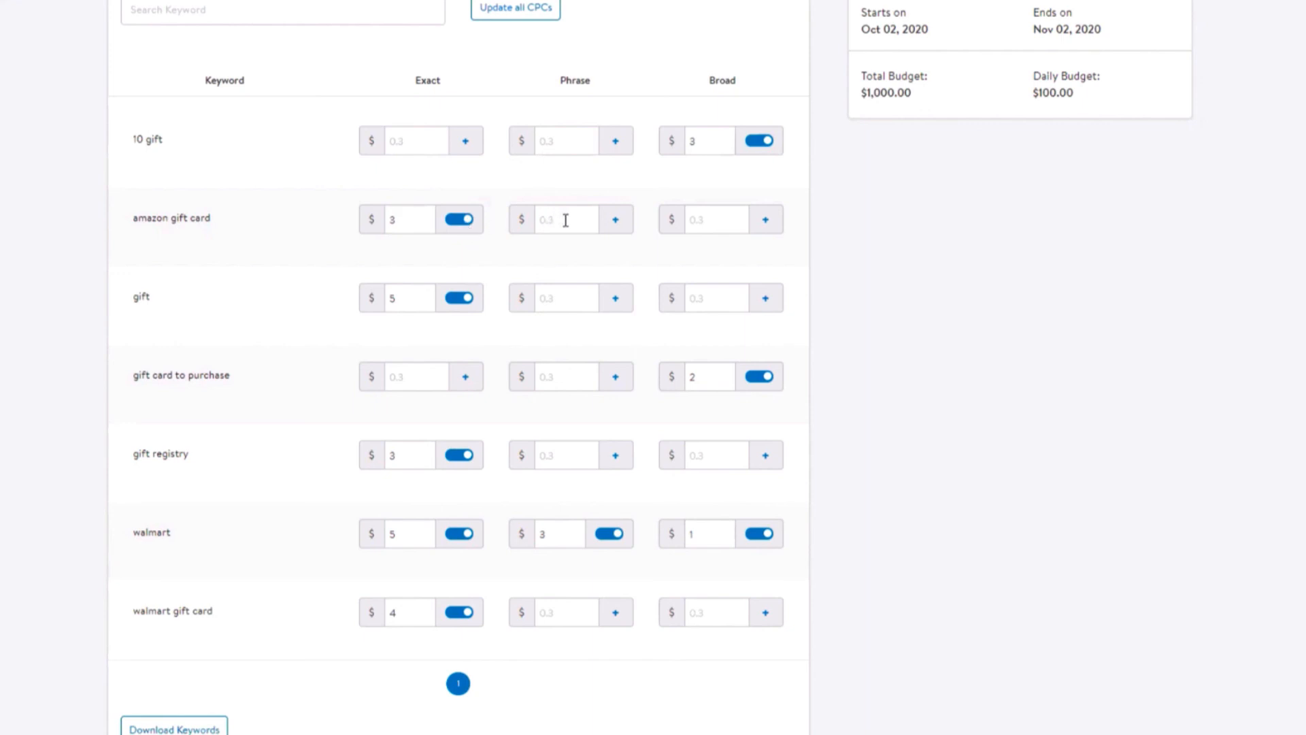
{"action": "mouse_move", "coordinate": [448, 139]}
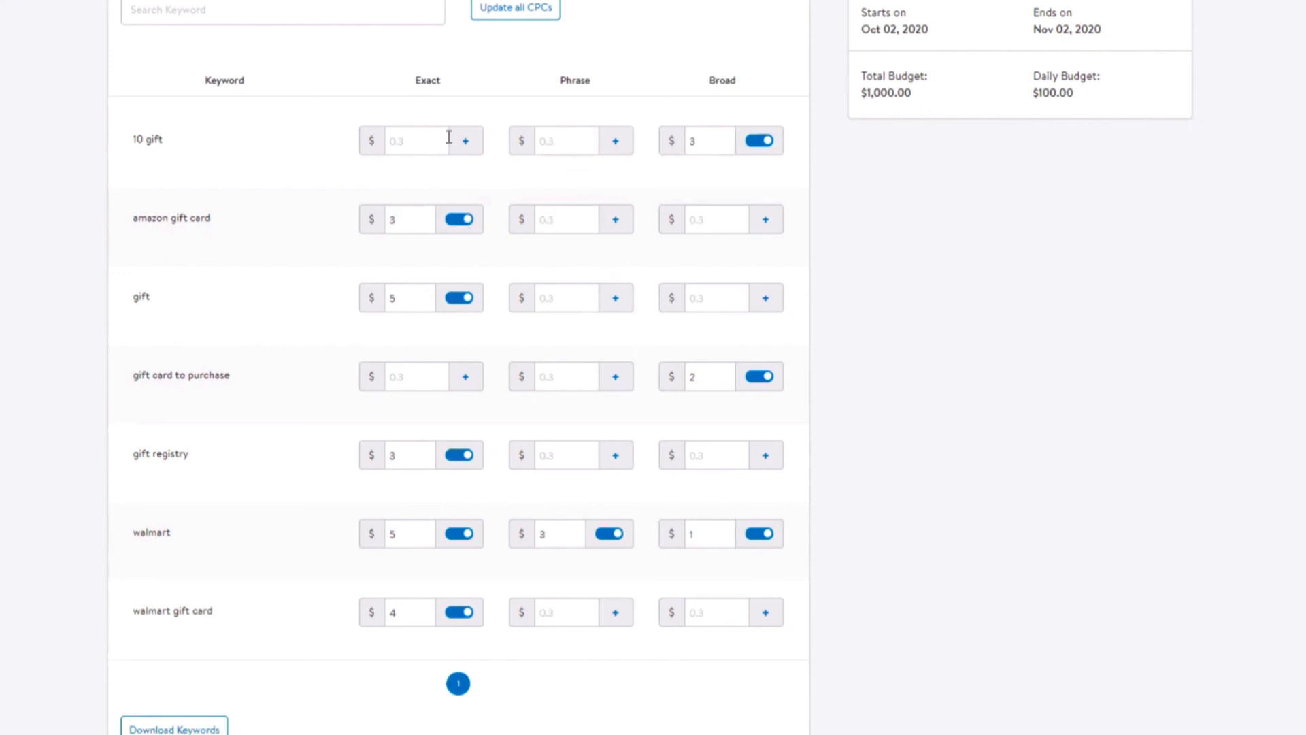
- Add a $5 exact bid for 10 gift and turn off walmart's exact bid
{"action": "type", "text": "5"}
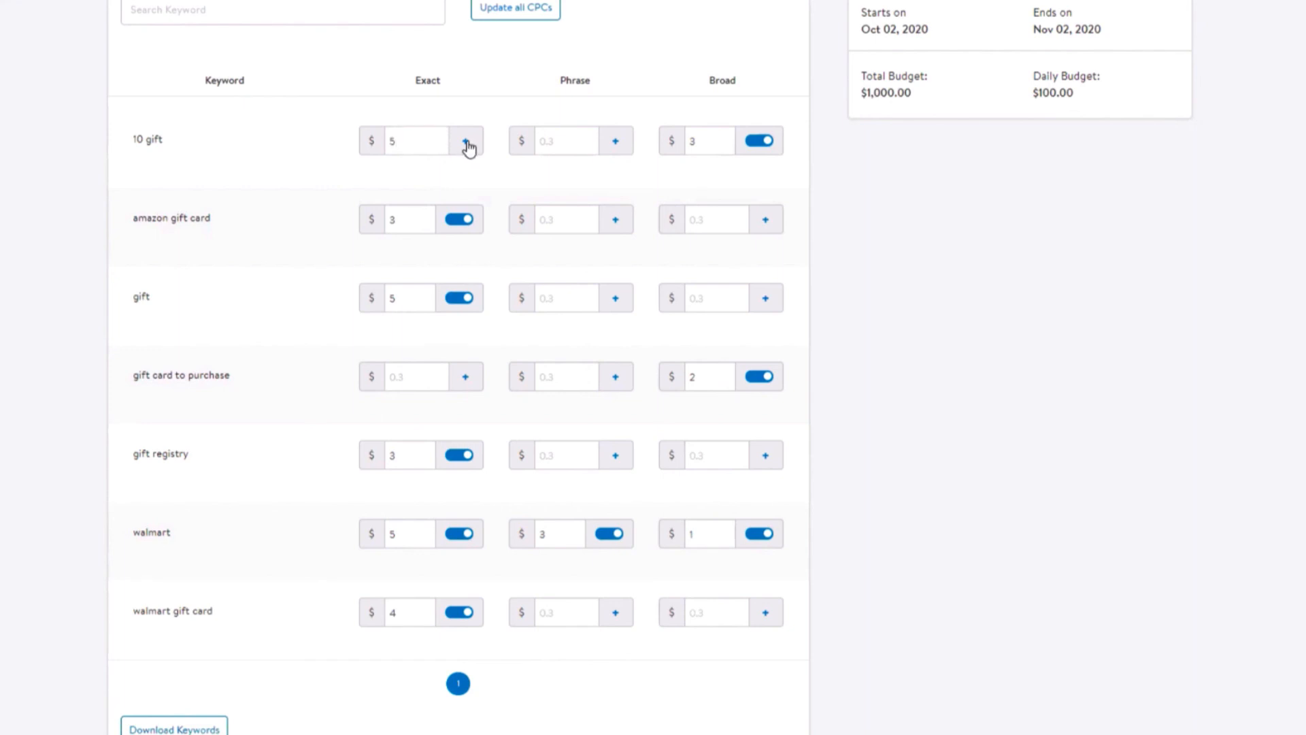
{"action": "left_click", "coordinate": [458, 140]}
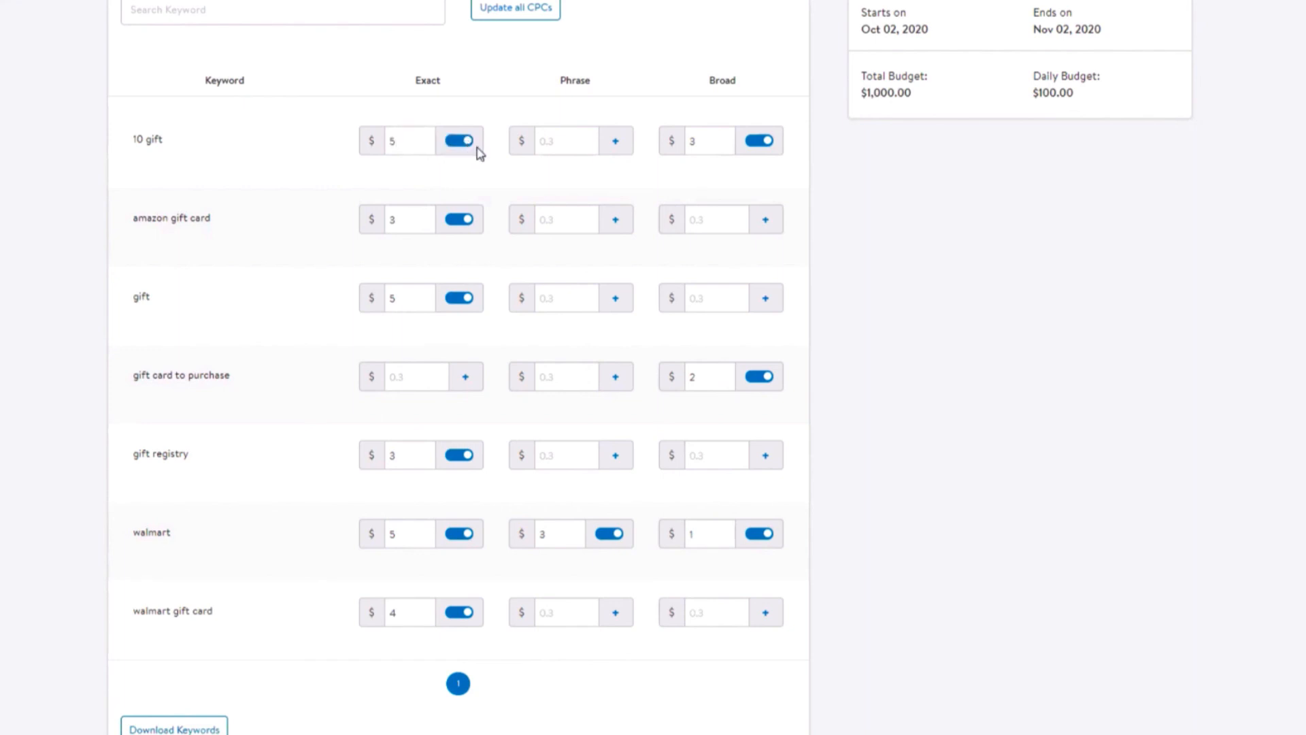
{"action": "mouse_move", "coordinate": [496, 537]}
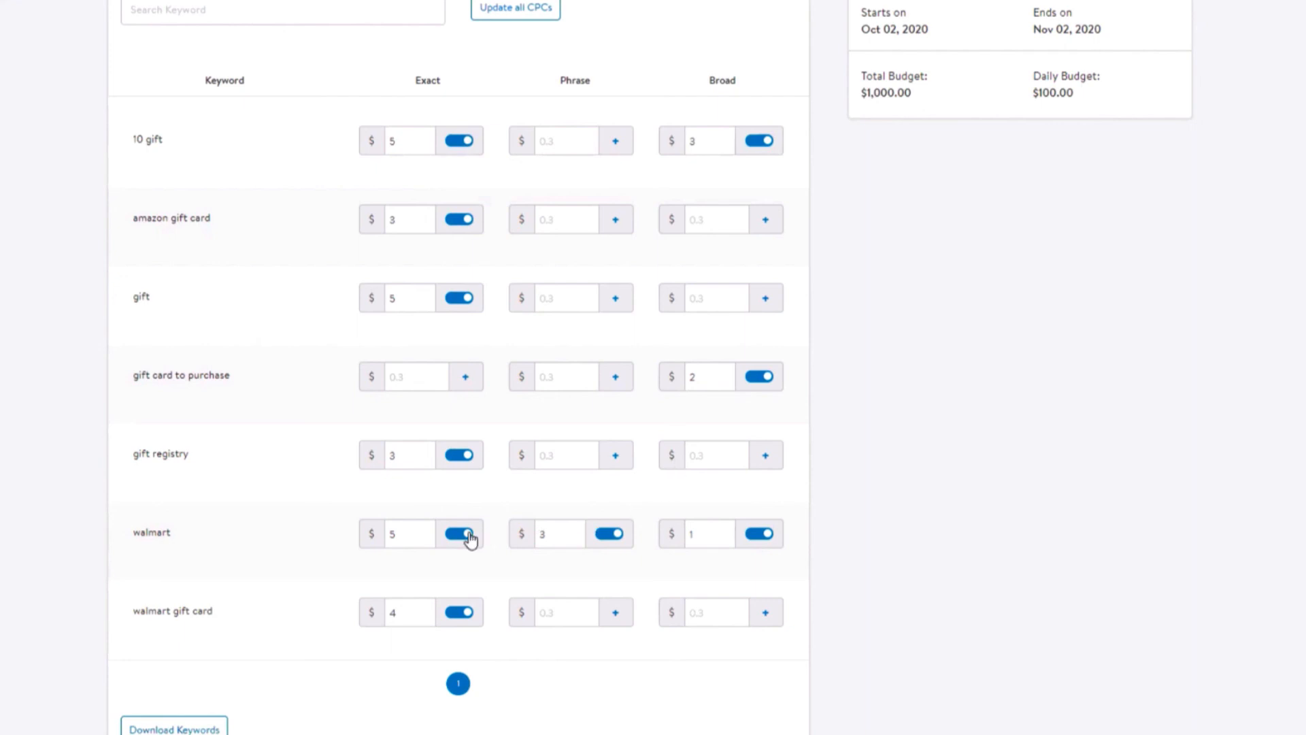
{"action": "left_click", "coordinate": [458, 534]}
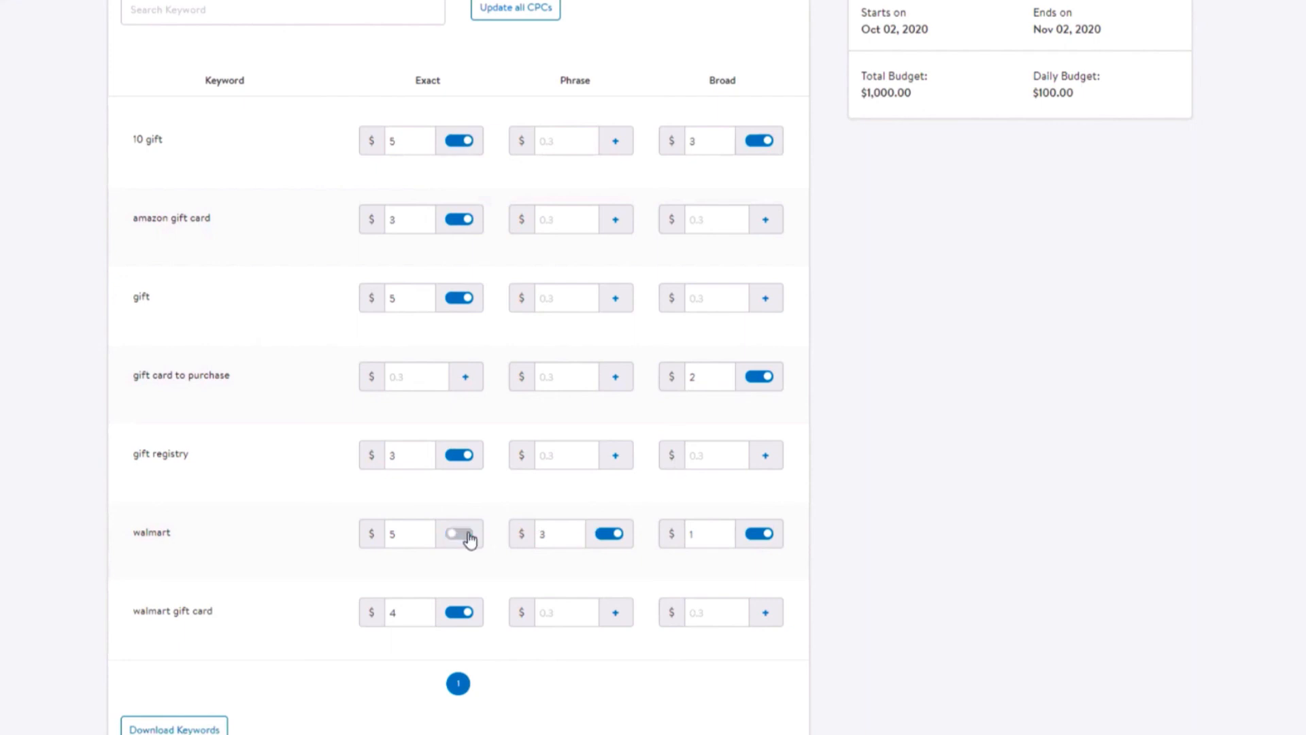
{"action": "scroll", "scroll_direction": "up", "scroll_amount": 3}
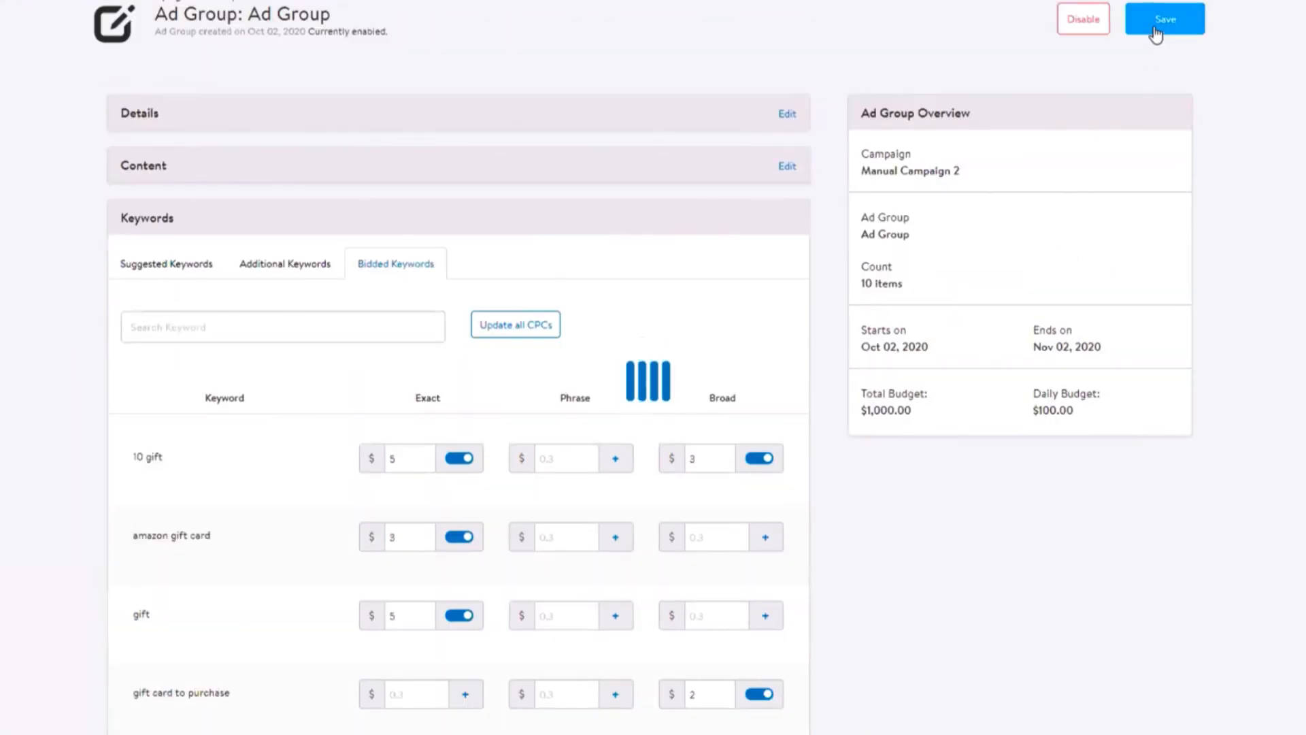
- Save the ad group, then schedule Manual Campaign 2 for Oct 02–Nov 02, 2020
{"action": "left_click", "coordinate": [1164, 18]}
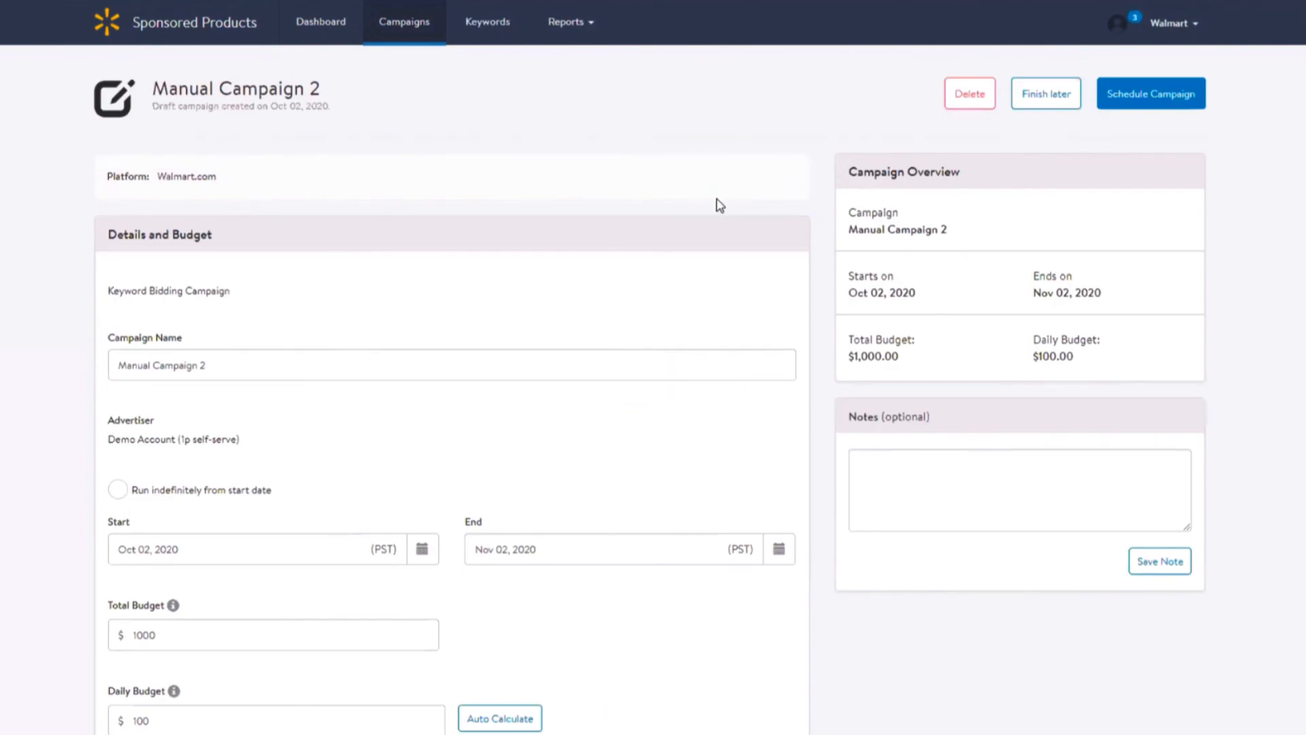
{"action": "mouse_move", "coordinate": [1085, 165]}
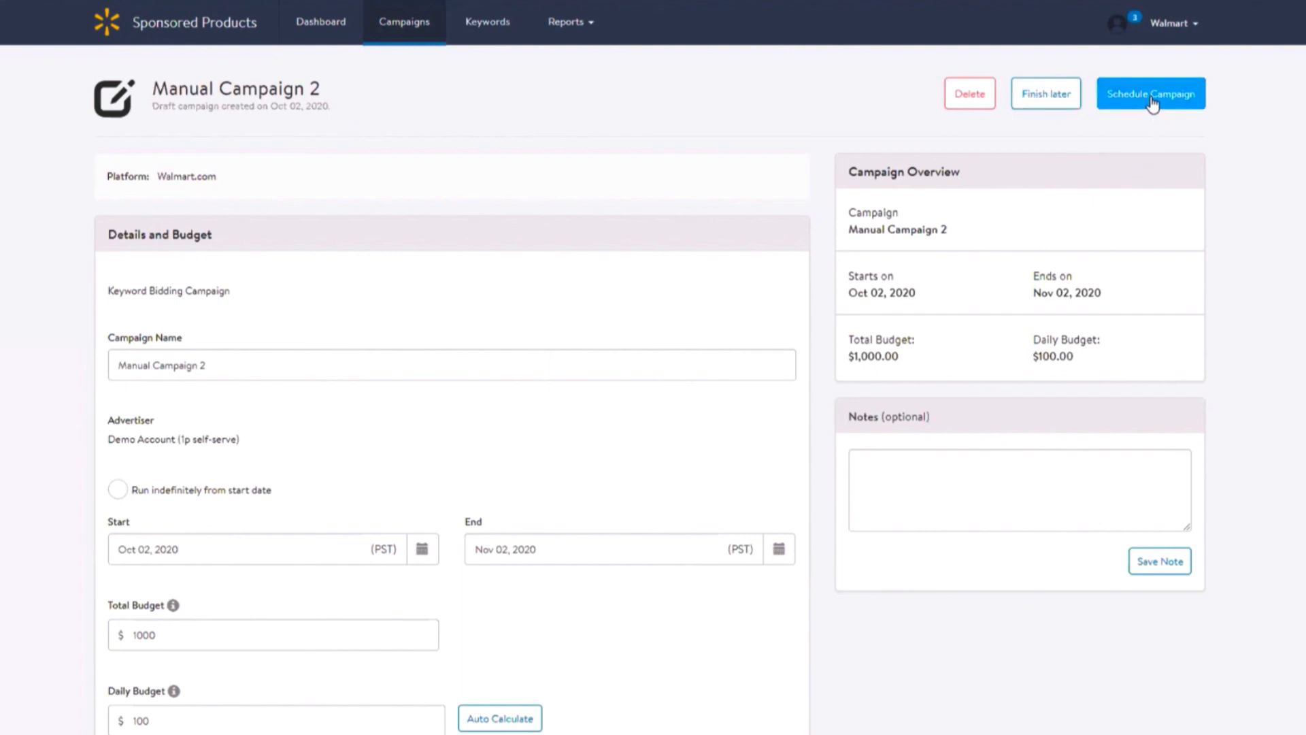
{"action": "left_click", "coordinate": [1151, 93]}
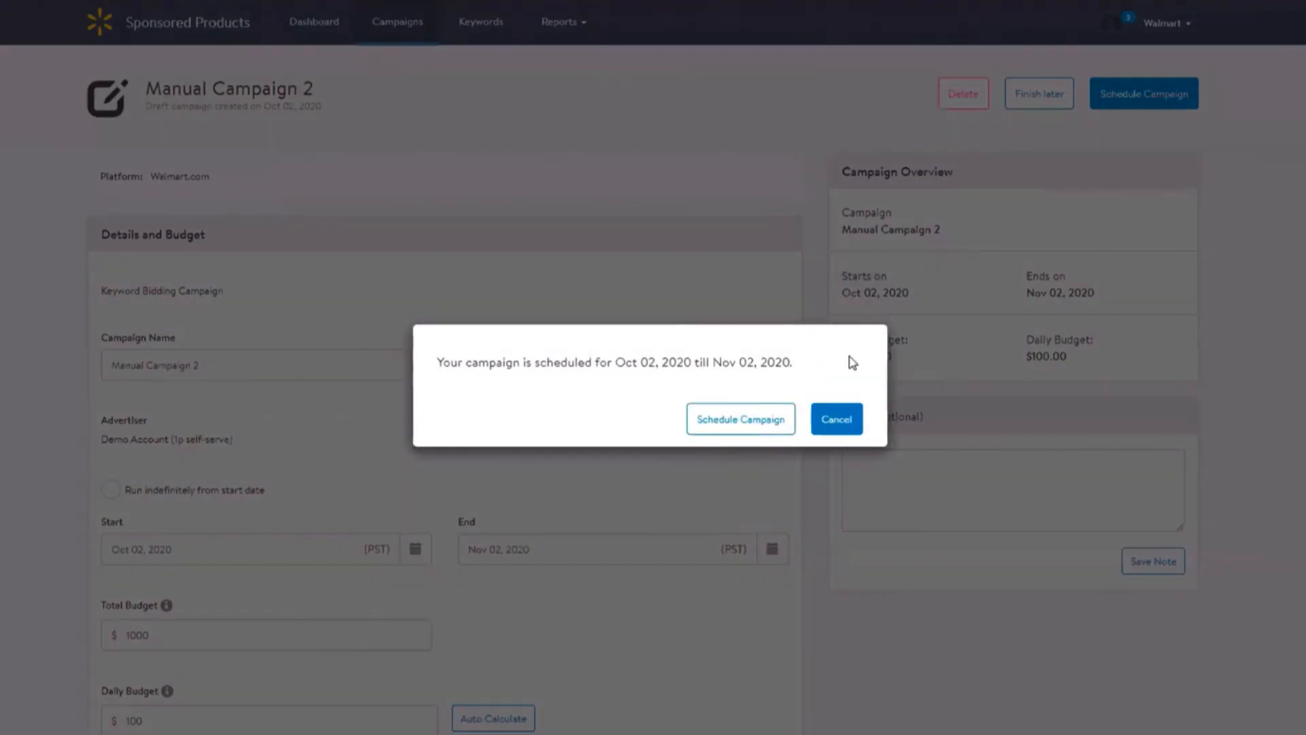
{"action": "left_click", "coordinate": [836, 418]}
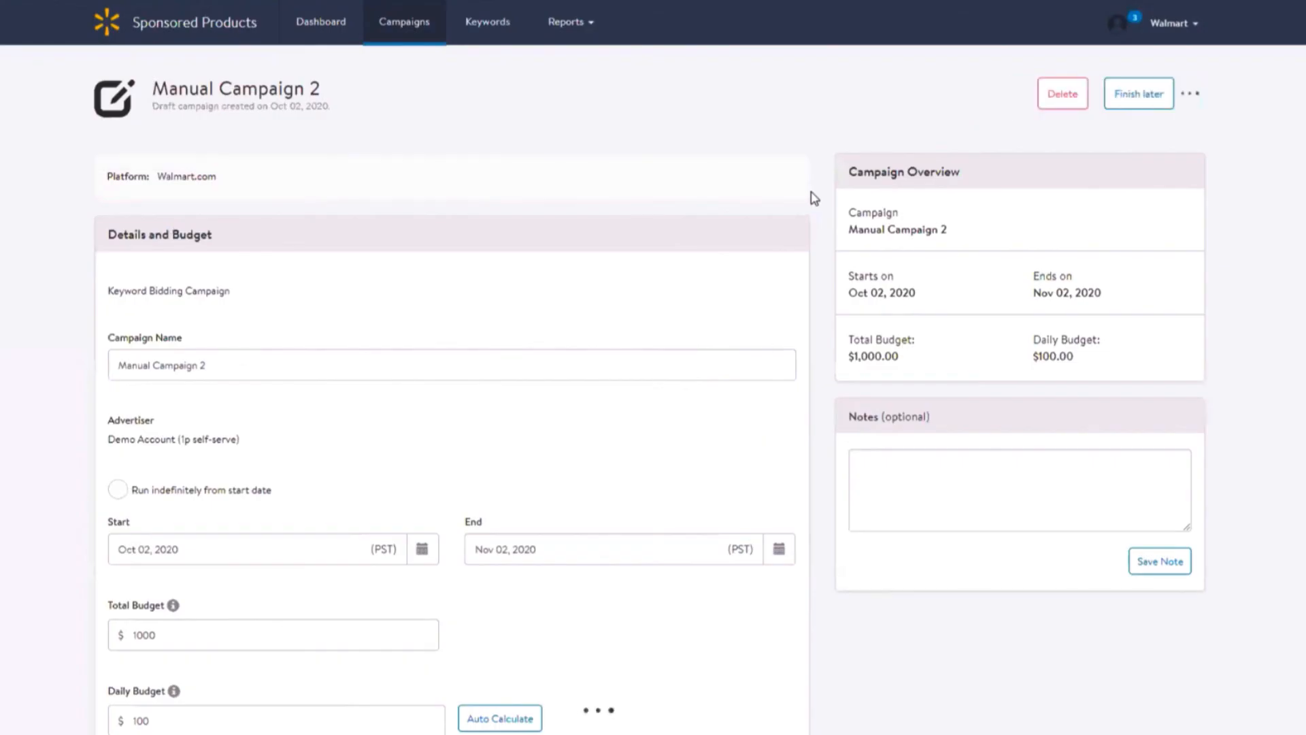